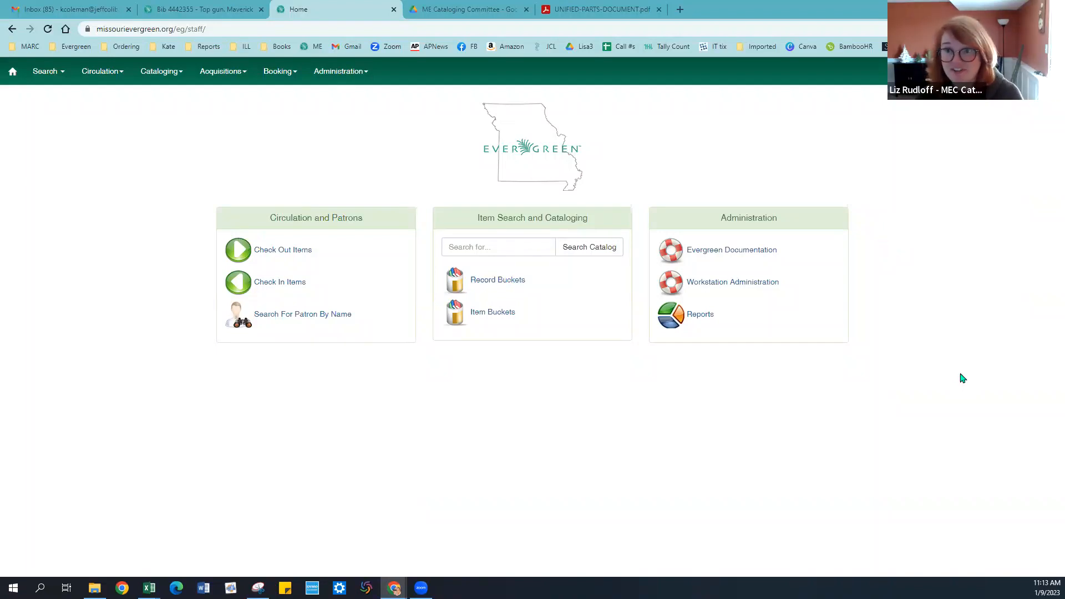
mouse_move(922, 167)
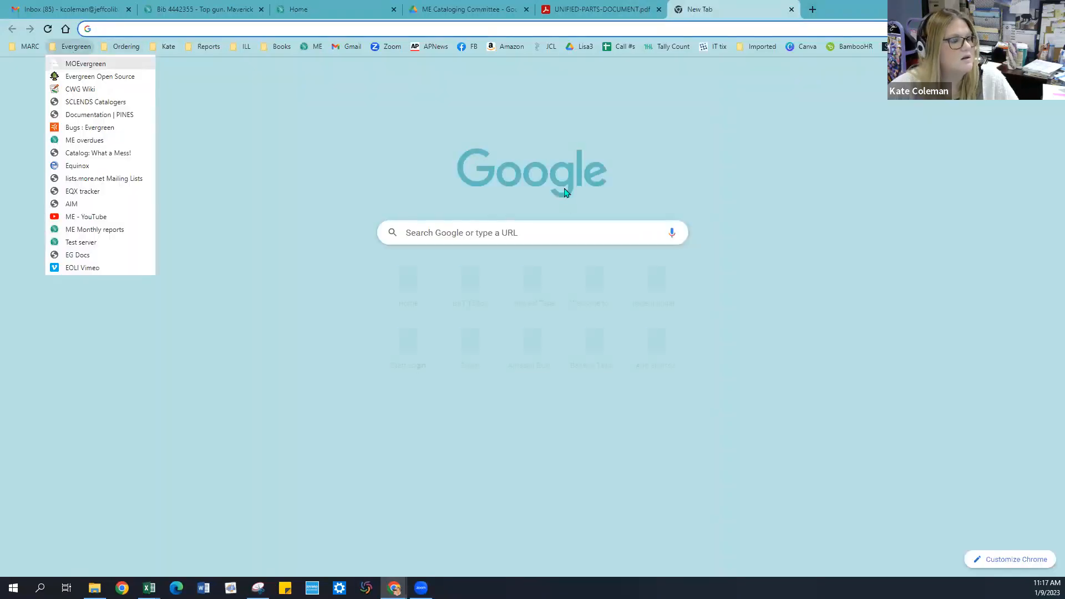
Go to the MOEvergreen site and open Meeting Calendar under Member Resources.
left_click(86, 64)
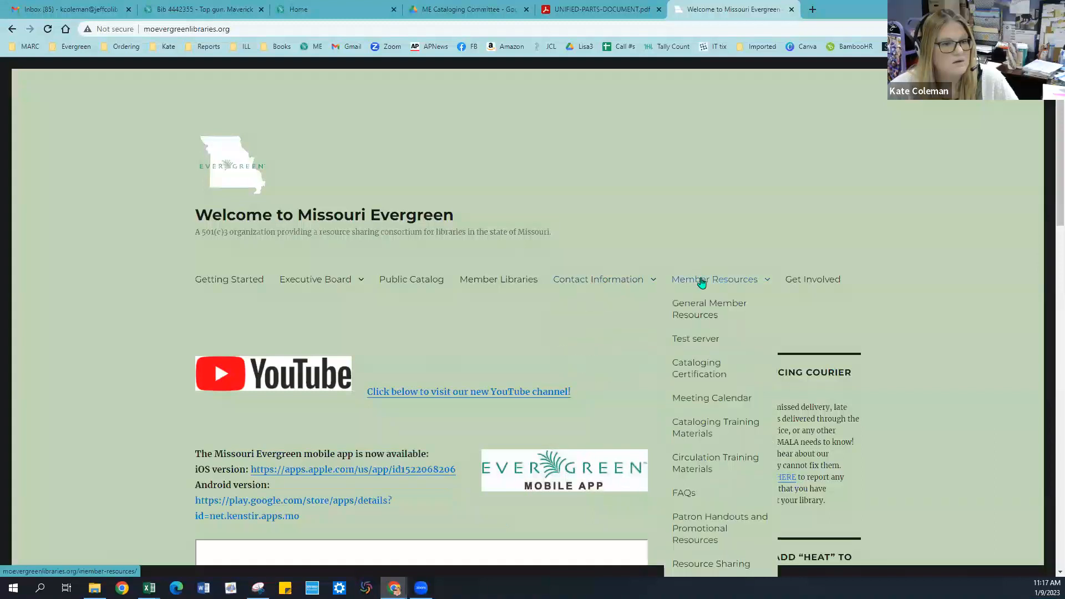
left_click(711, 397)
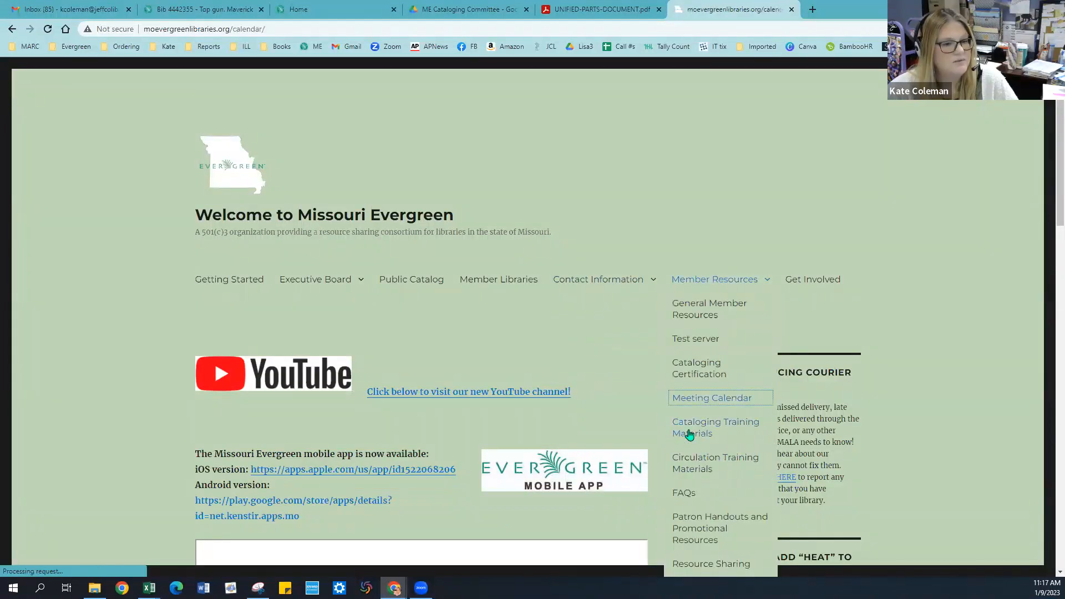
left_click(710, 397)
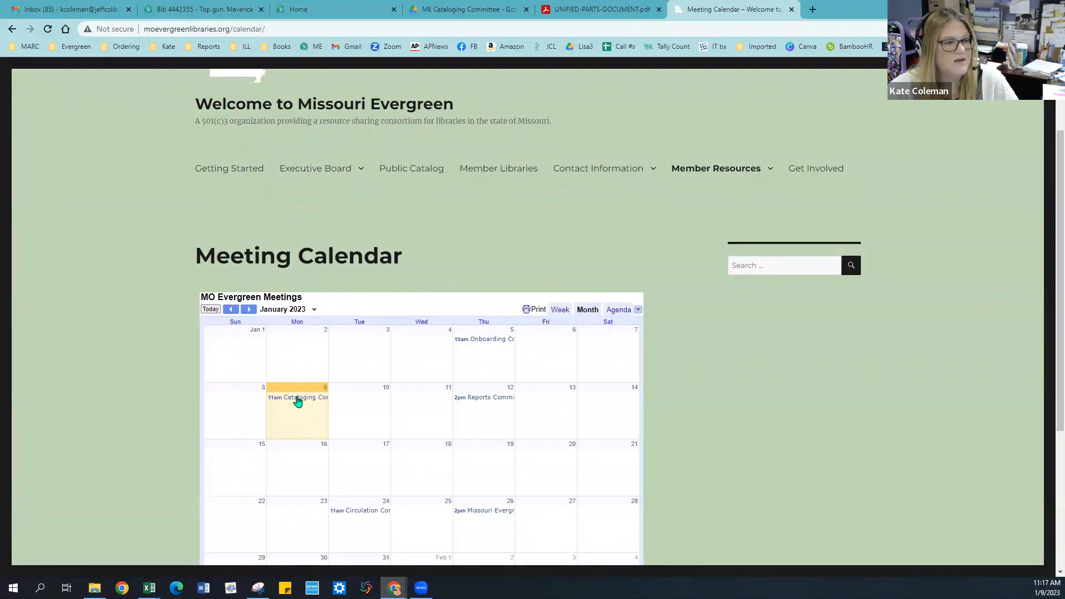
left_click(297, 397)
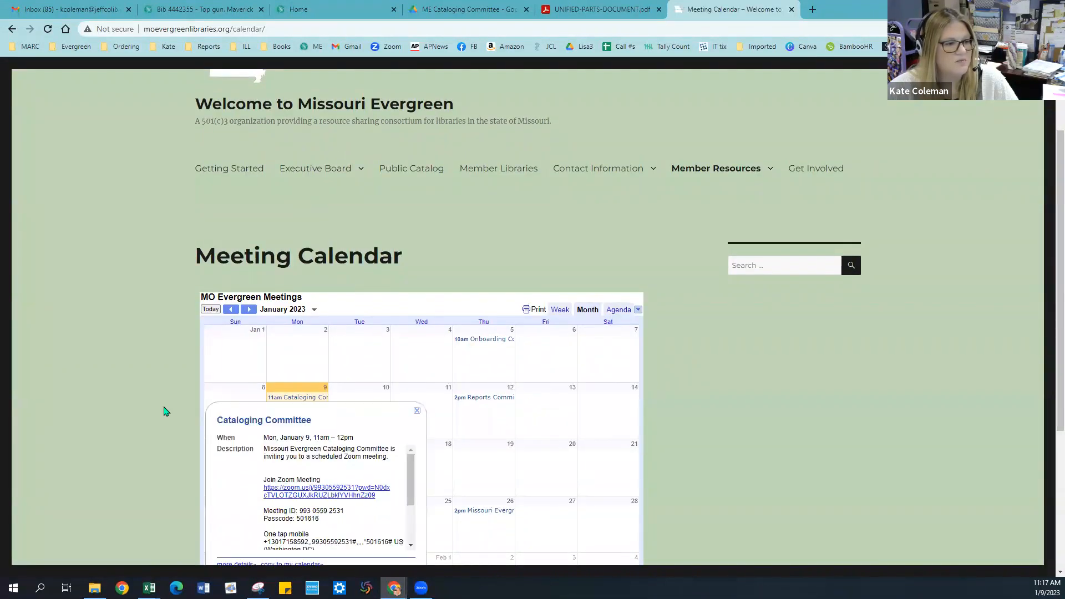
mouse_move(418, 413)
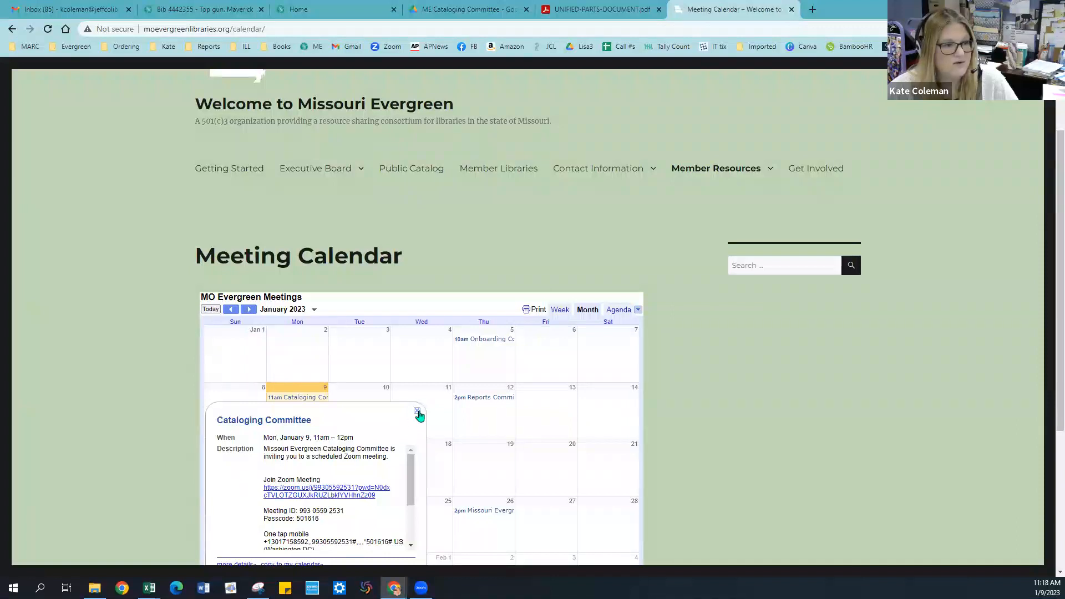
left_click(417, 412)
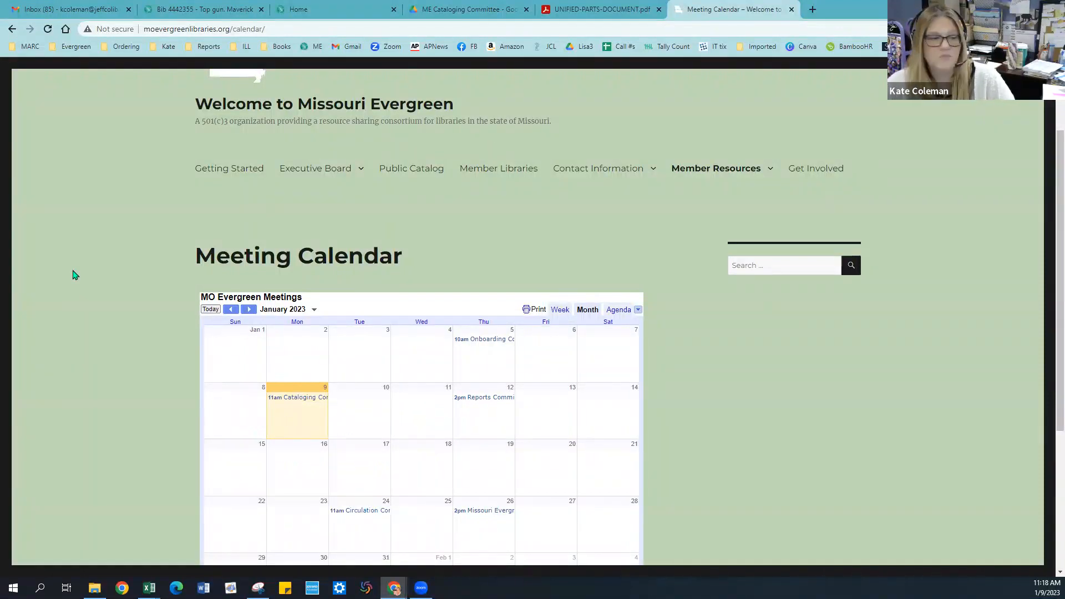
mouse_move(556, 342)
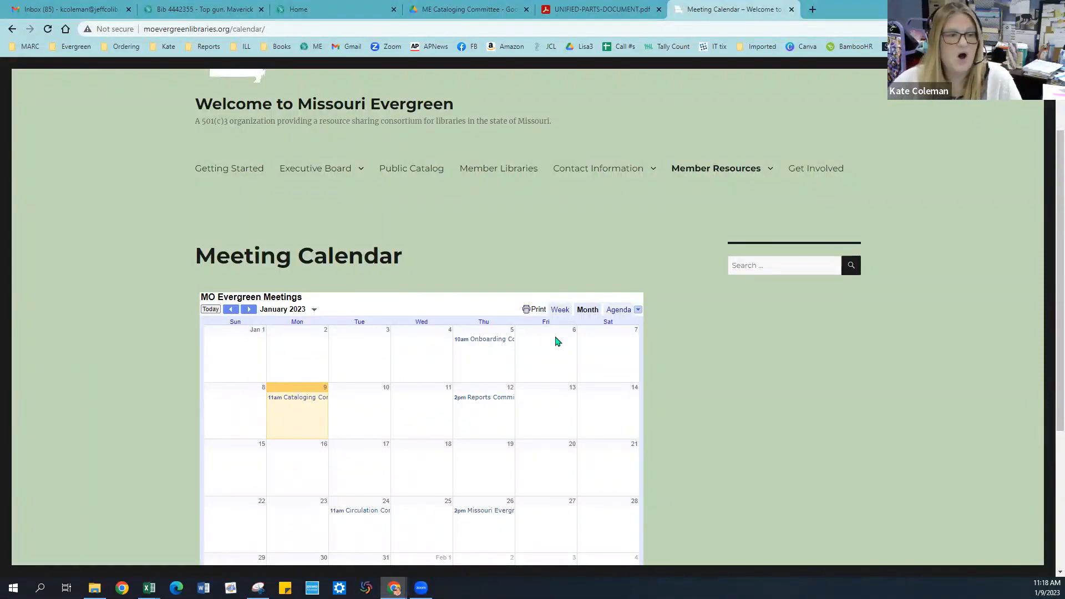
scroll("down", 3)
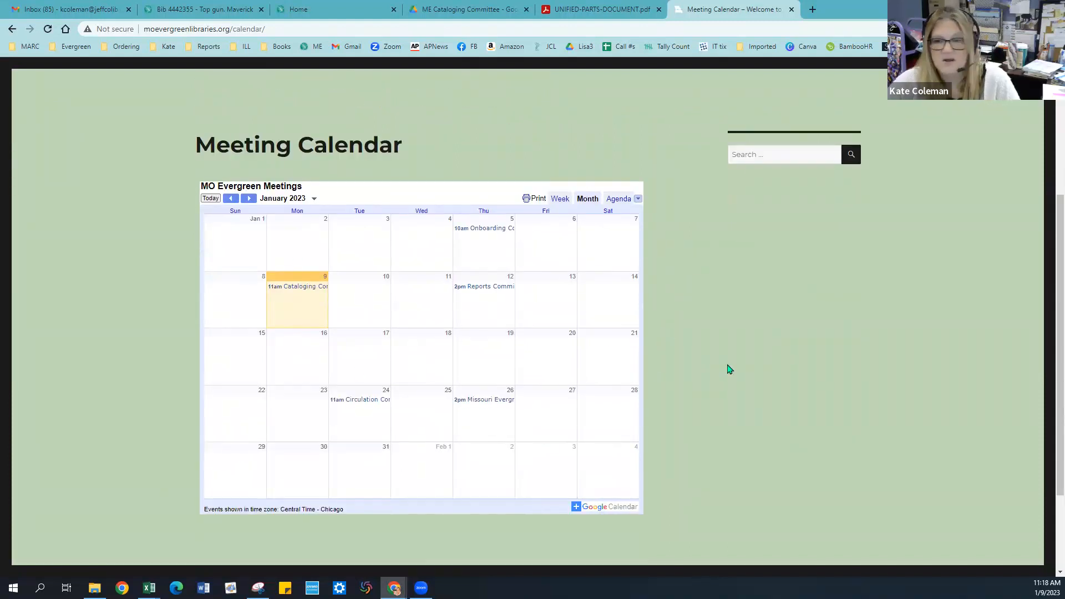
scroll("up", 3)
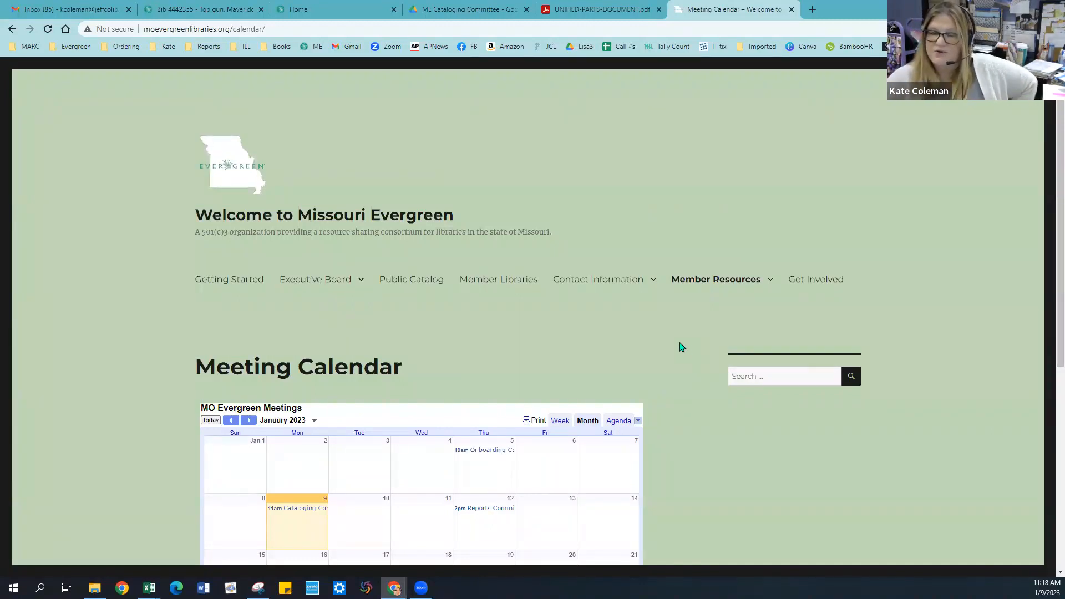
mouse_move(637, 344)
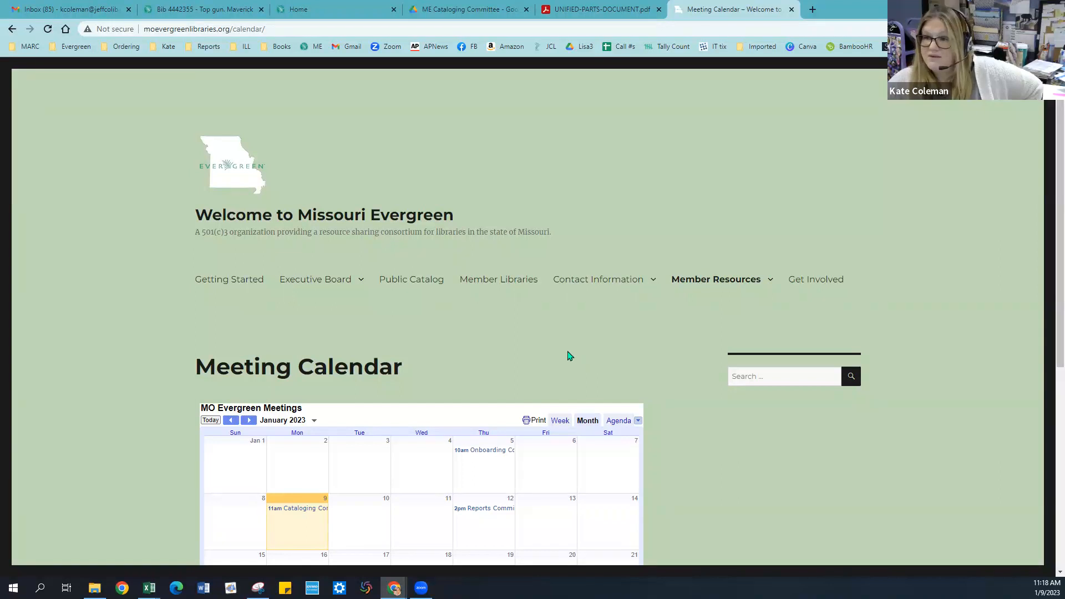
mouse_move(532, 385)
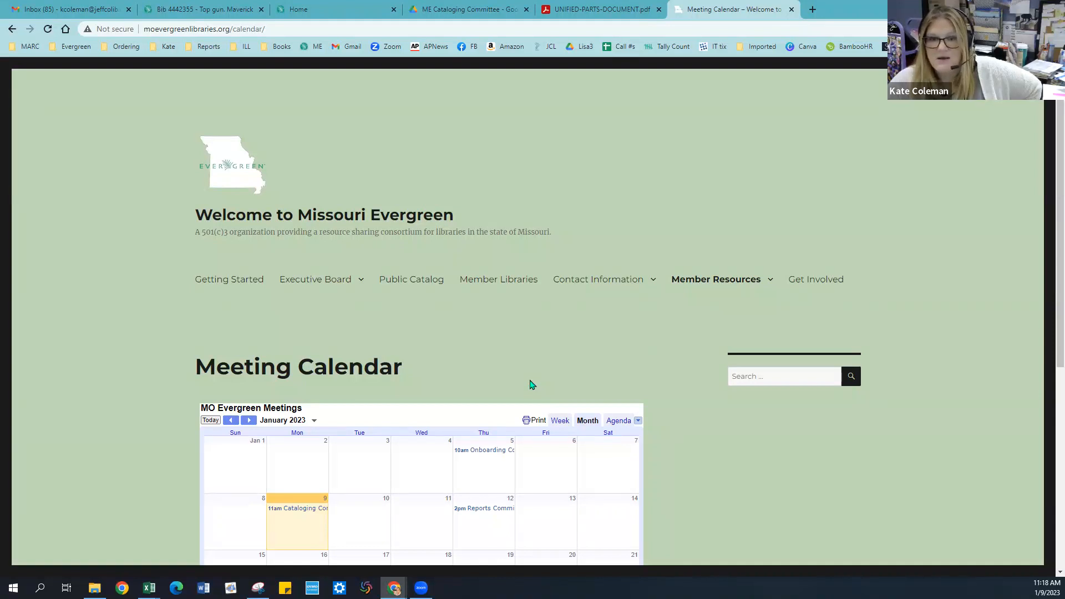
mouse_move(798, 251)
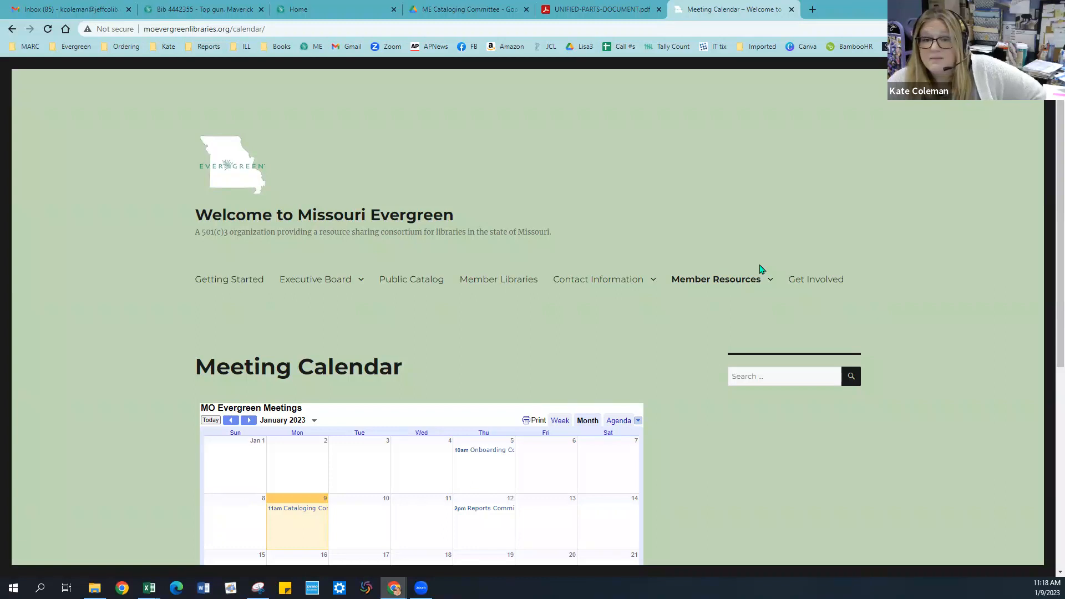
mouse_move(691, 232)
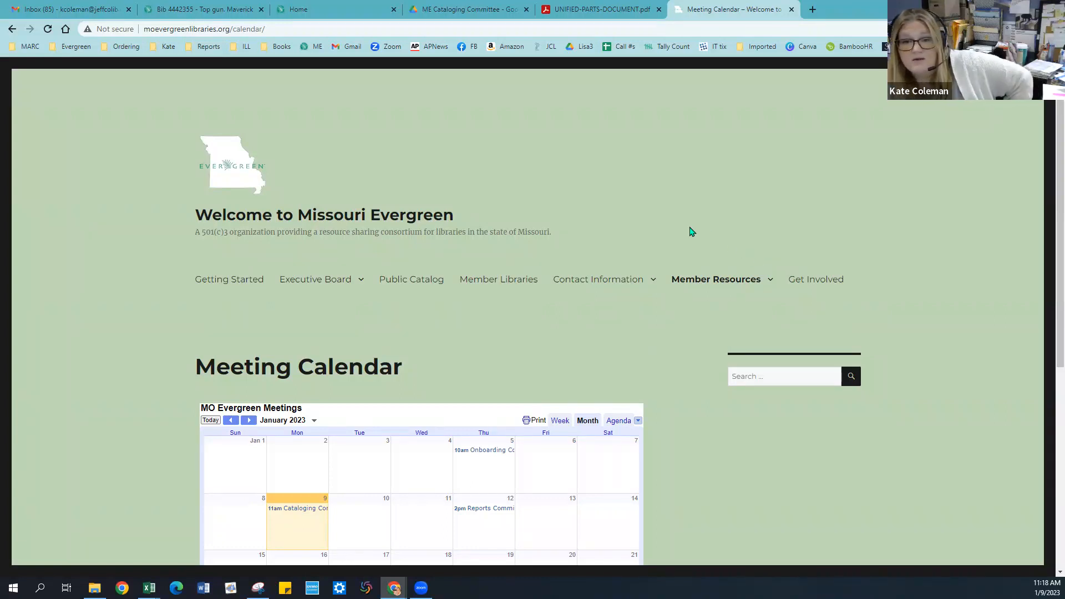
mouse_move(708, 240)
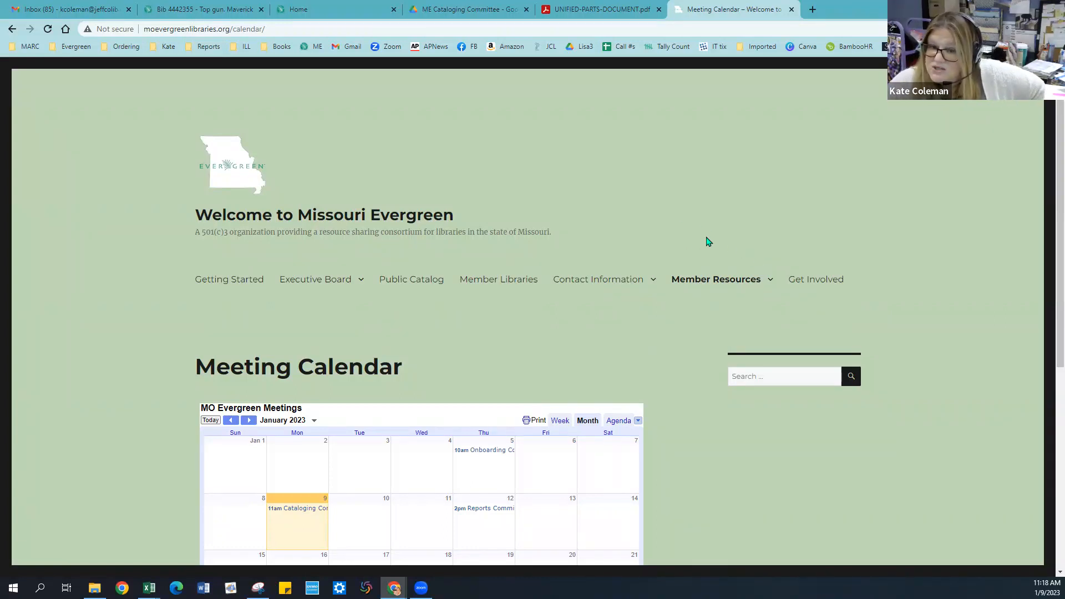
mouse_move(704, 244)
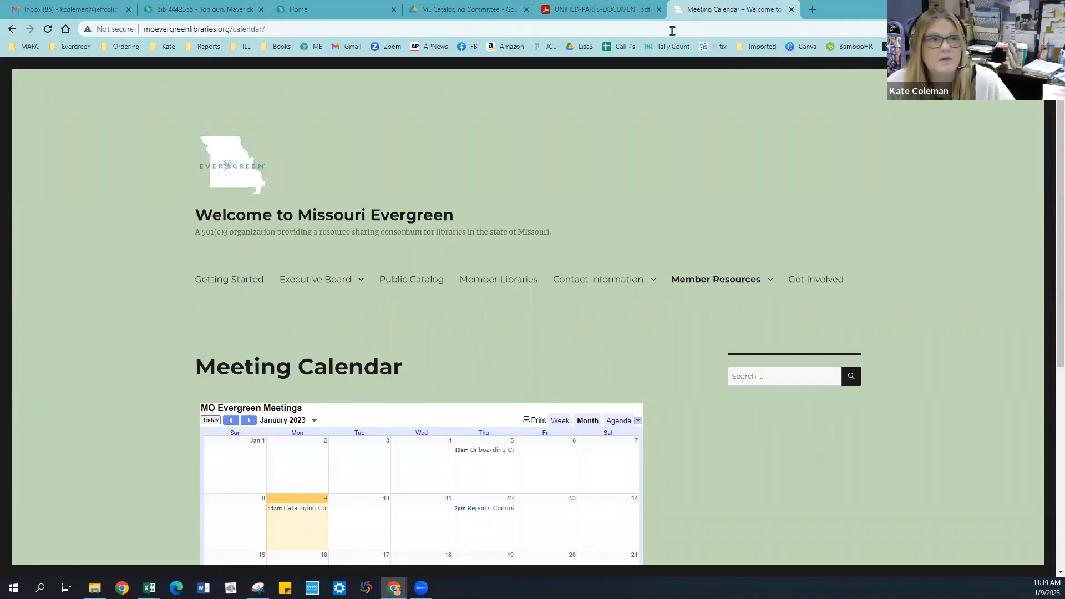
left_click(75, 47)
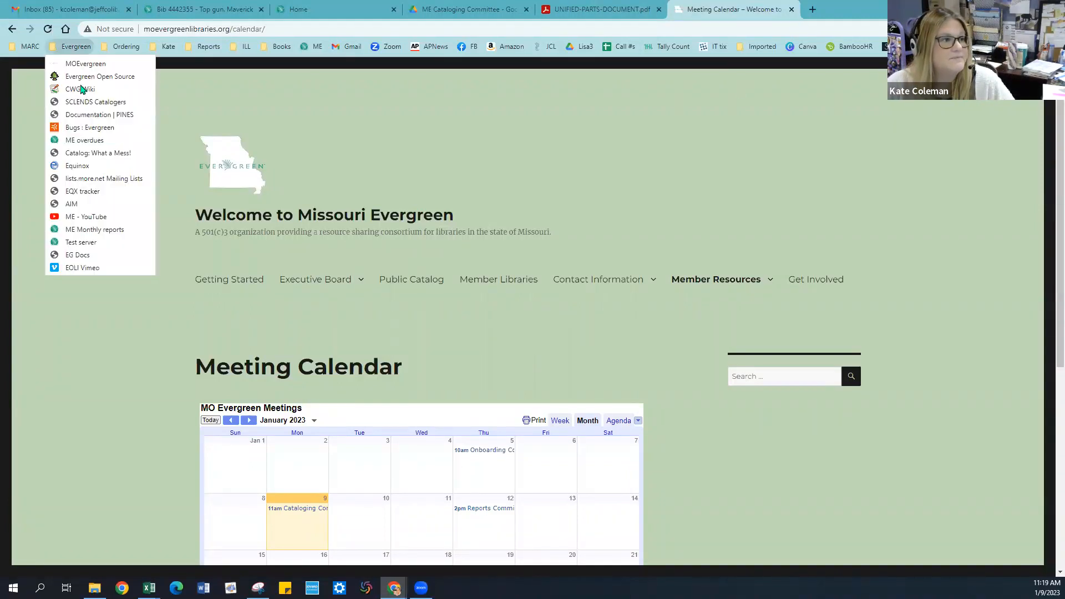
left_click(79, 89)
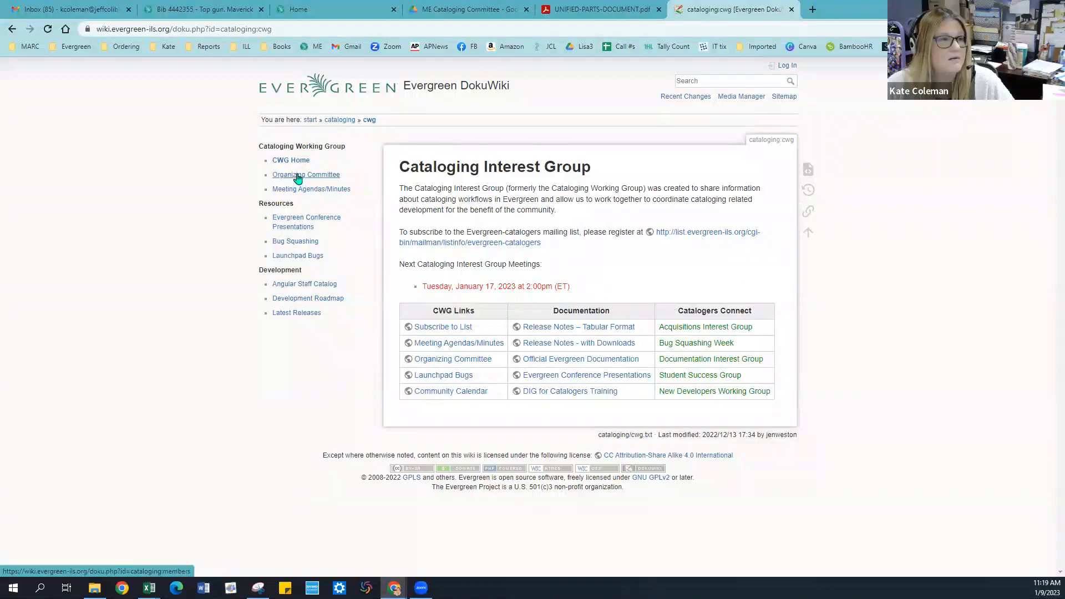
View the Organizing Committee page, then the Meeting Agendas/Minutes page, and return to the staff client.
left_click(306, 175)
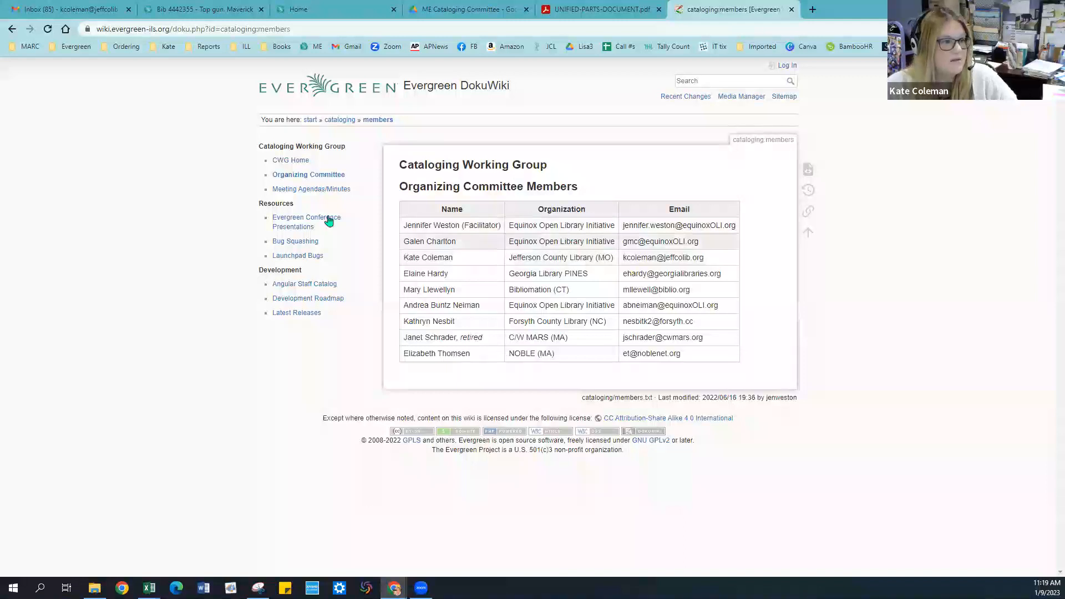
left_click(310, 189)
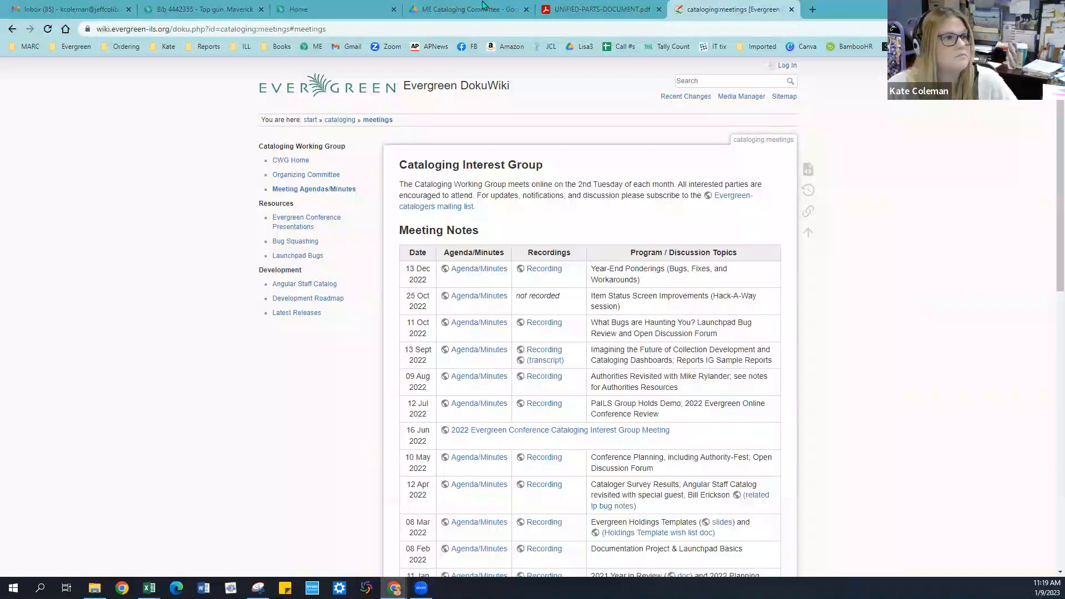
left_click(306, 9)
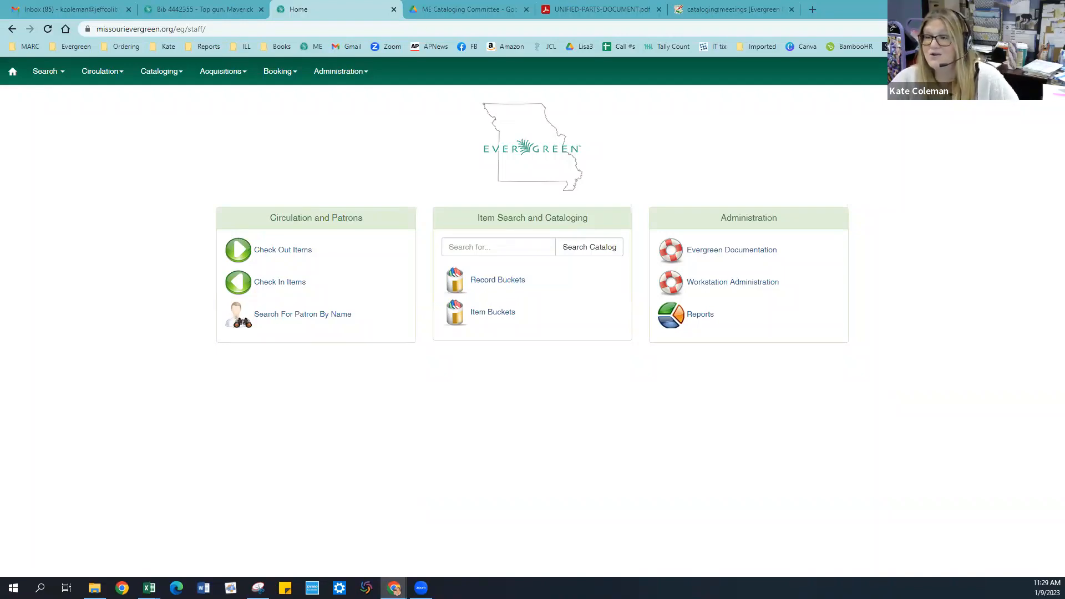
mouse_move(548, 349)
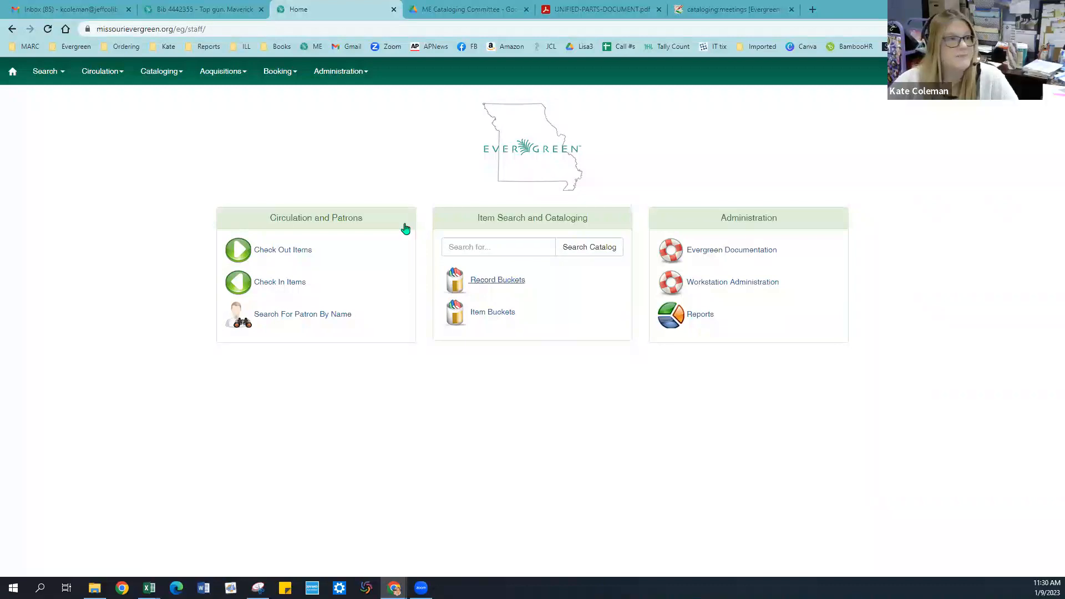
Return to Bib 4442355 Top gun. Maverick and scroll its Item Table to the JCL-ARN copies.
left_click(197, 9)
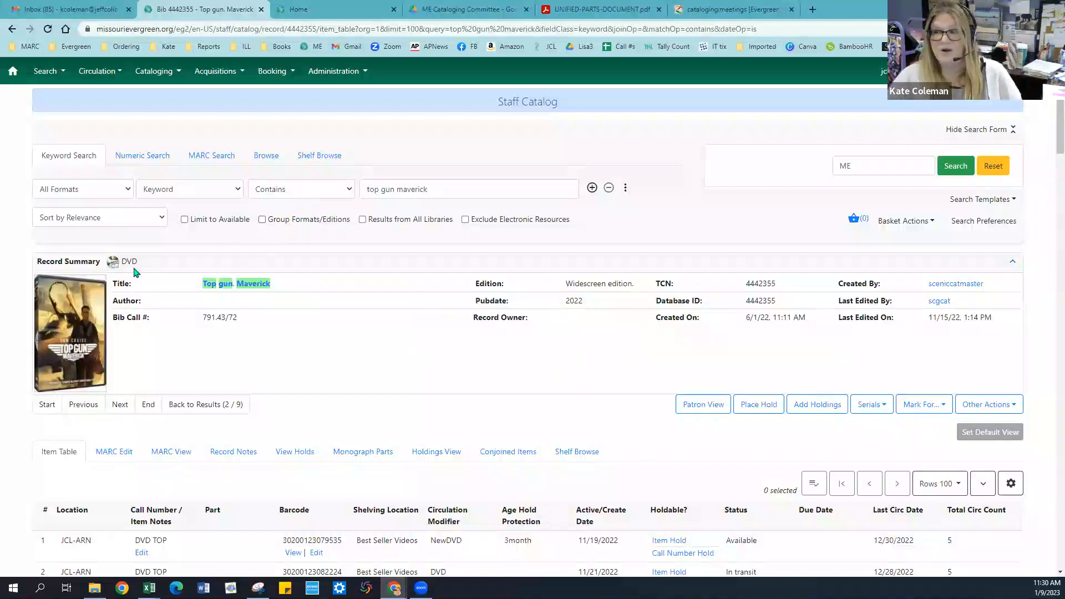
scroll("down", 3)
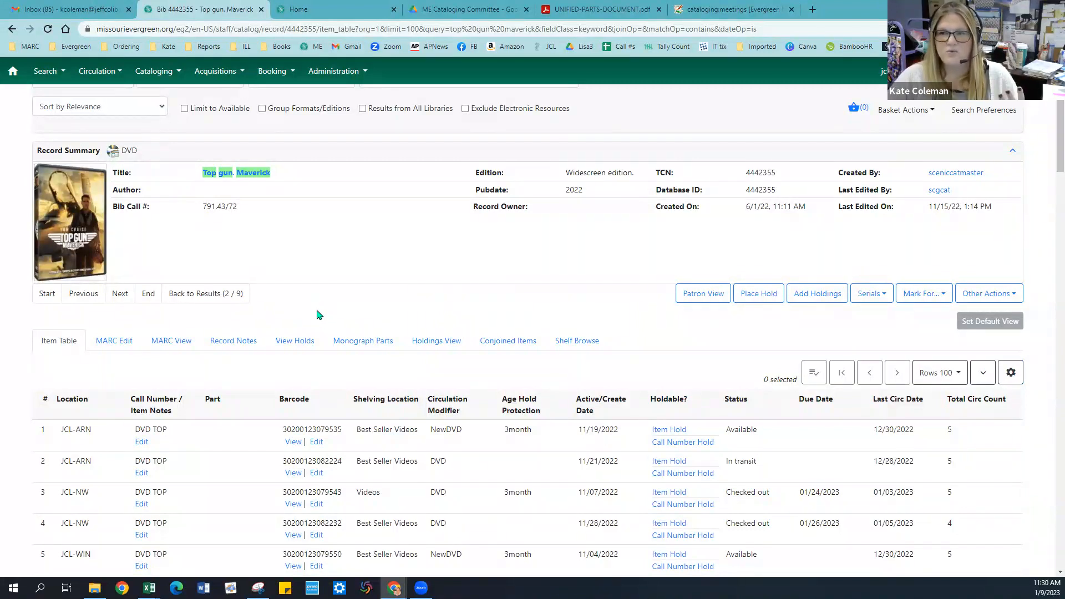
scroll("down", 3)
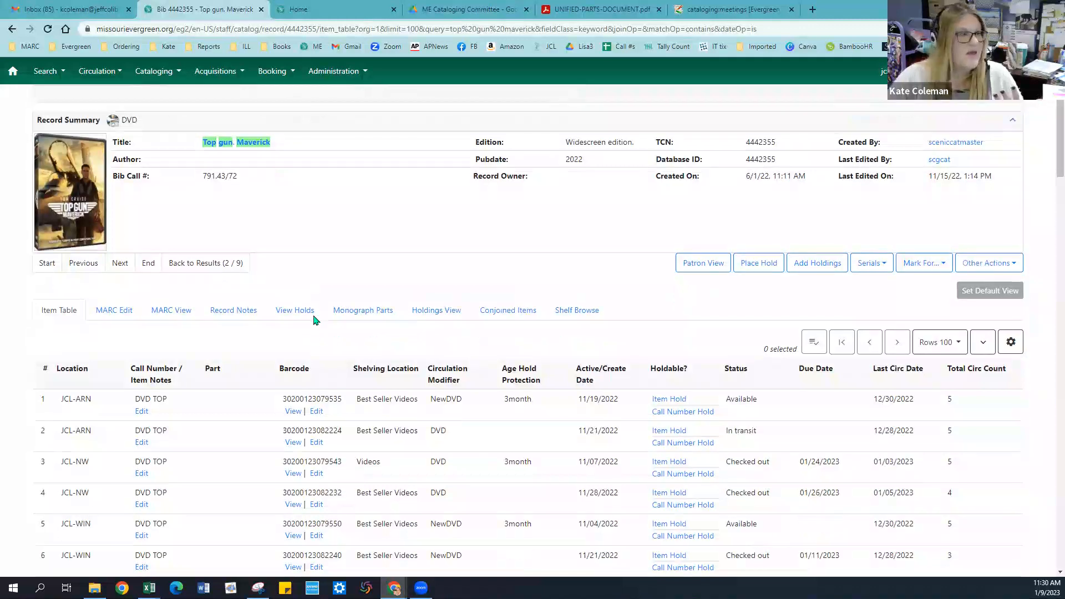
scroll("down", 3)
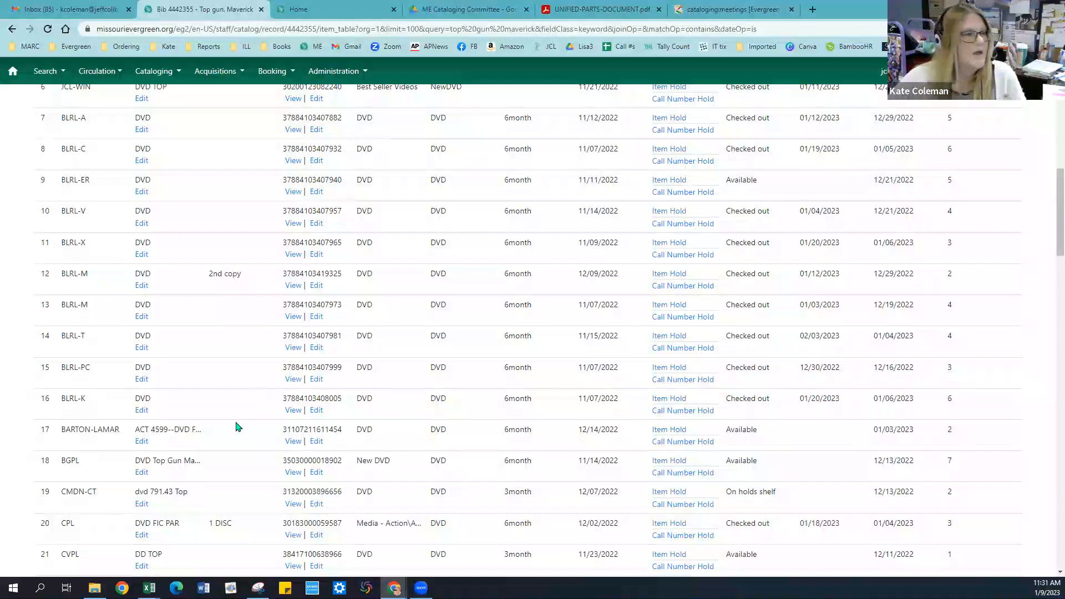
mouse_move(232, 470)
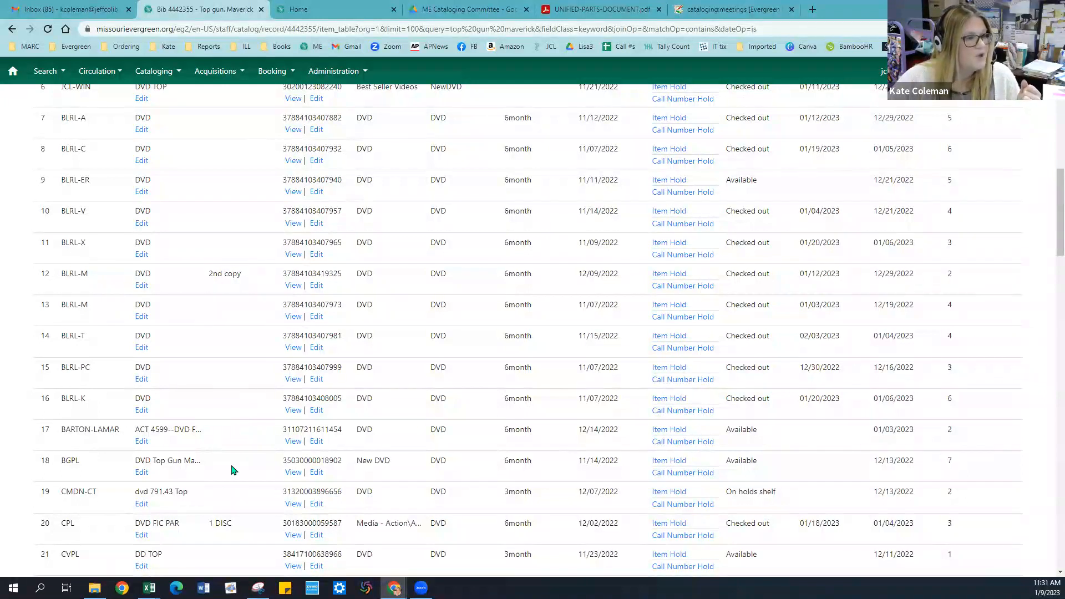
scroll("down", 3)
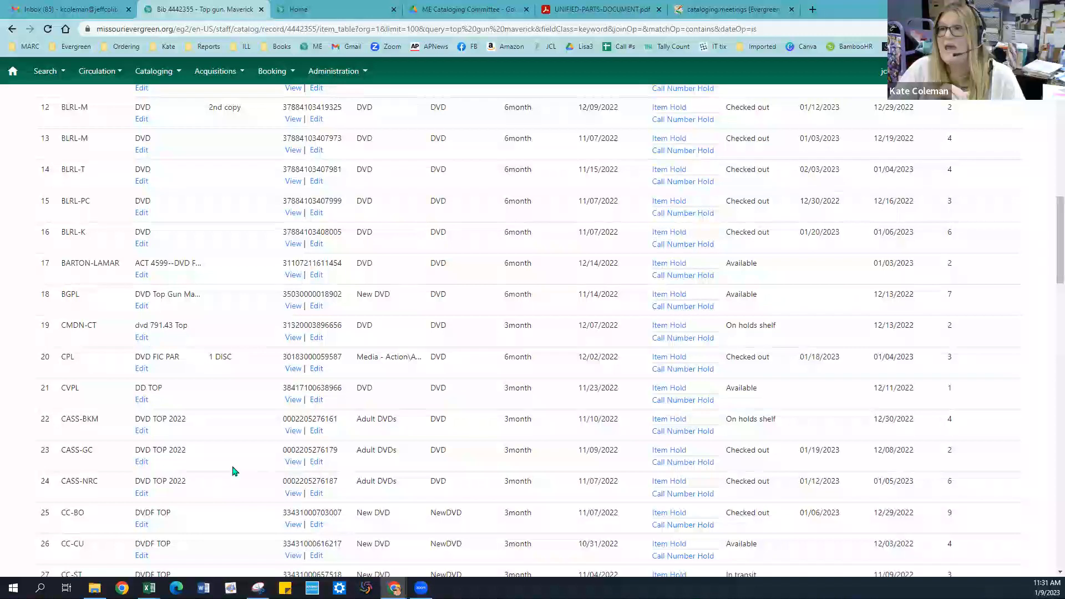
mouse_move(1, 436)
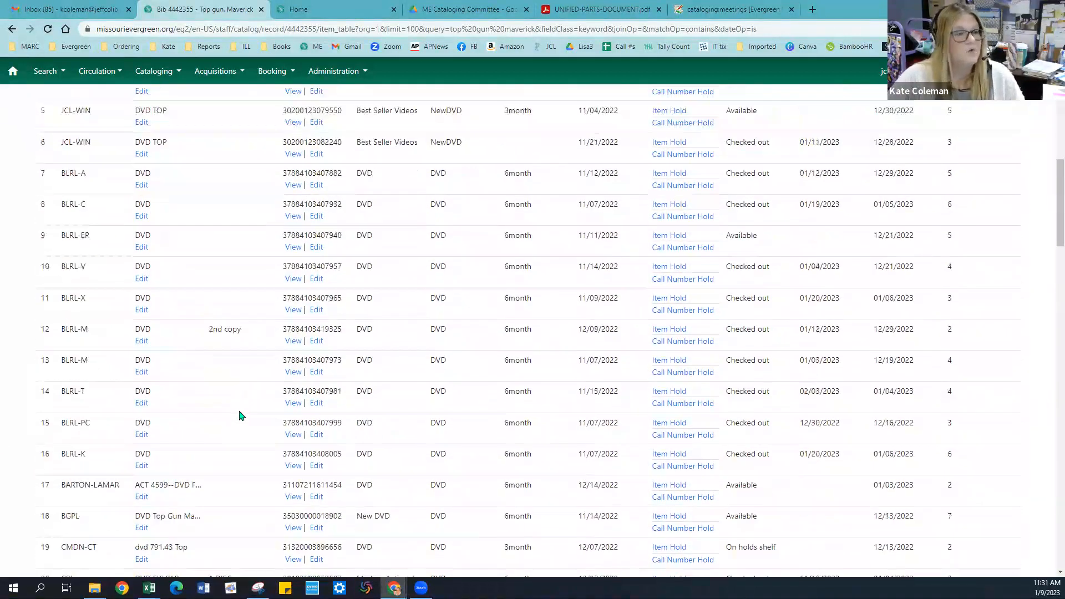
scroll("down", 3)
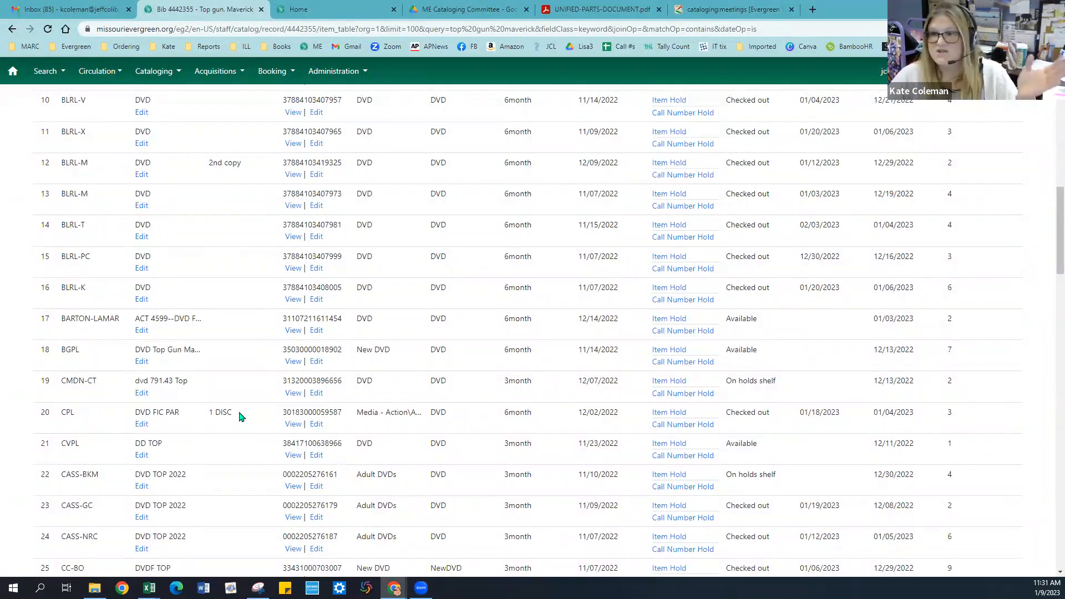
mouse_move(232, 438)
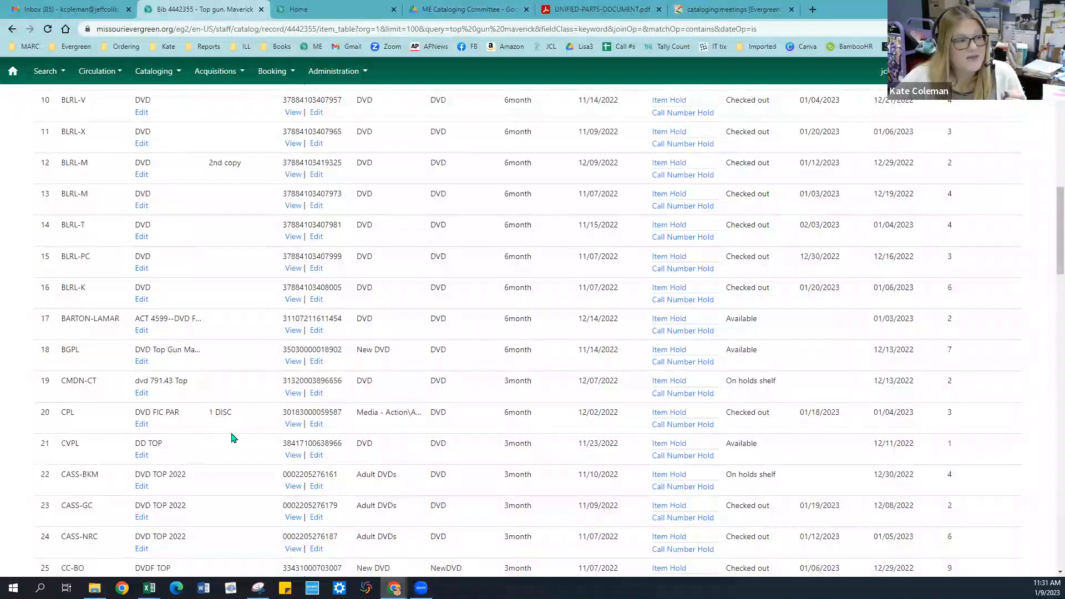
scroll("up", 3)
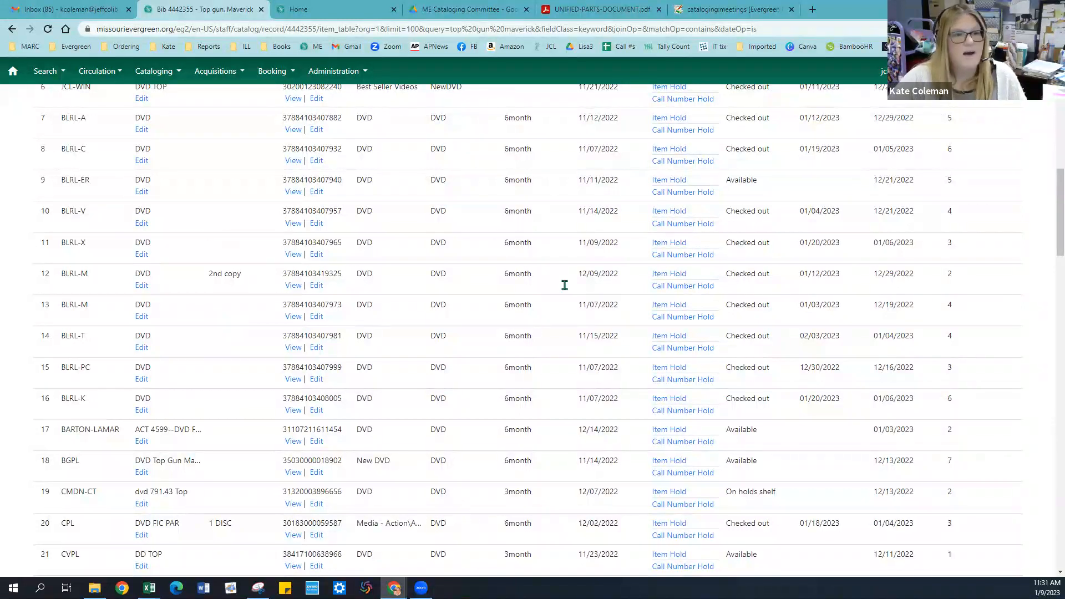
scroll("up", 3)
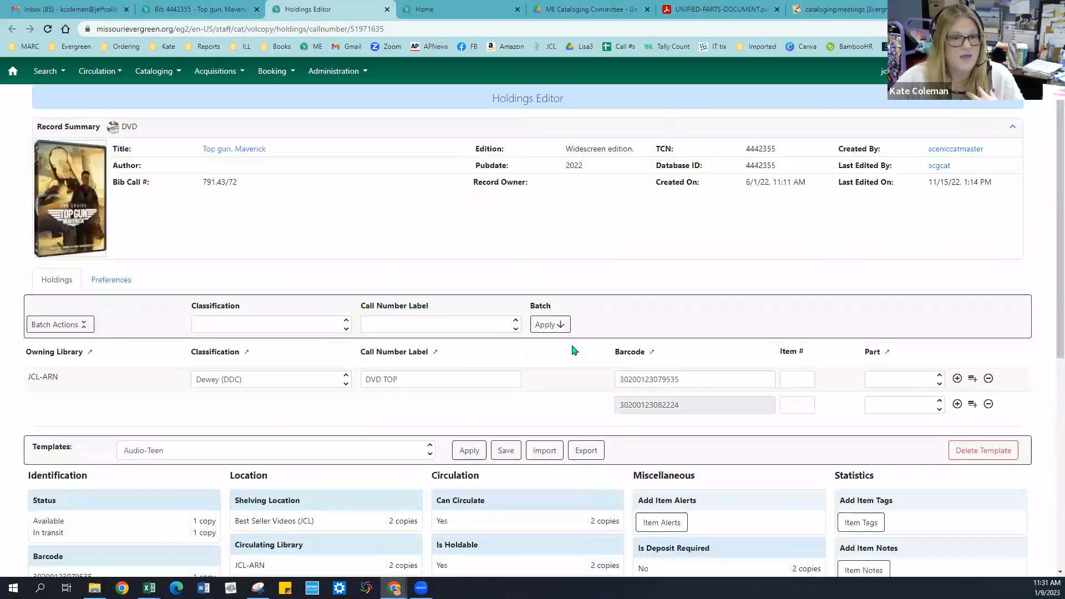
Bring up the Item Notes dialog for the two Top gun. Maverick copies.
scroll("down", 3)
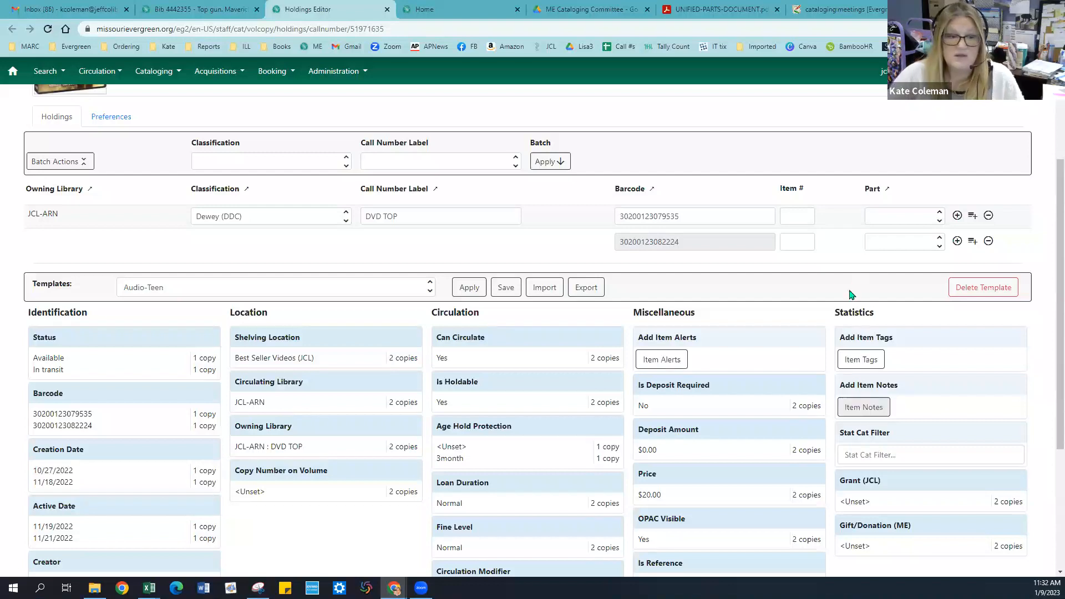
left_click(863, 407)
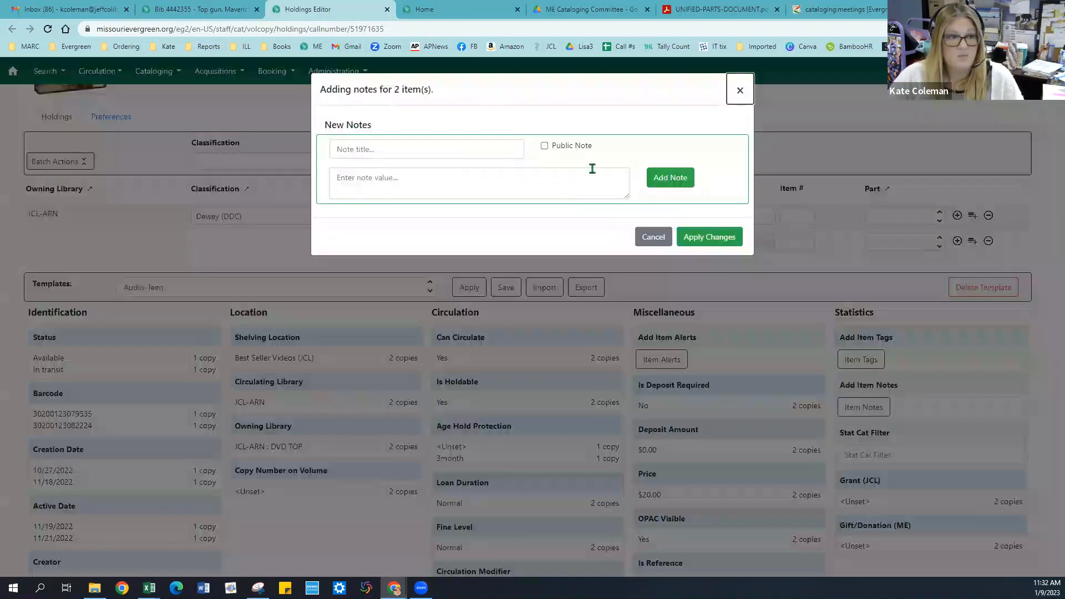
mouse_move(543, 158)
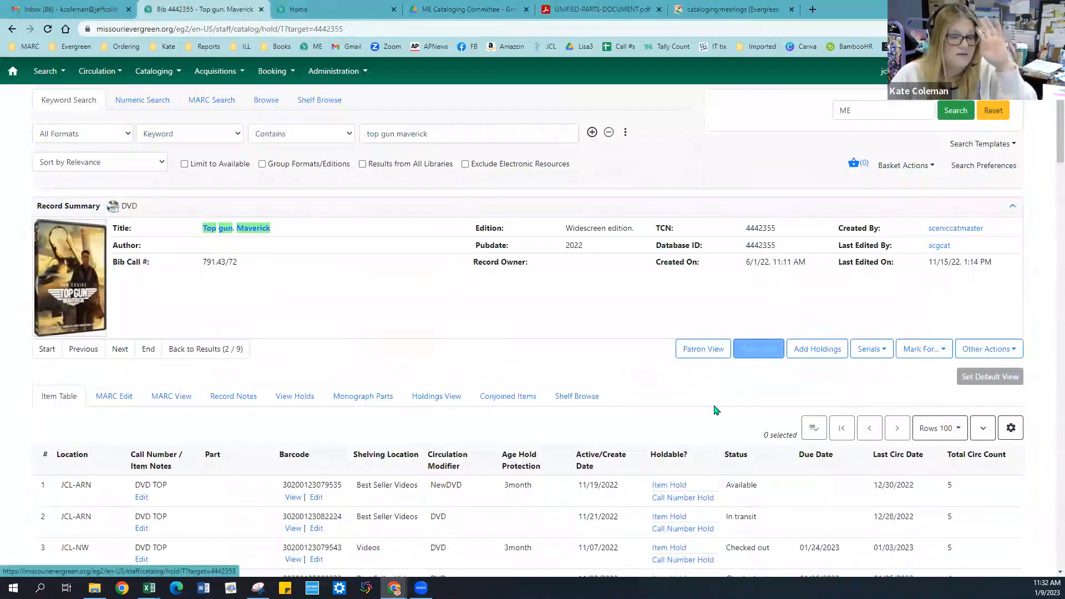
left_click(759, 348)
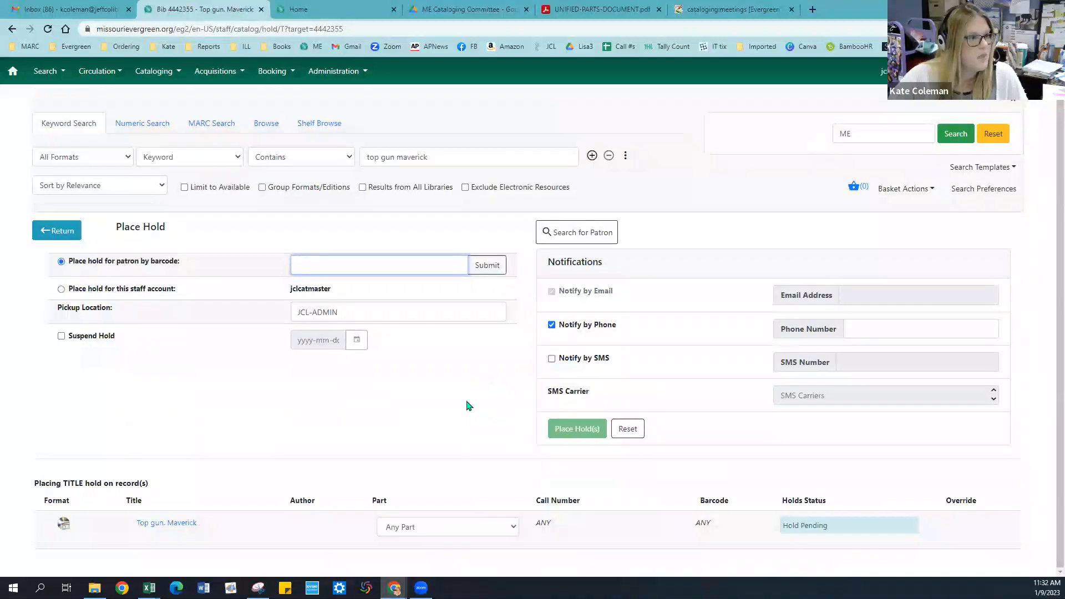
type("2")
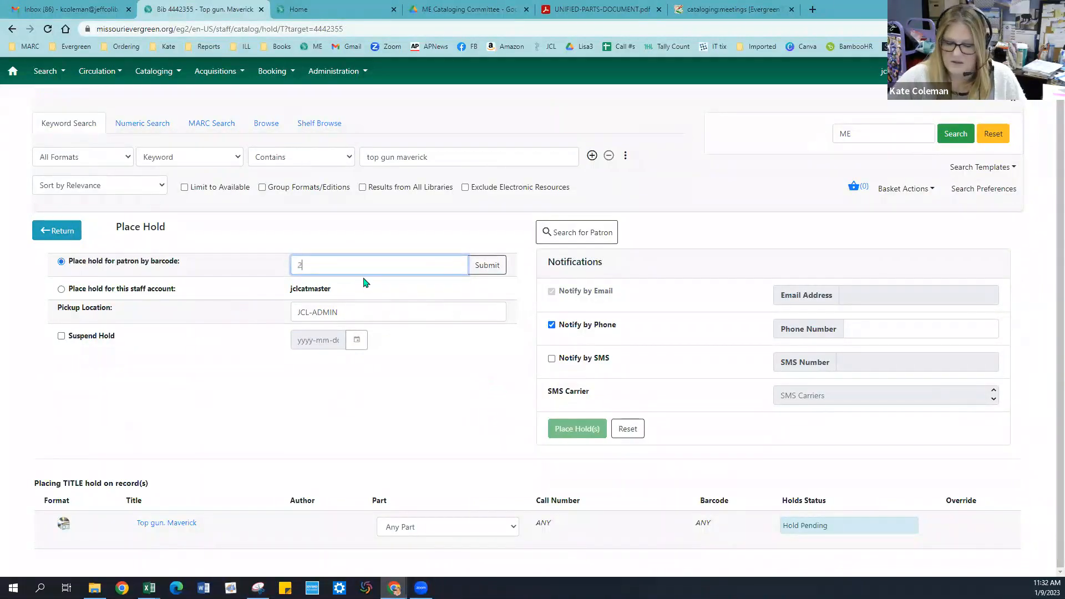
type("0000001111111")
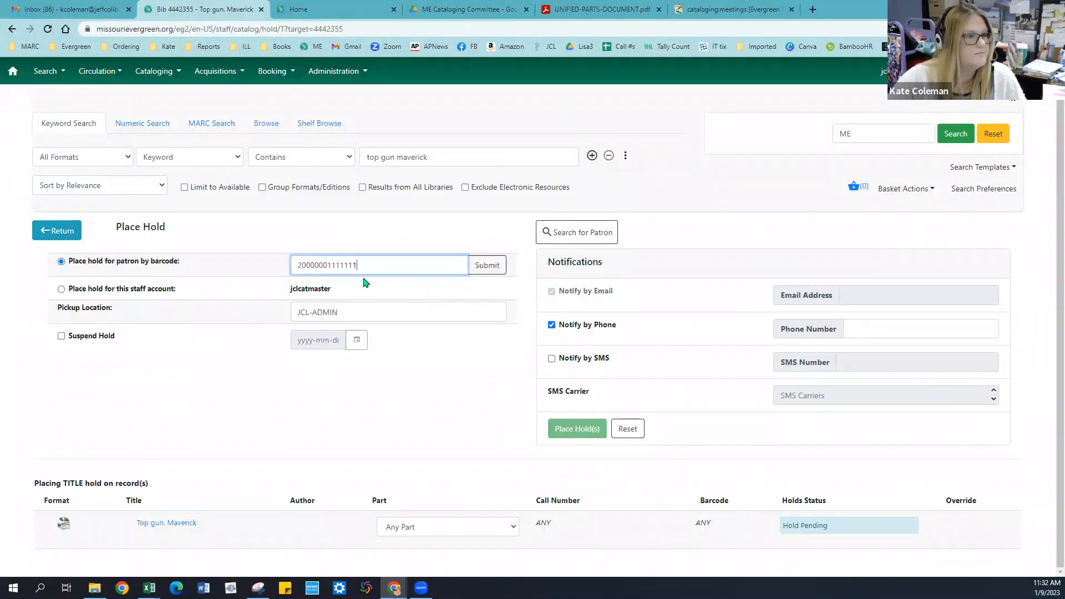
left_click(486, 266)
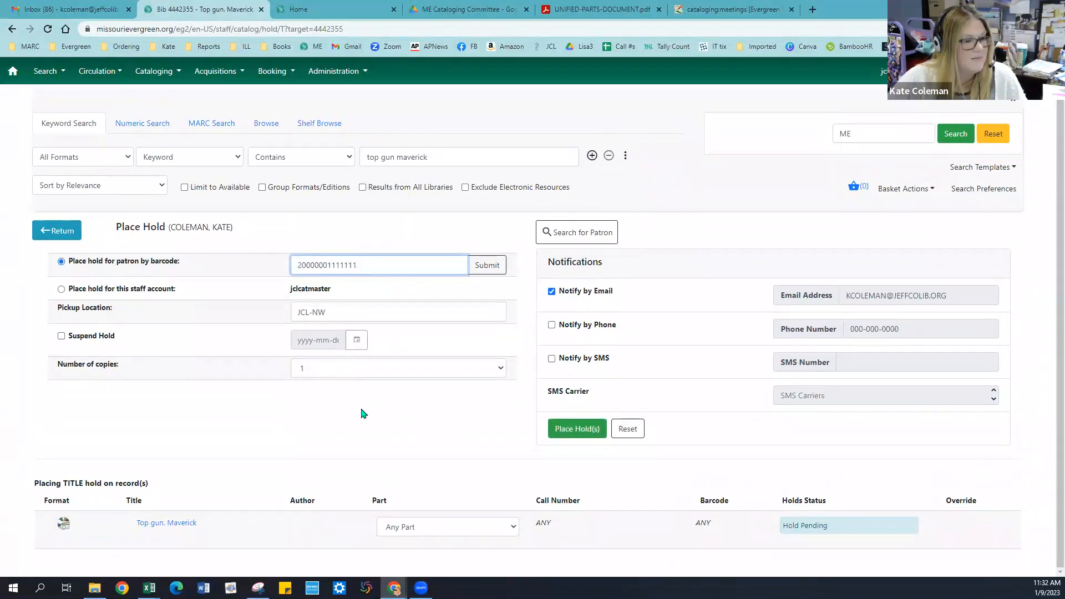
mouse_move(316, 404)
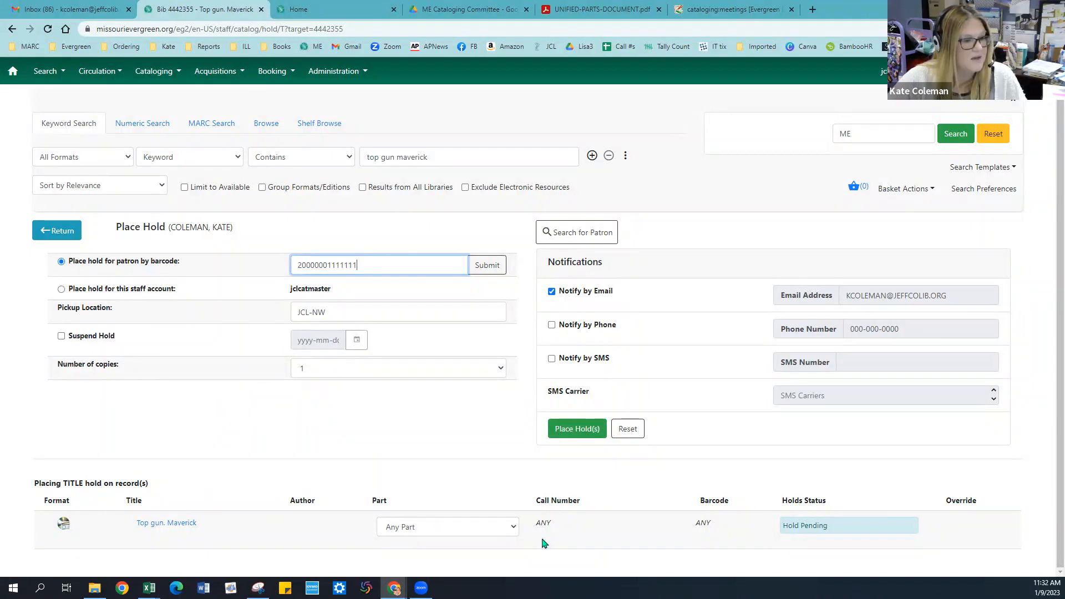
left_click(447, 525)
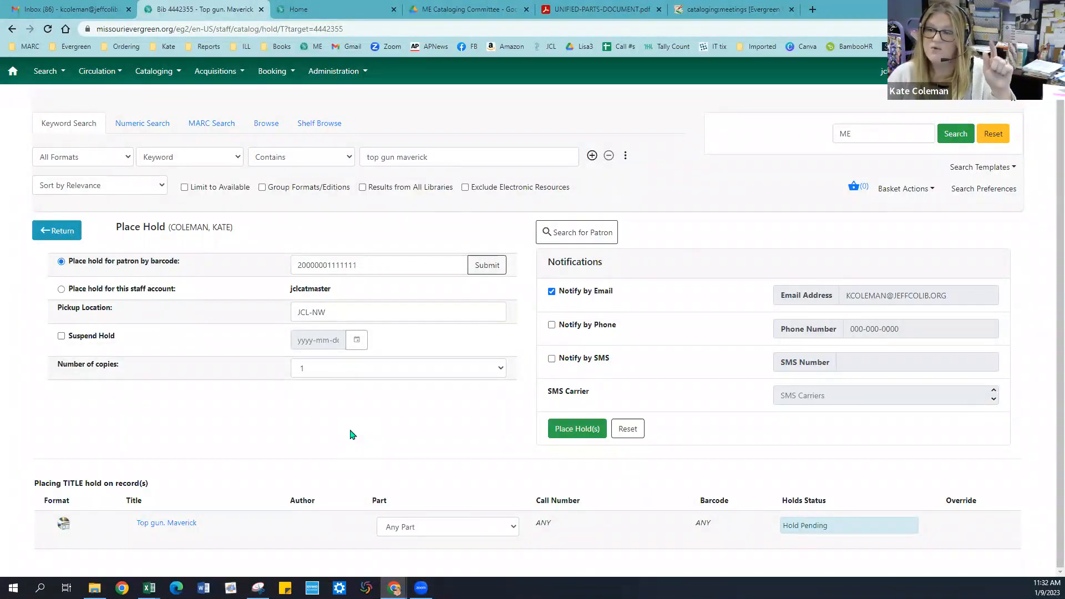
Show the requestable parts list, then close the Bib 4442355 Top gun. Maverick tab.
left_click(447, 526)
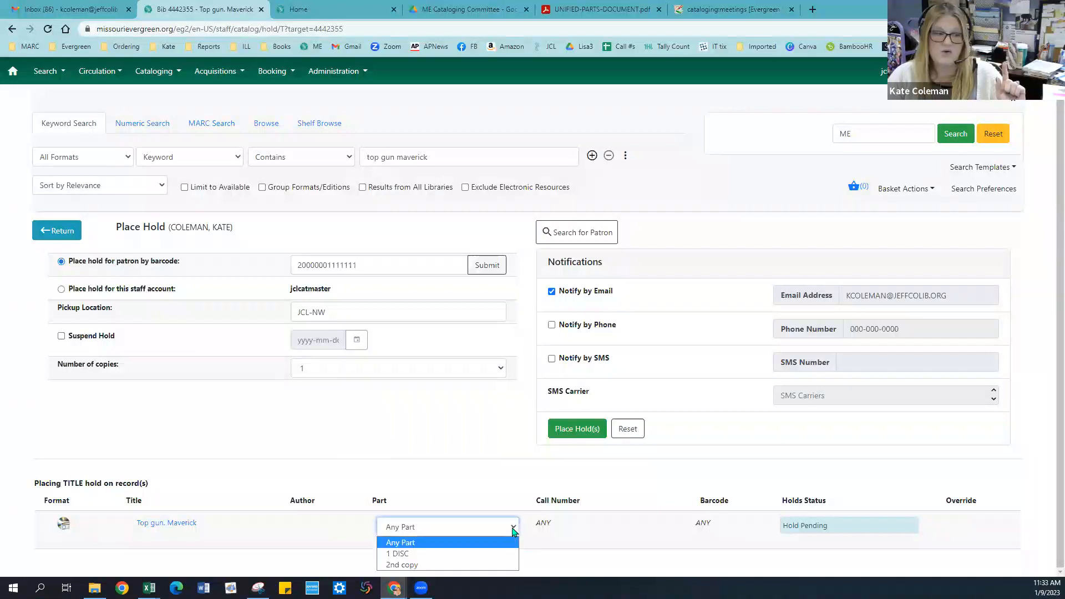
left_click(397, 554)
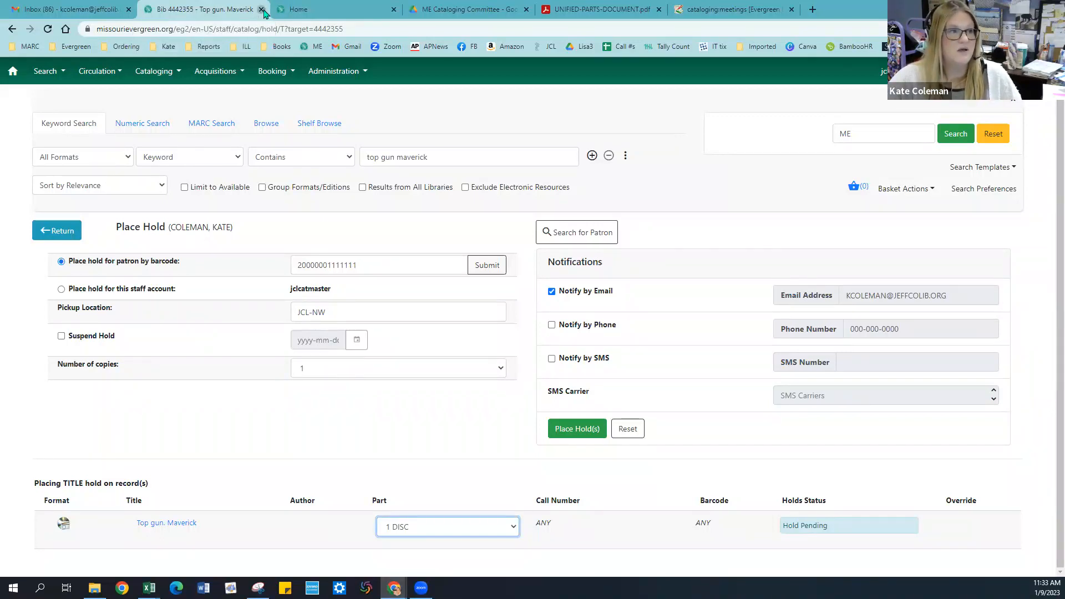
left_click(261, 9)
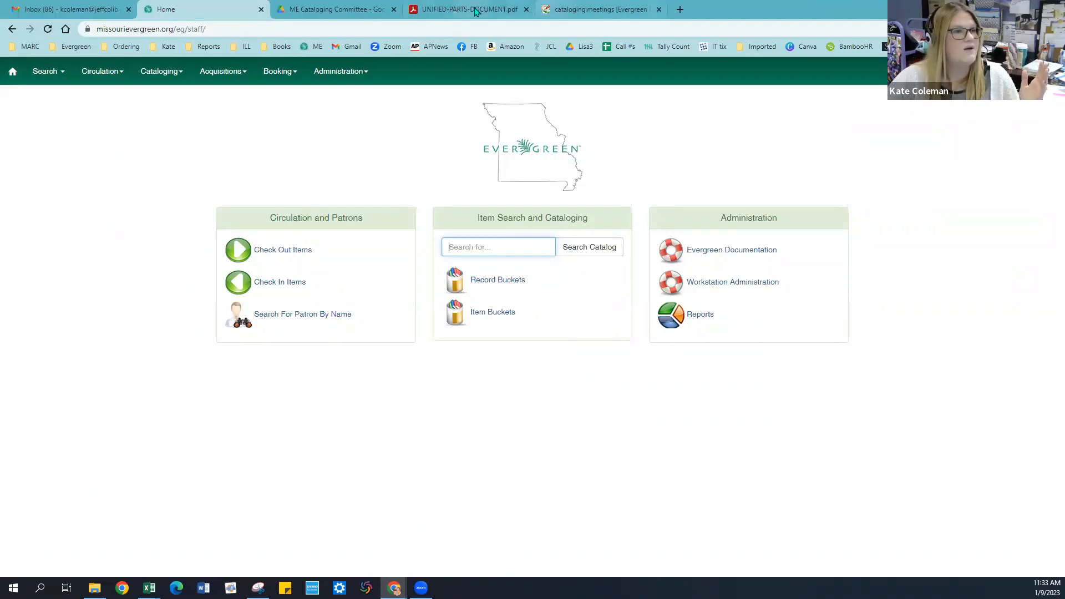
left_click(465, 9)
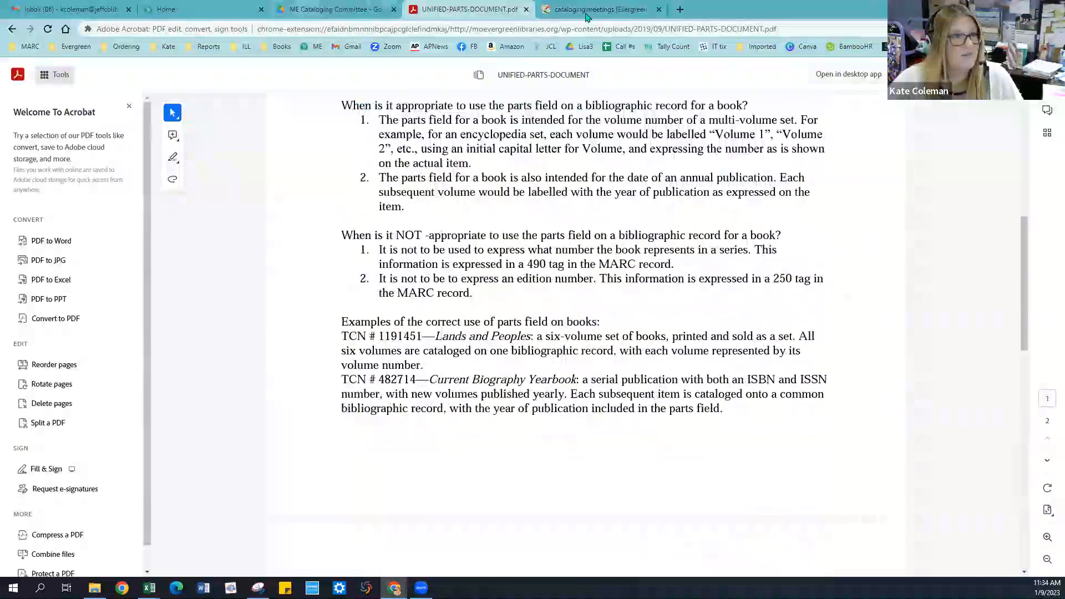
left_click(198, 9)
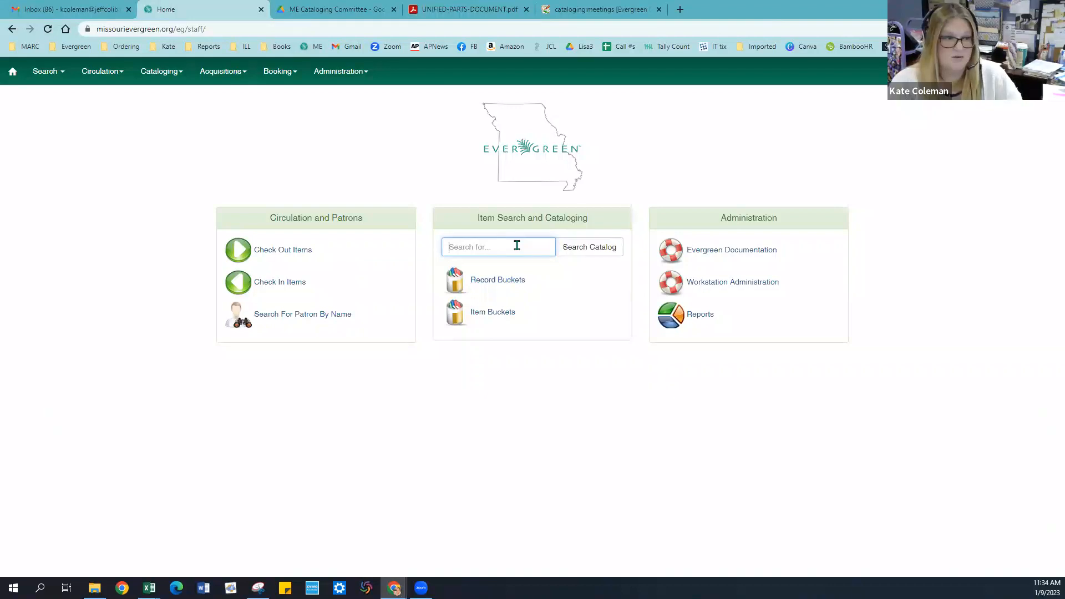
Search the catalog for 'national geographic', returning 3708 results.
type("national geographic")
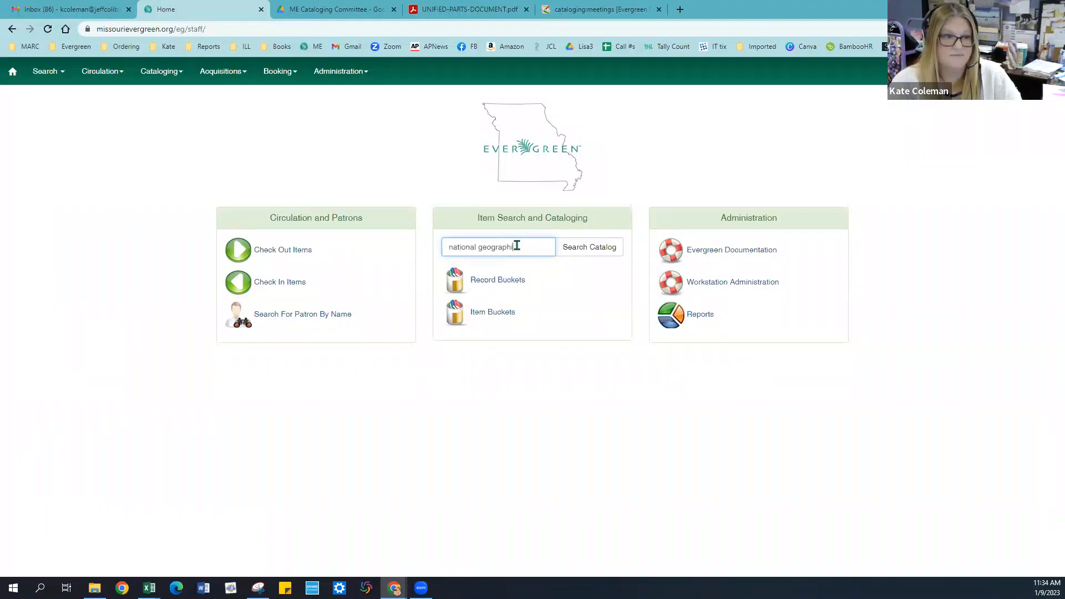
left_click(588, 246)
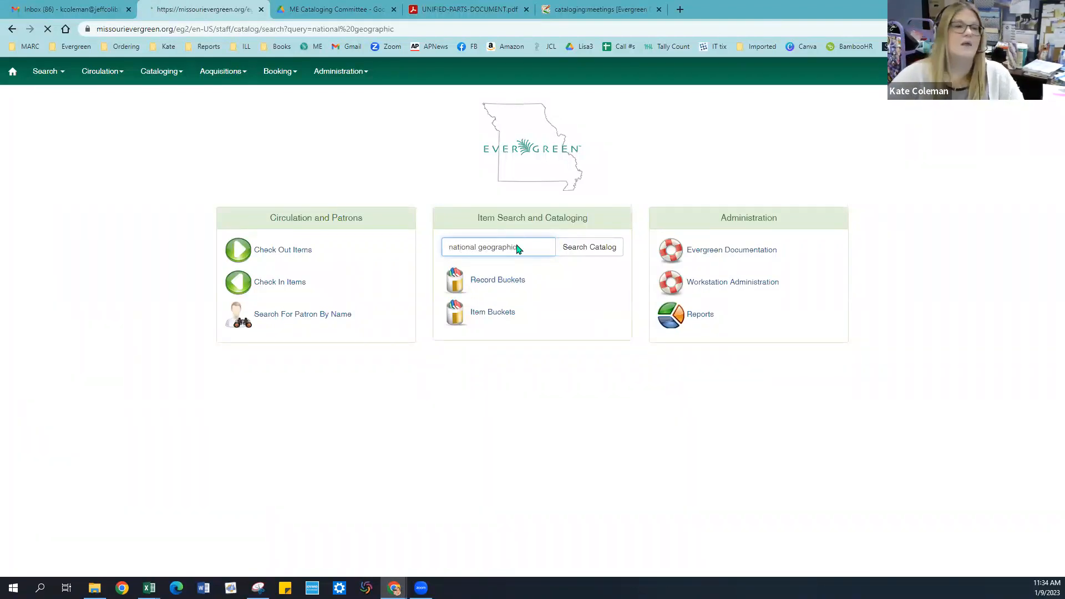
left_click(588, 246)
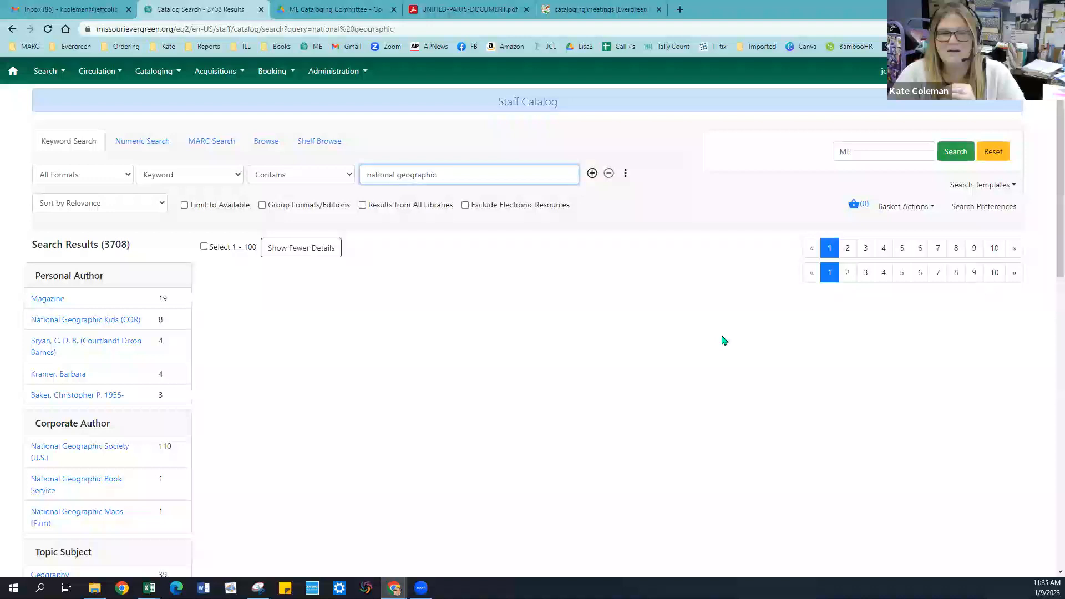
left_click(955, 151)
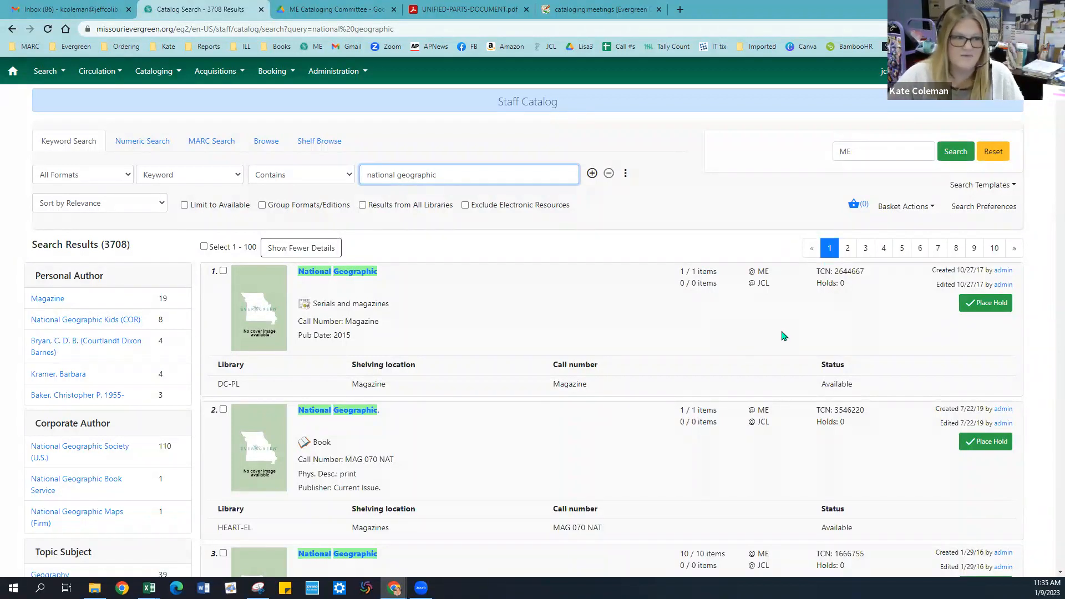
mouse_move(800, 359)
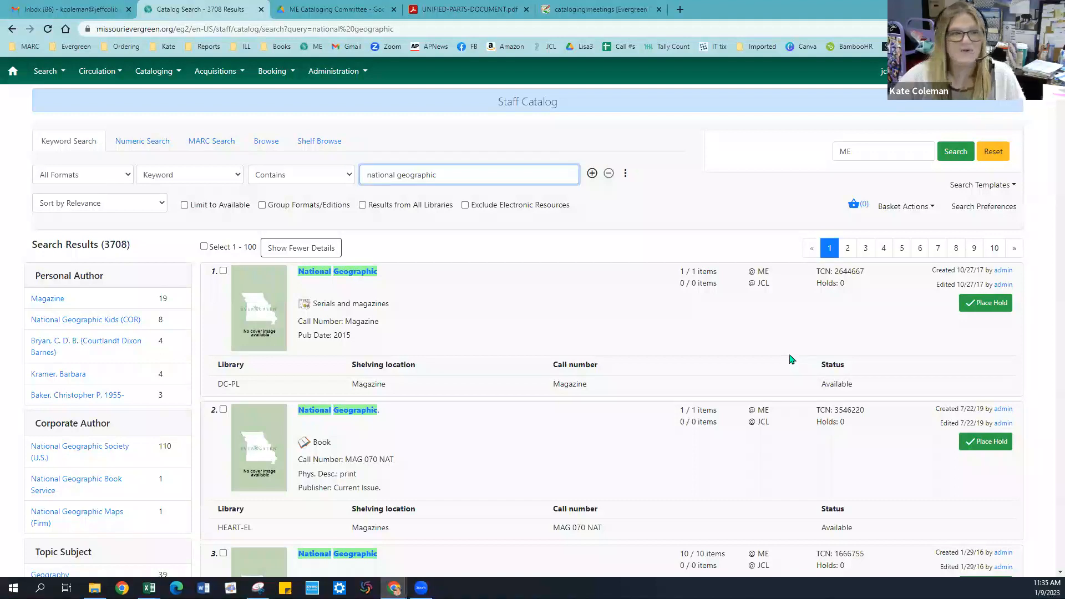
mouse_move(734, 340)
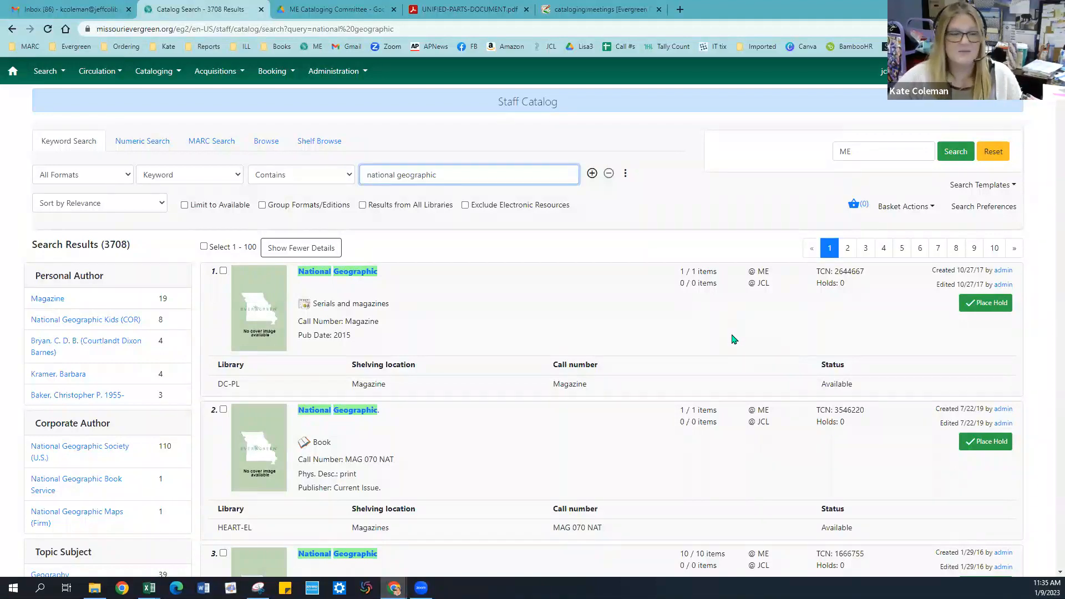
scroll("down", 3)
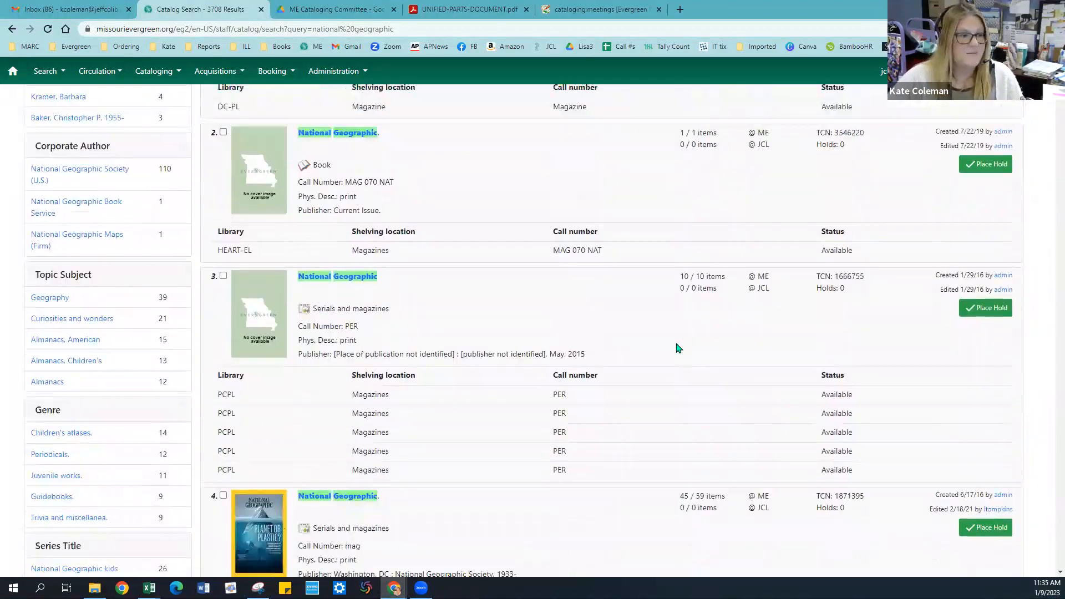
scroll("down", 3)
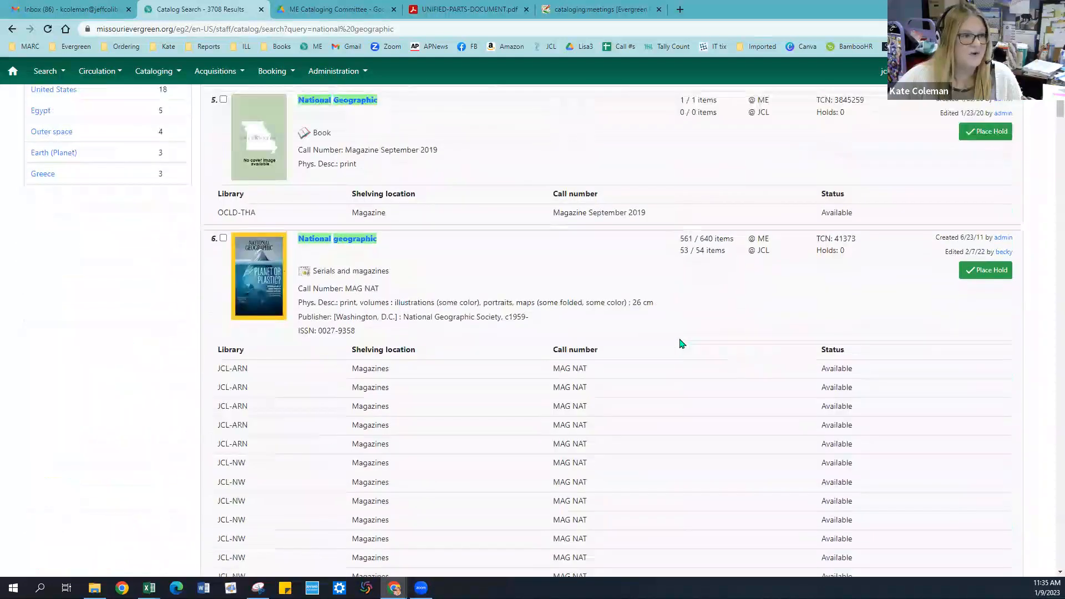
scroll("down", 3)
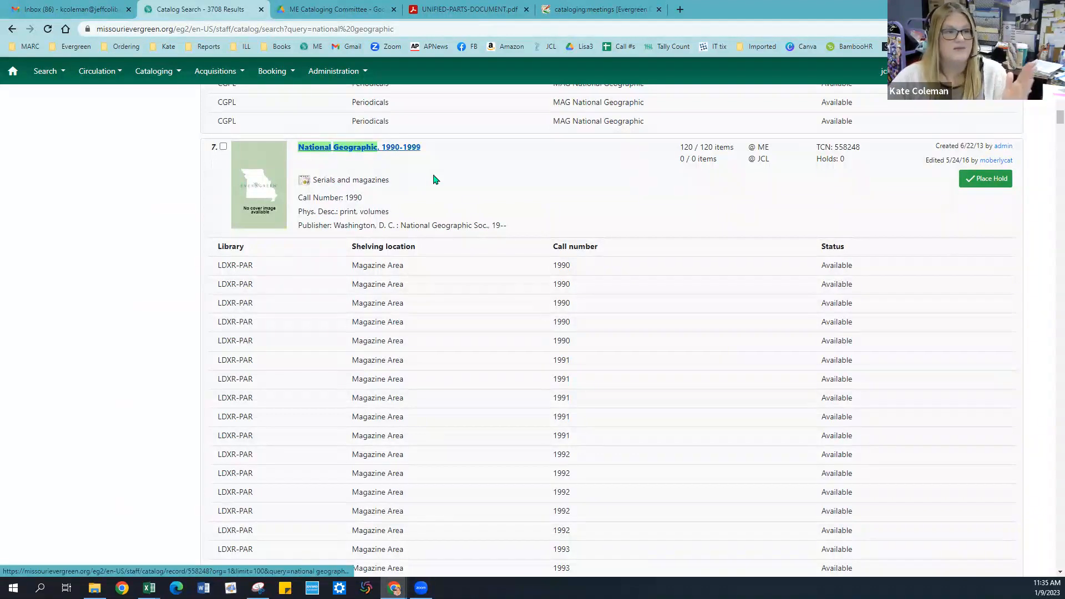
scroll("down", 3)
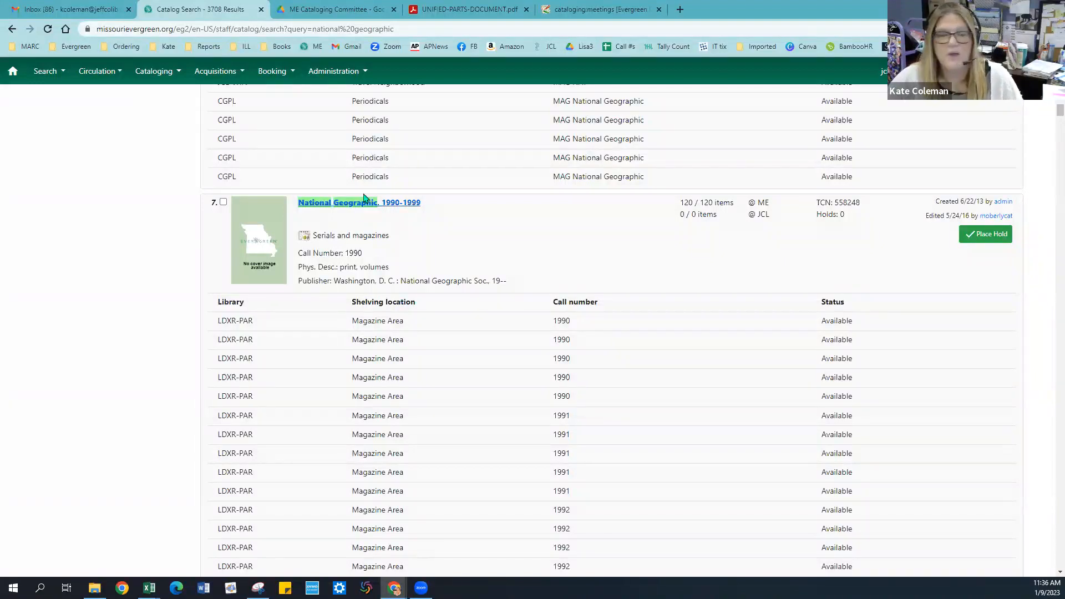
scroll("down", 3)
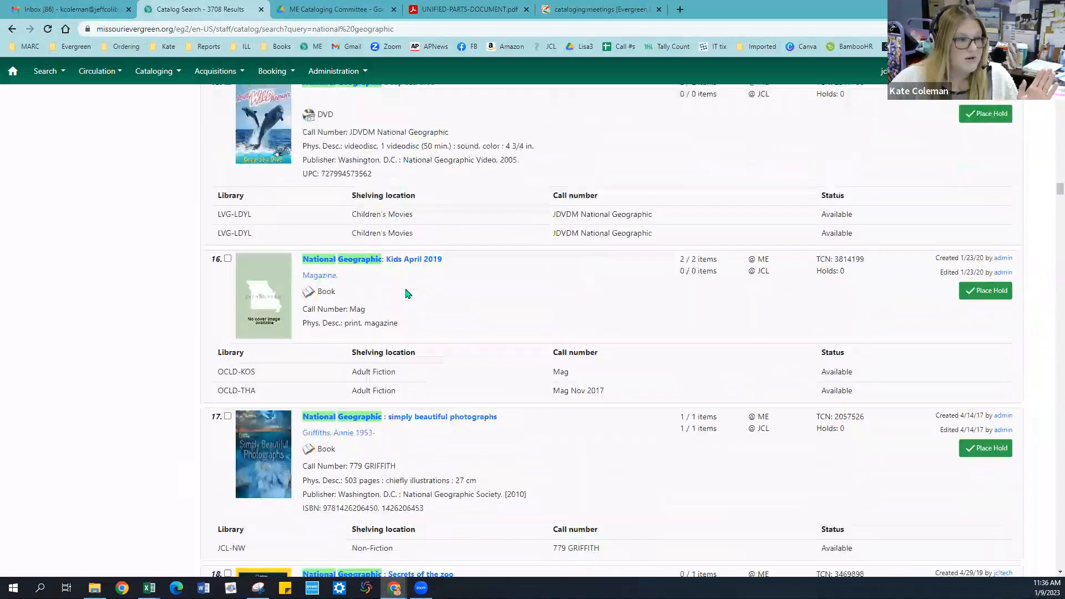
scroll("up", 3)
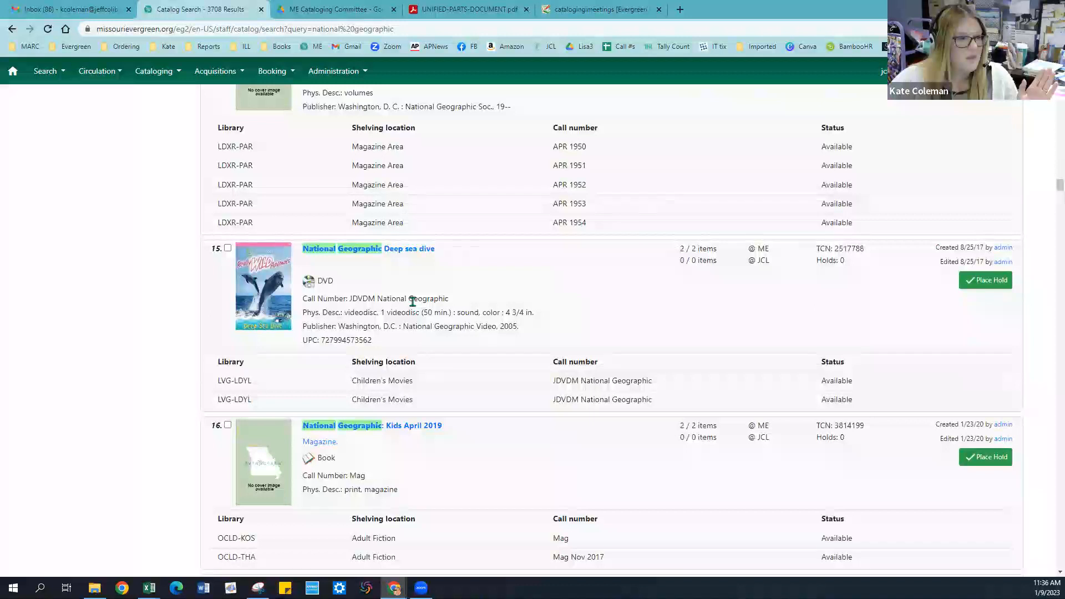
scroll("down", 3)
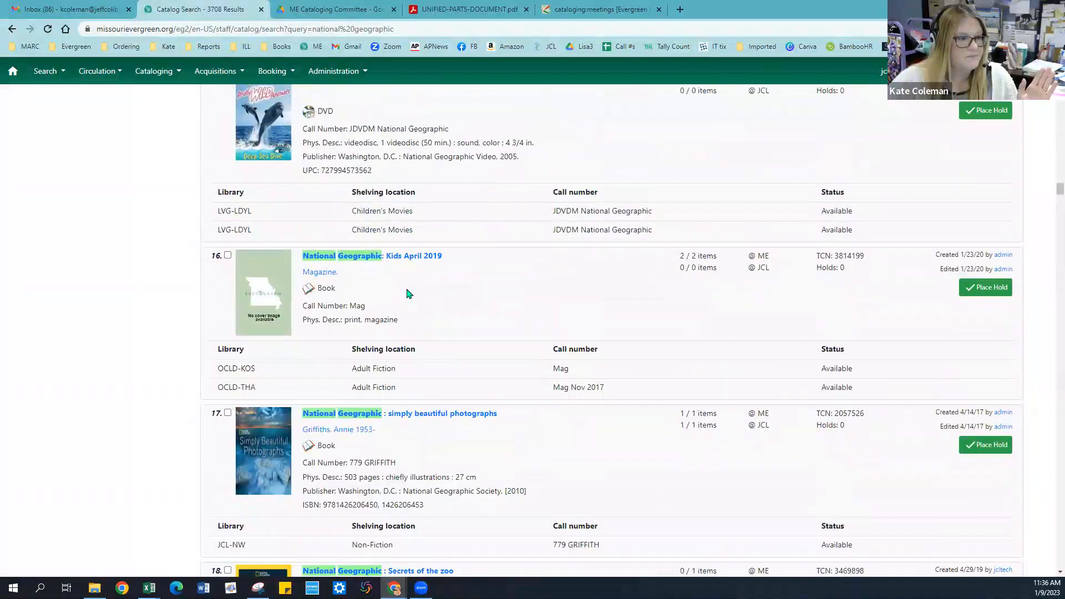
scroll("down", 3)
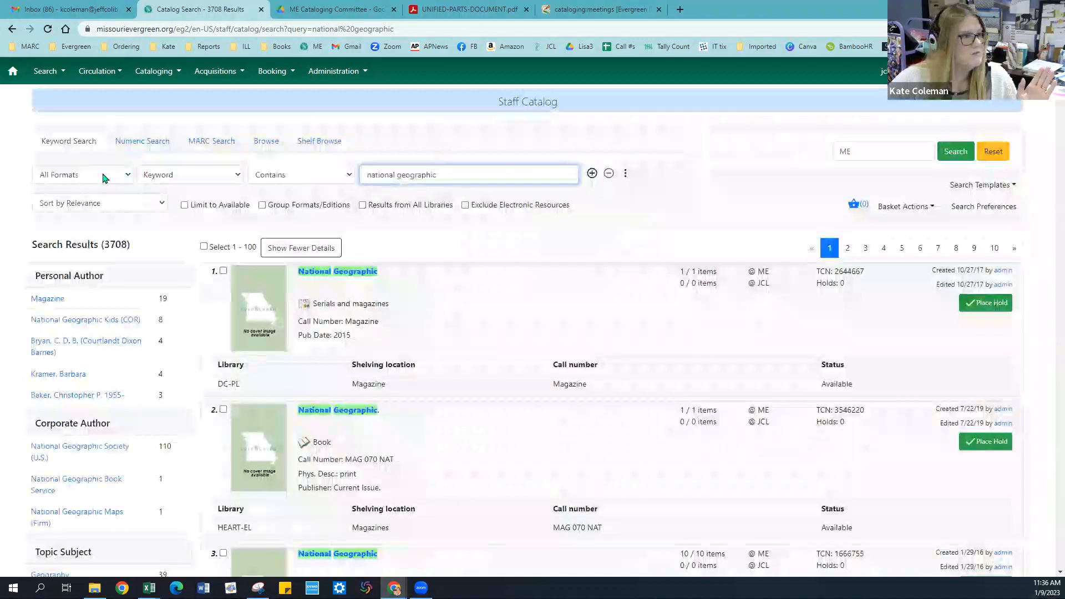
left_click(81, 174)
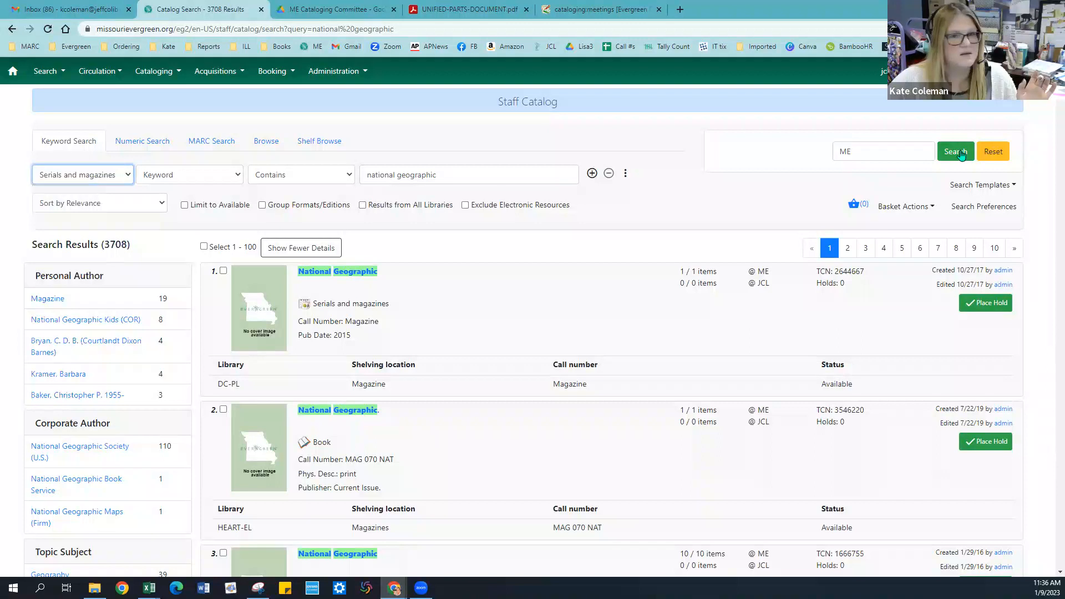
left_click(956, 151)
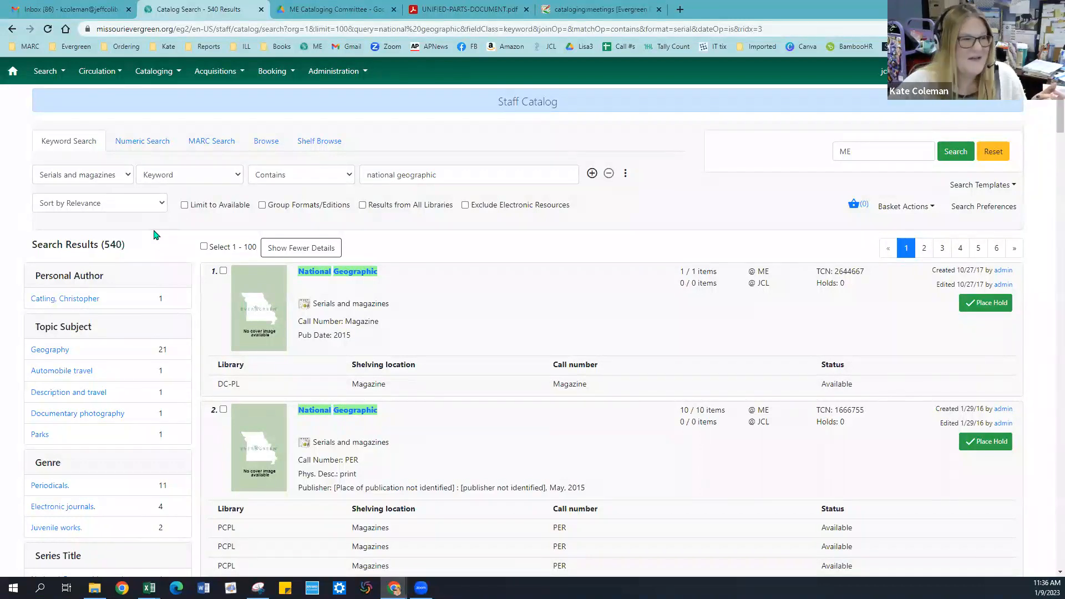
mouse_move(164, 232)
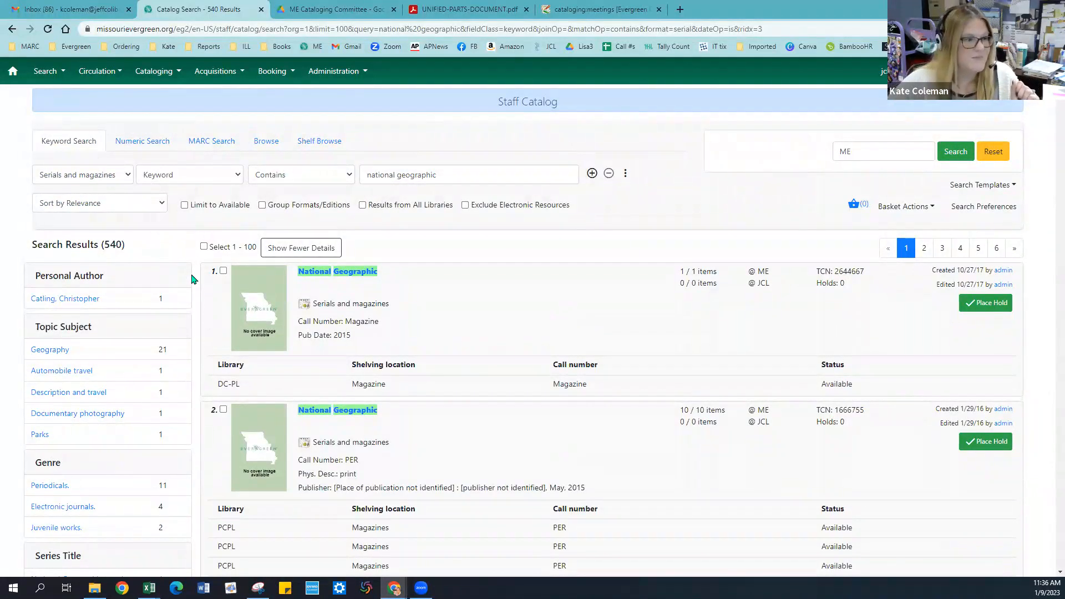
scroll("down", 3)
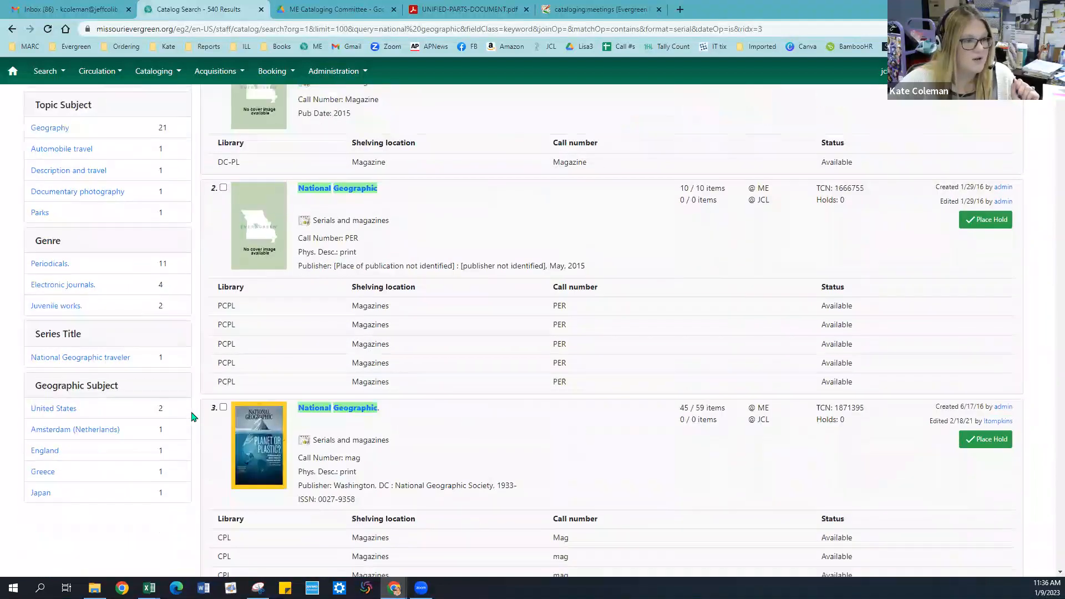
scroll("down", 3)
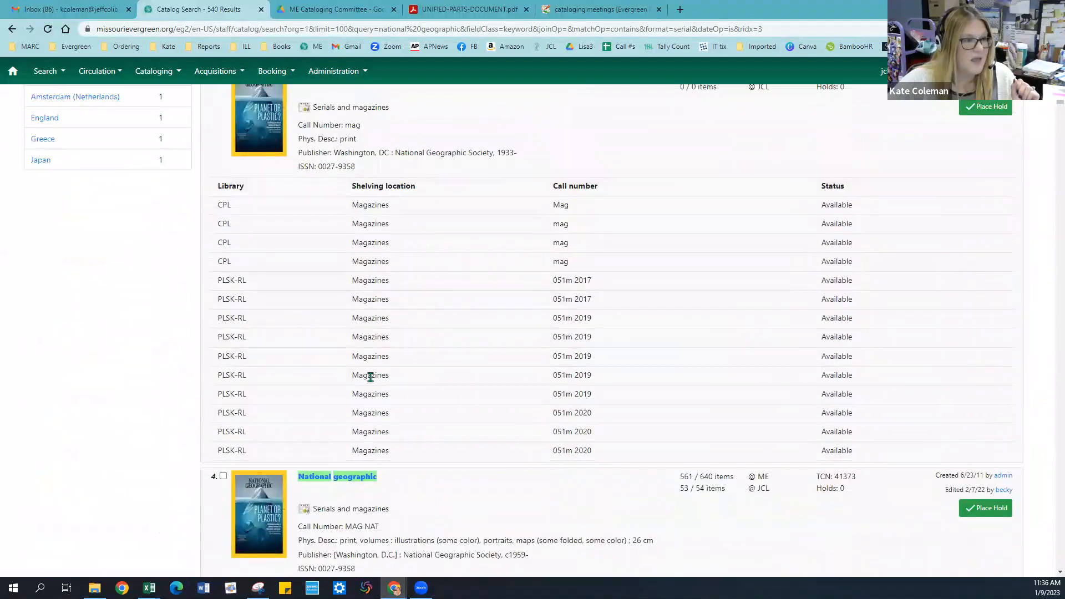
scroll("down", 3)
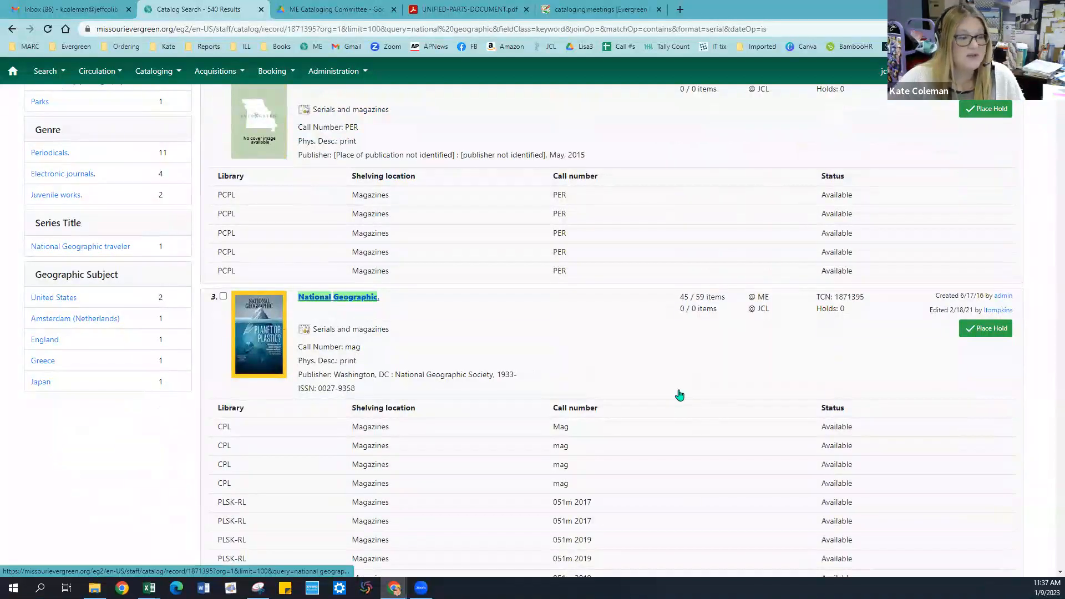
Open result 3, National Geographic (TCN 1871395), and scroll its magazine copies with issue parts.
left_click(338, 297)
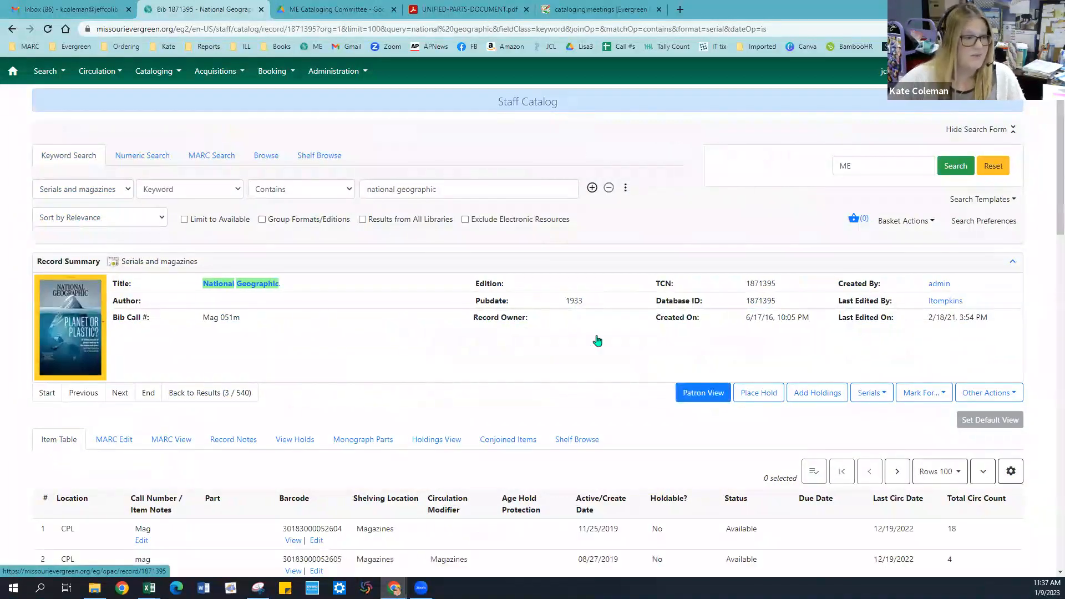
scroll("down", 3)
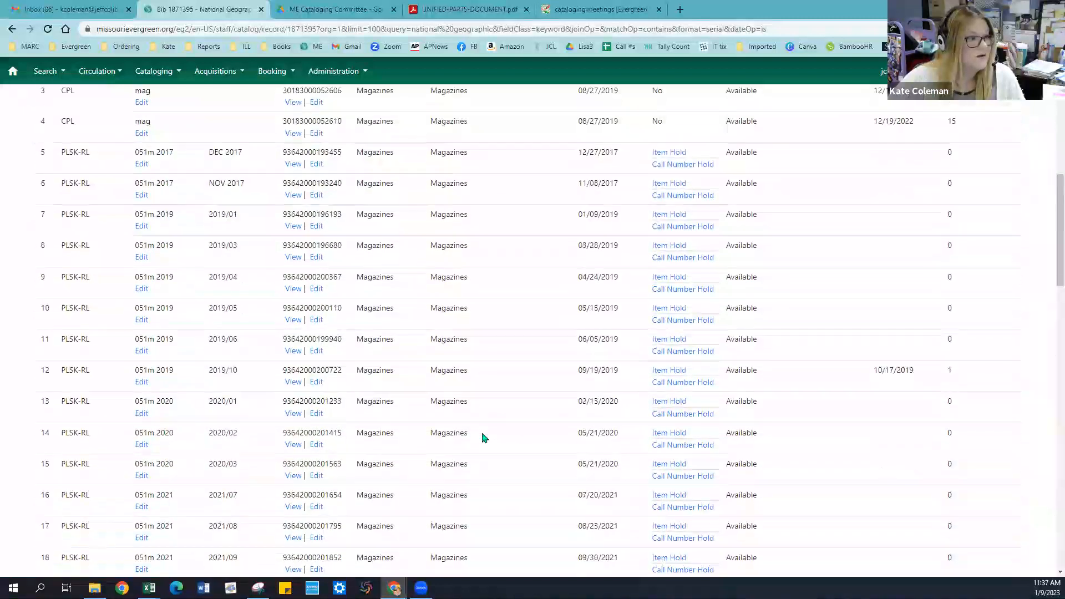
scroll("down", 3)
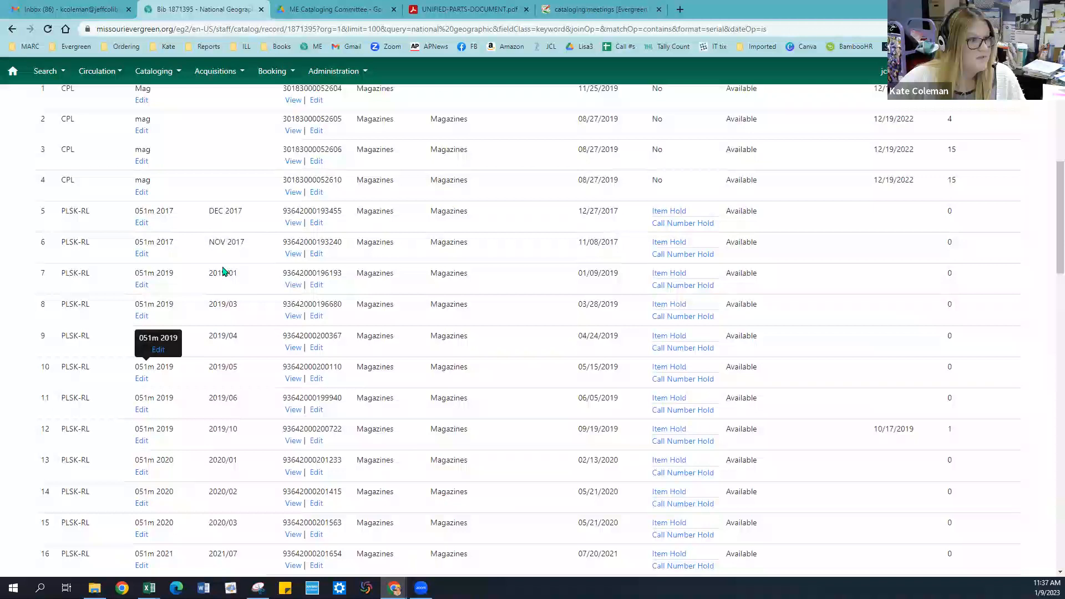
scroll("down", 3)
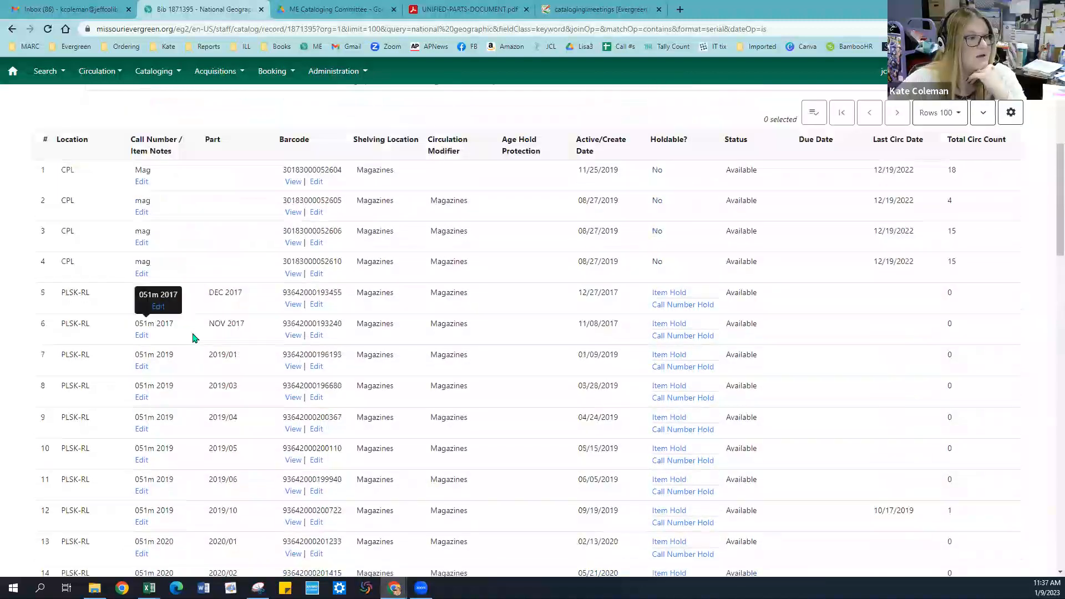
left_click(467, 9)
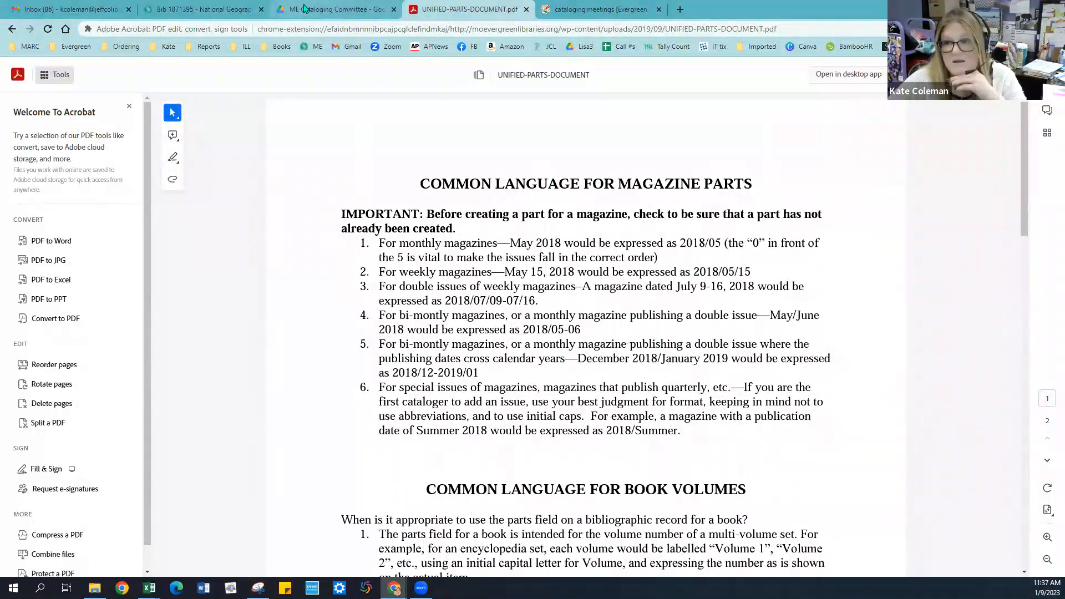
mouse_move(333, 9)
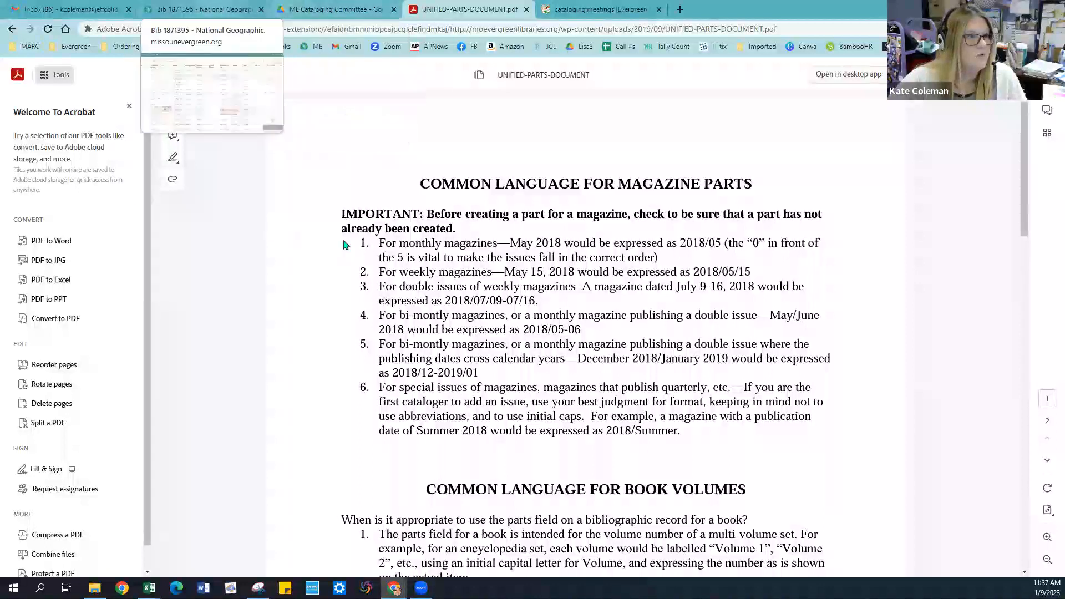
left_click(201, 10)
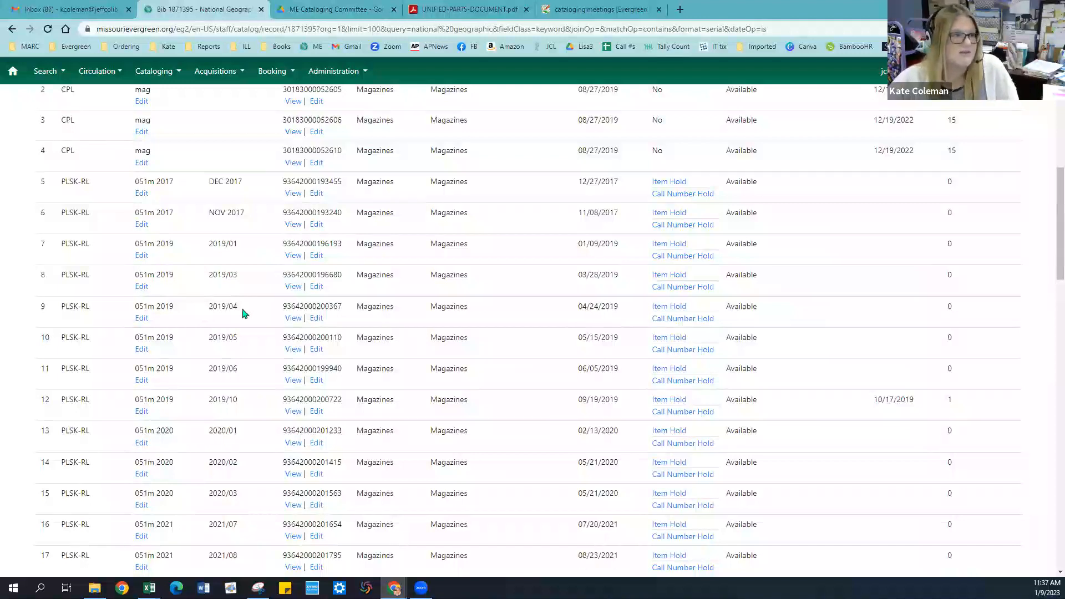
mouse_move(210, 240)
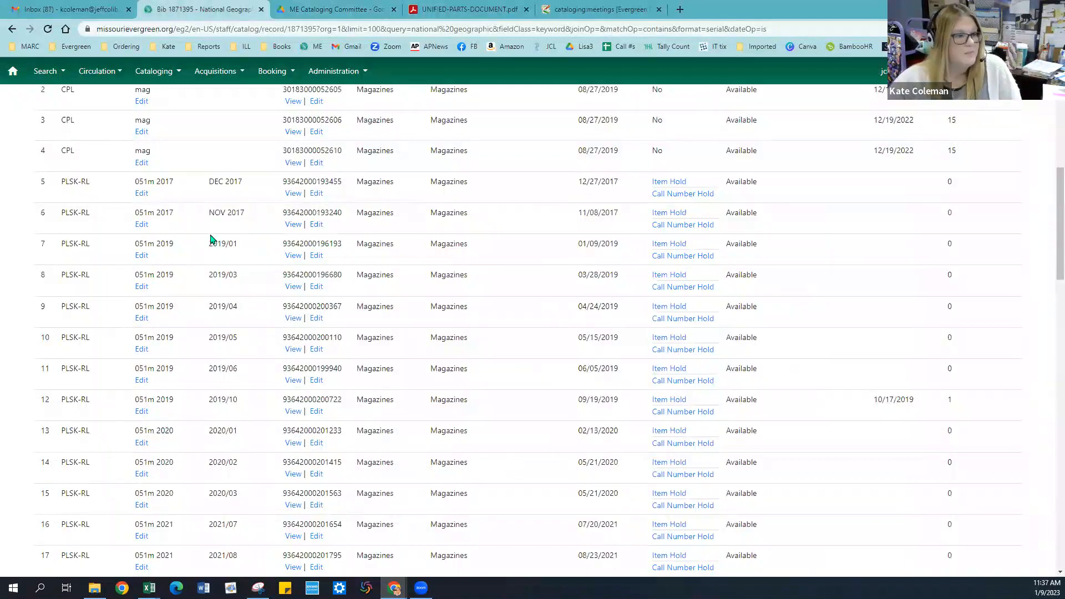
scroll("up", 3)
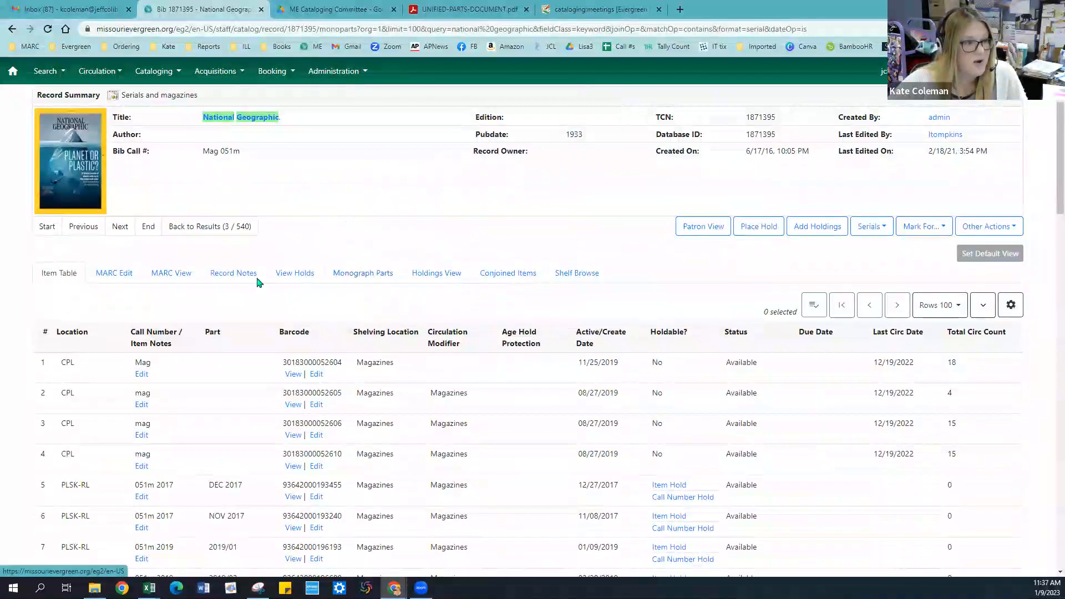
Show the Monograph Parts list at 100 rows per page and scroll through the issue labels.
left_click(362, 273)
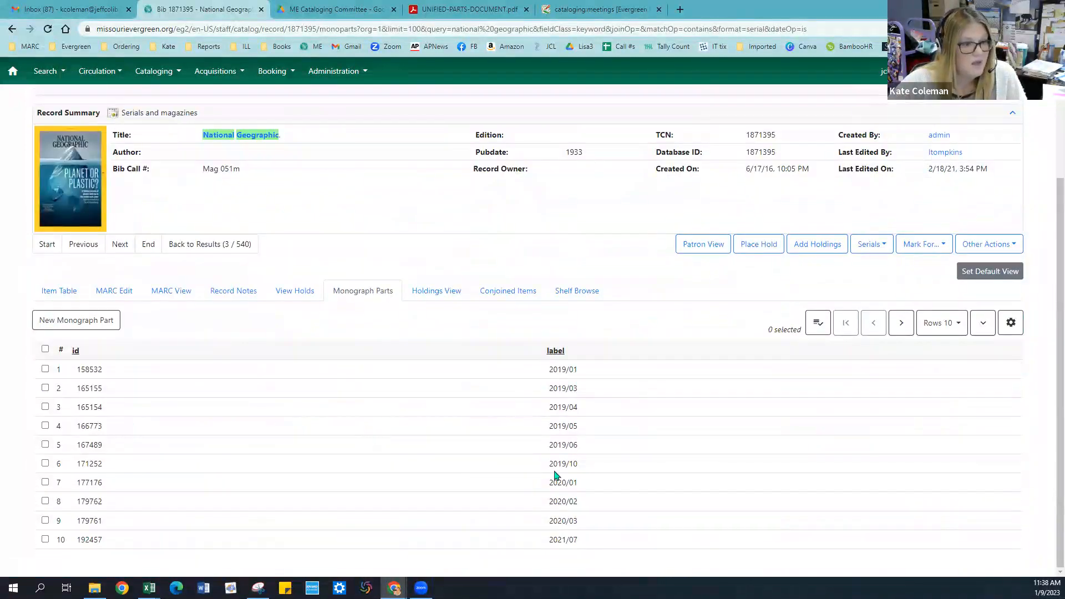
left_click(941, 323)
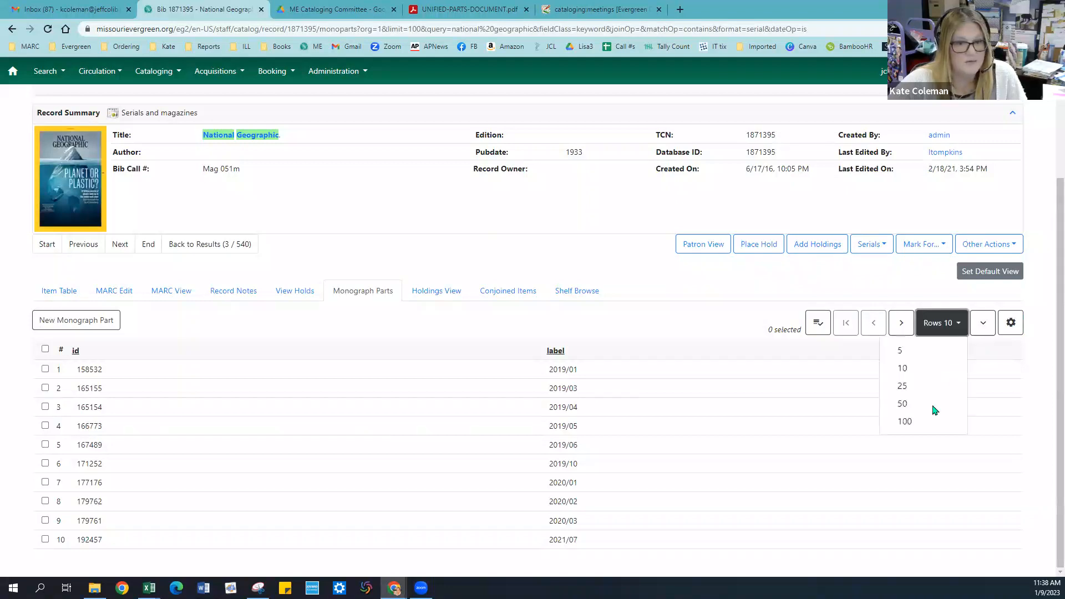
left_click(905, 422)
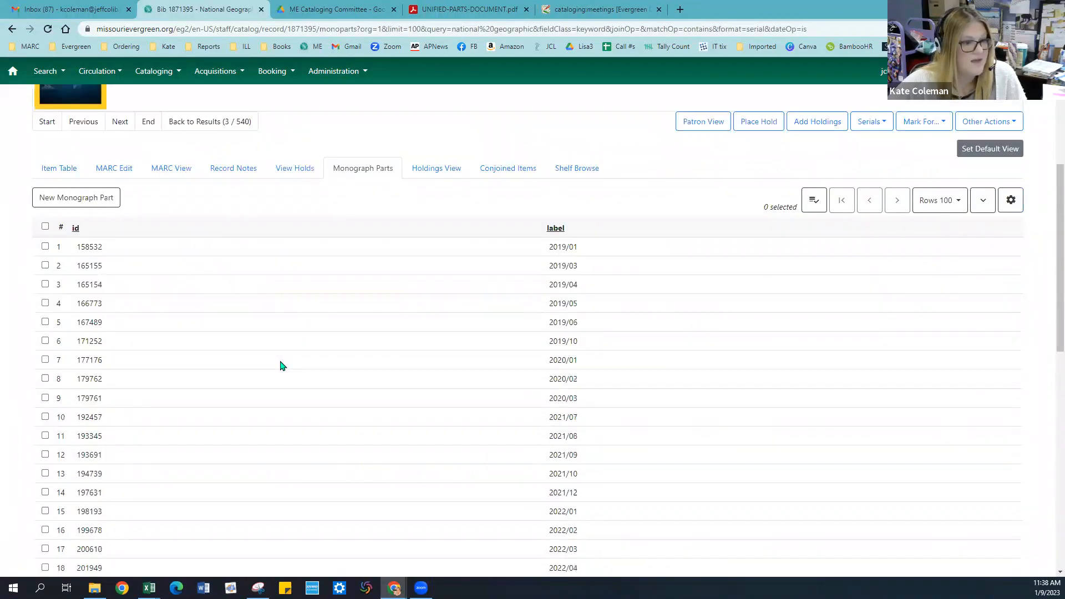
scroll("down", 3)
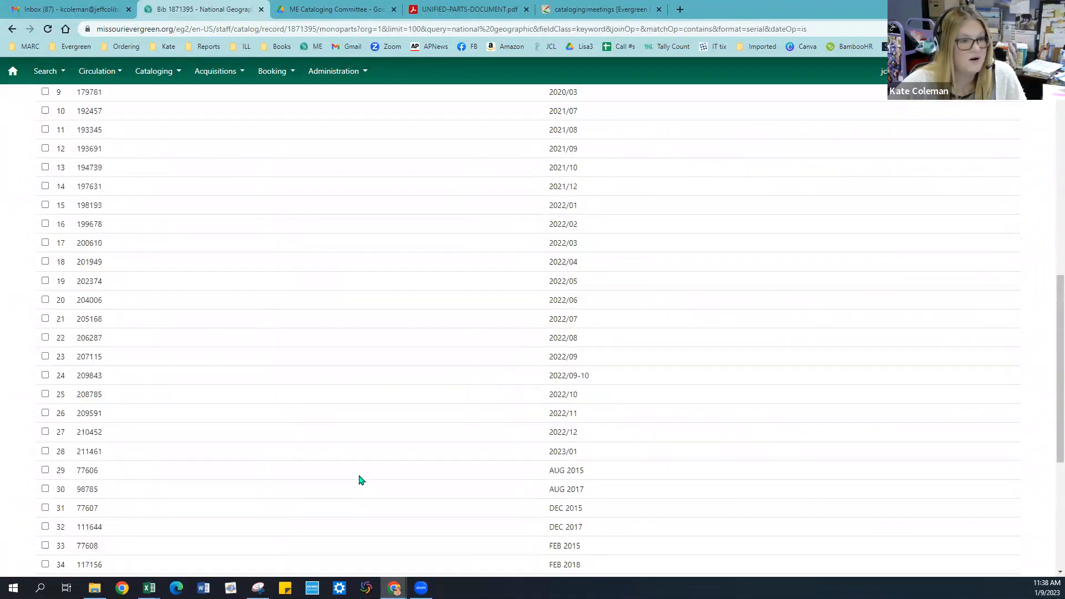
scroll("down", 3)
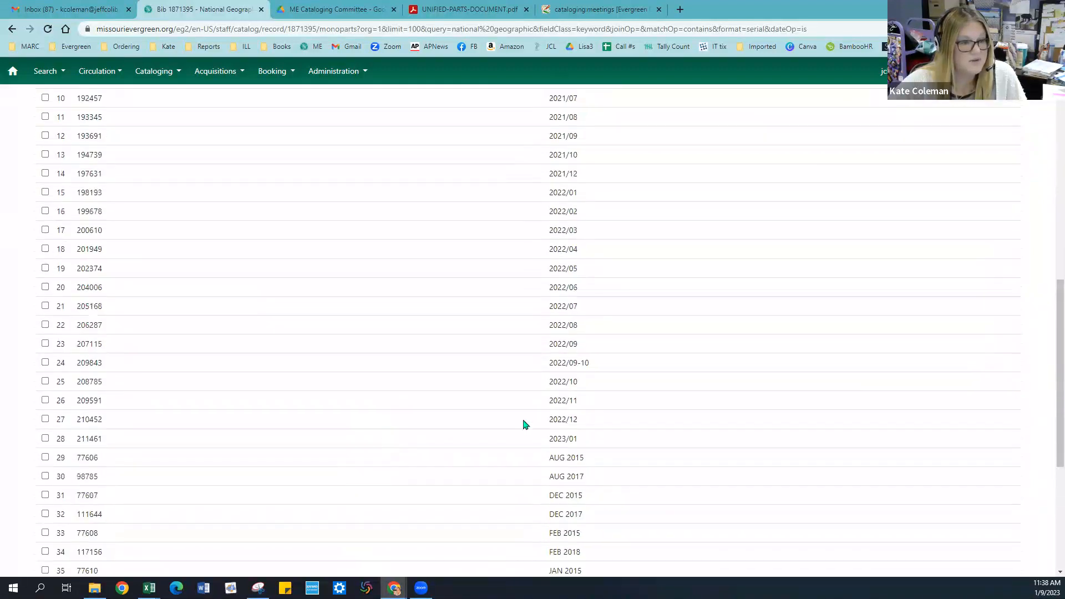
scroll("up", 3)
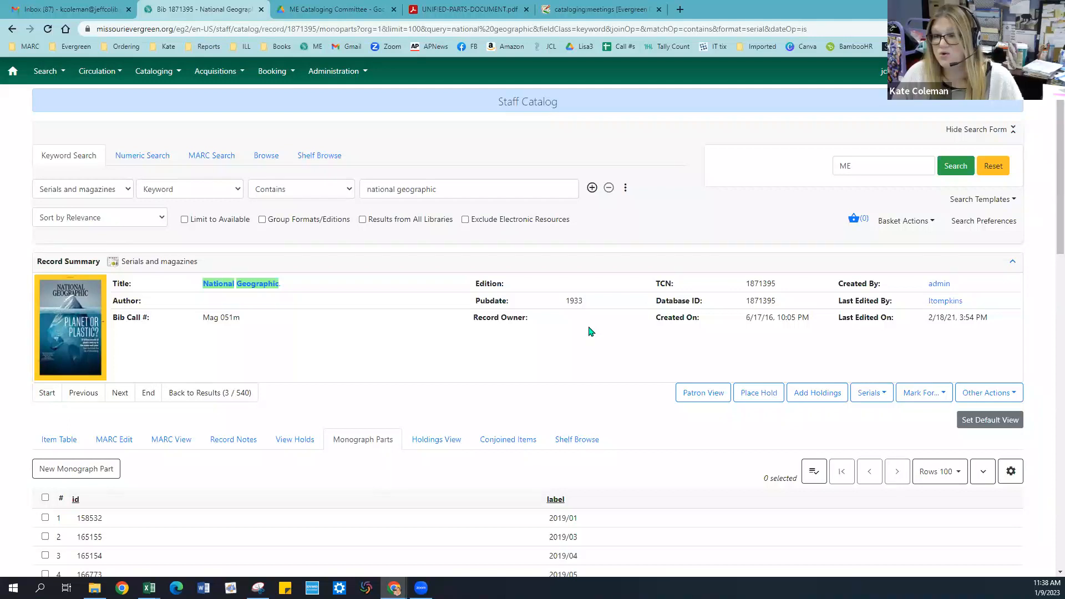
mouse_move(584, 329)
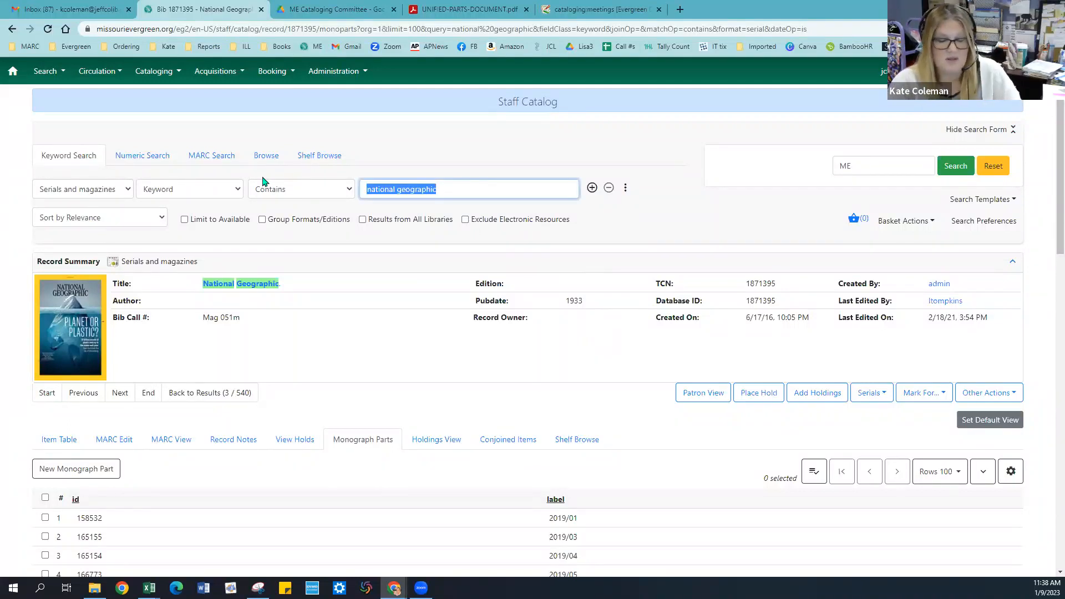
type("c")
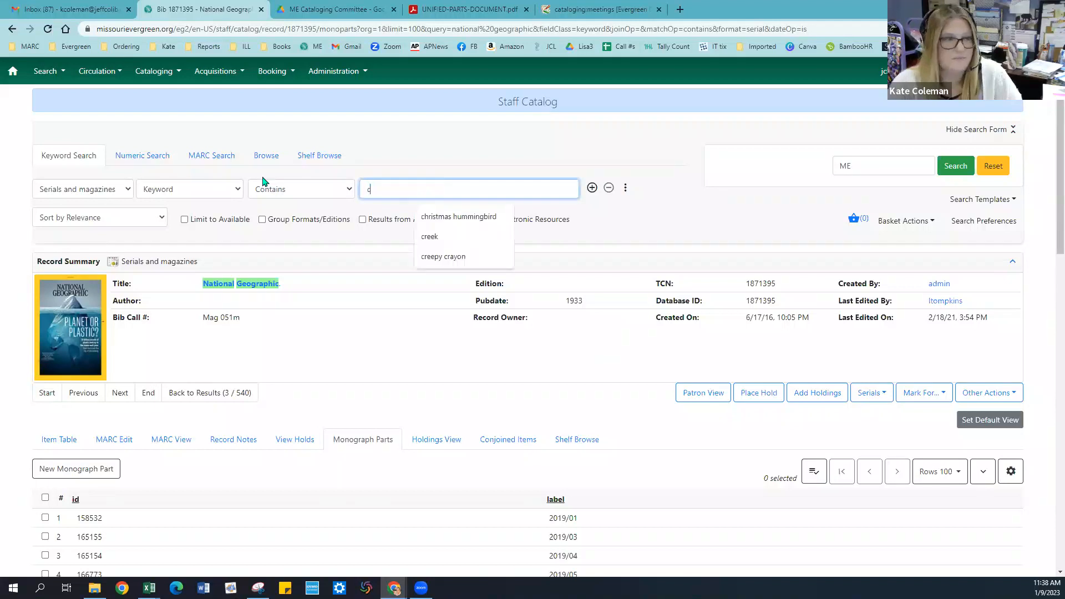
type("catster")
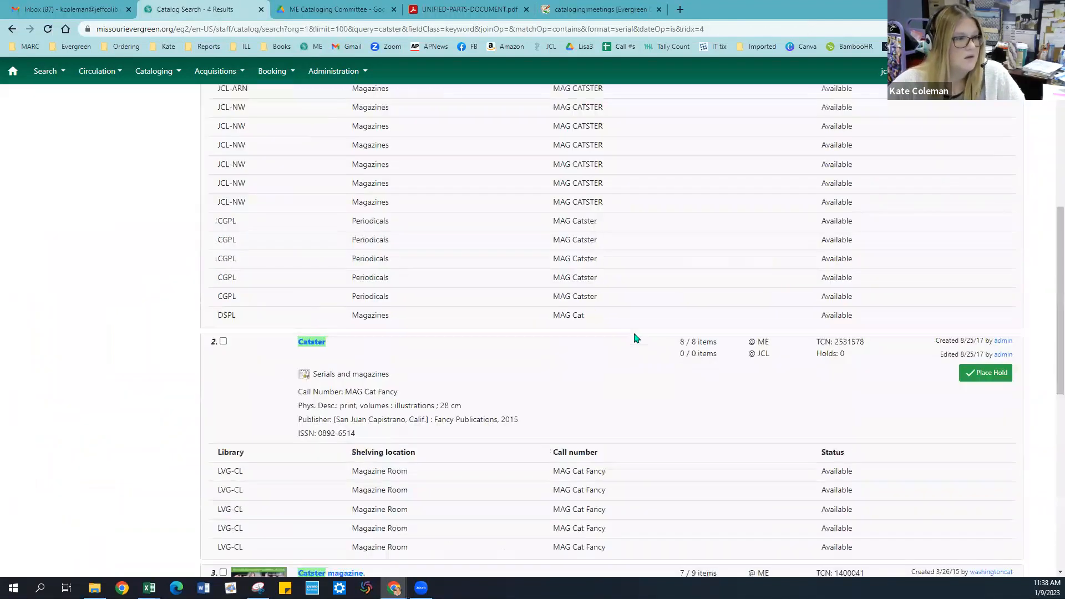
scroll("down", 3)
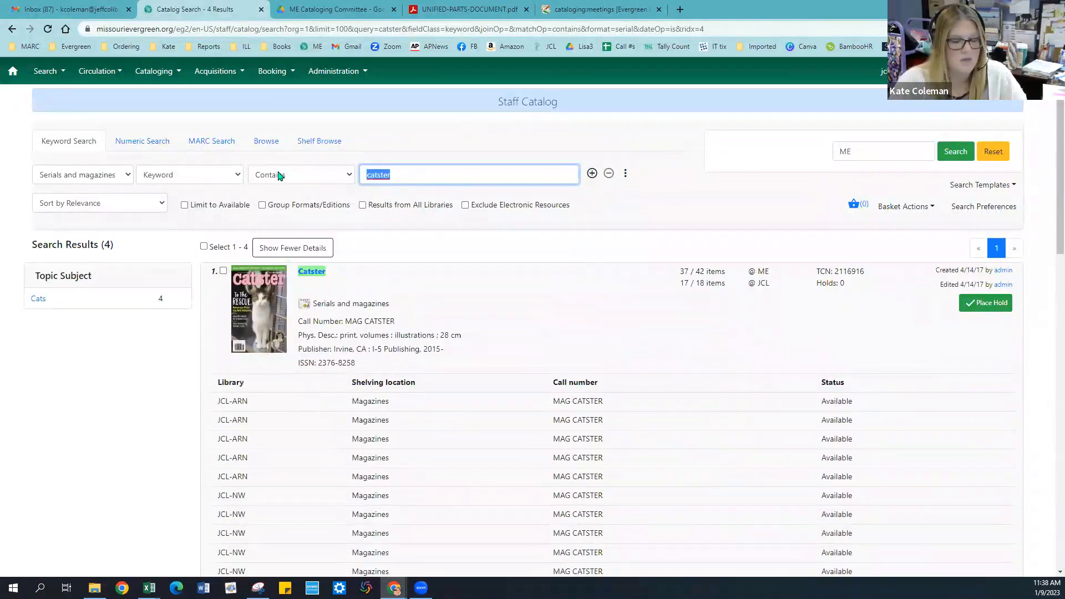
type("good housekeeping")
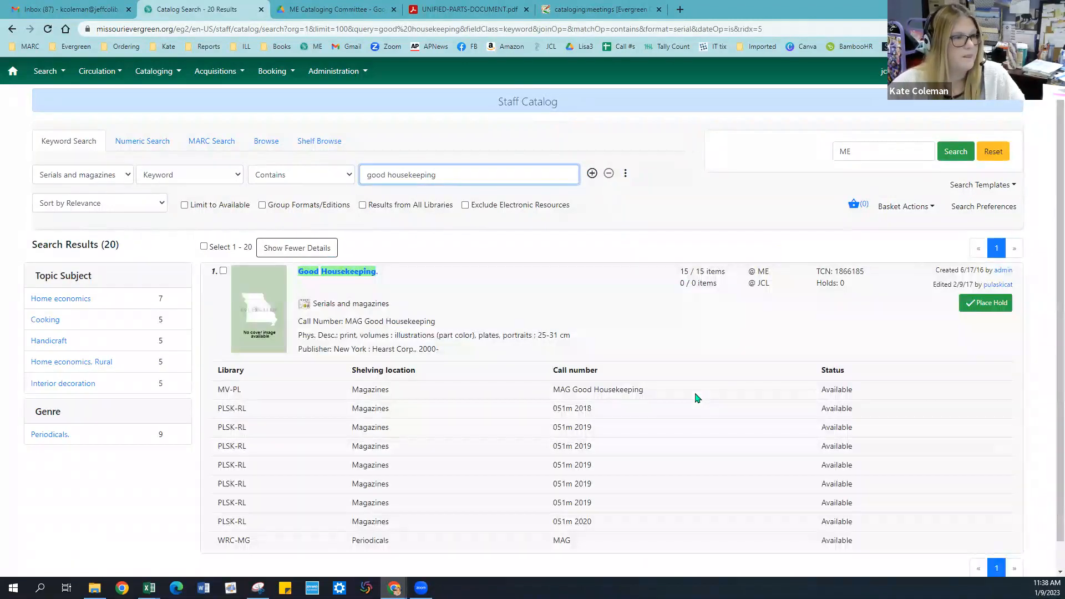
scroll("down", 3)
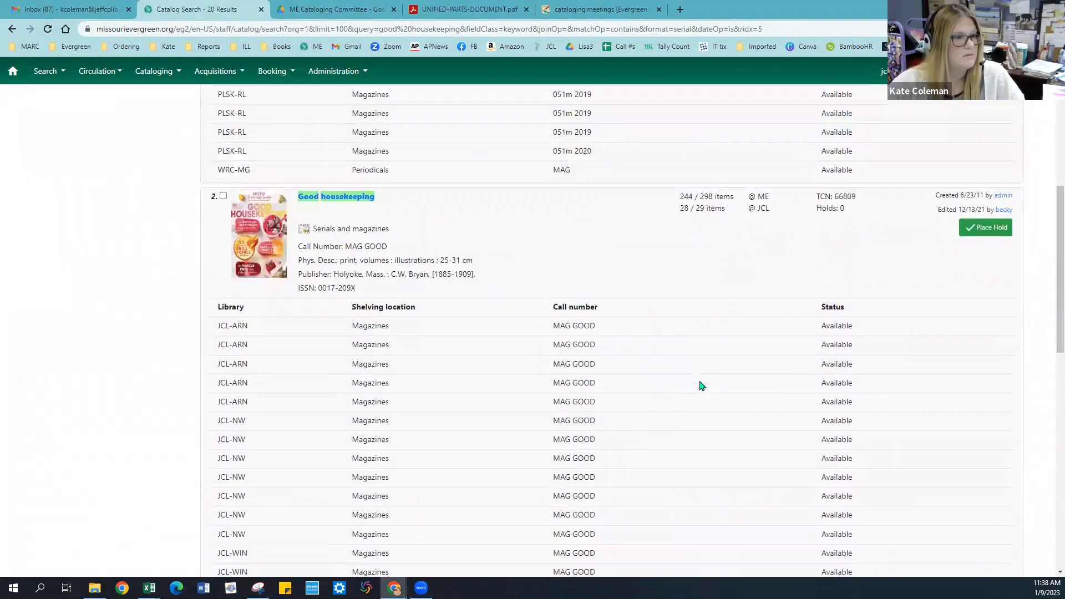
scroll("down", 3)
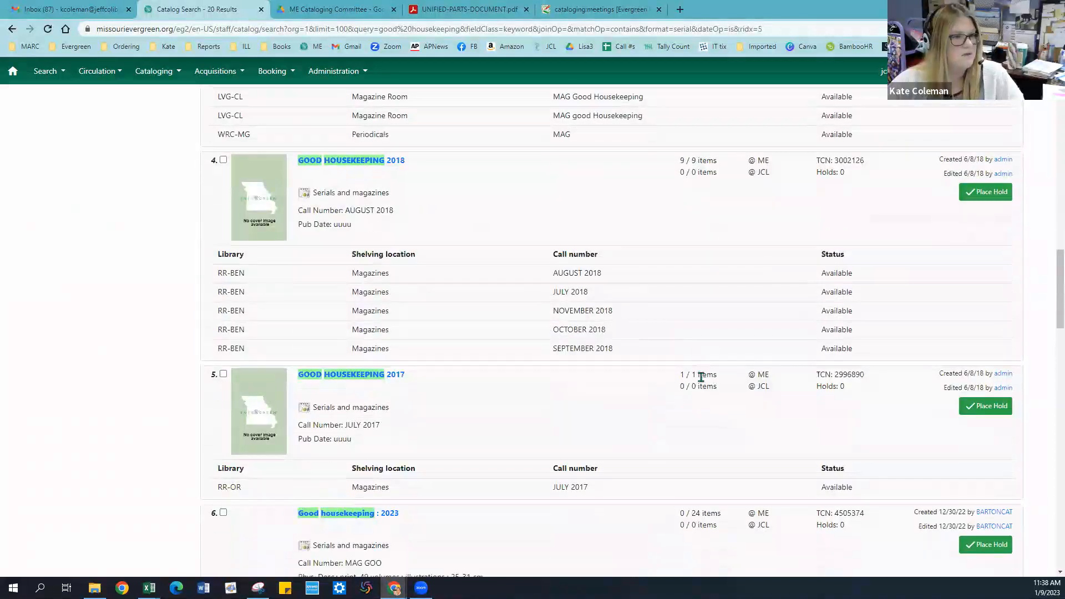
scroll("down", 3)
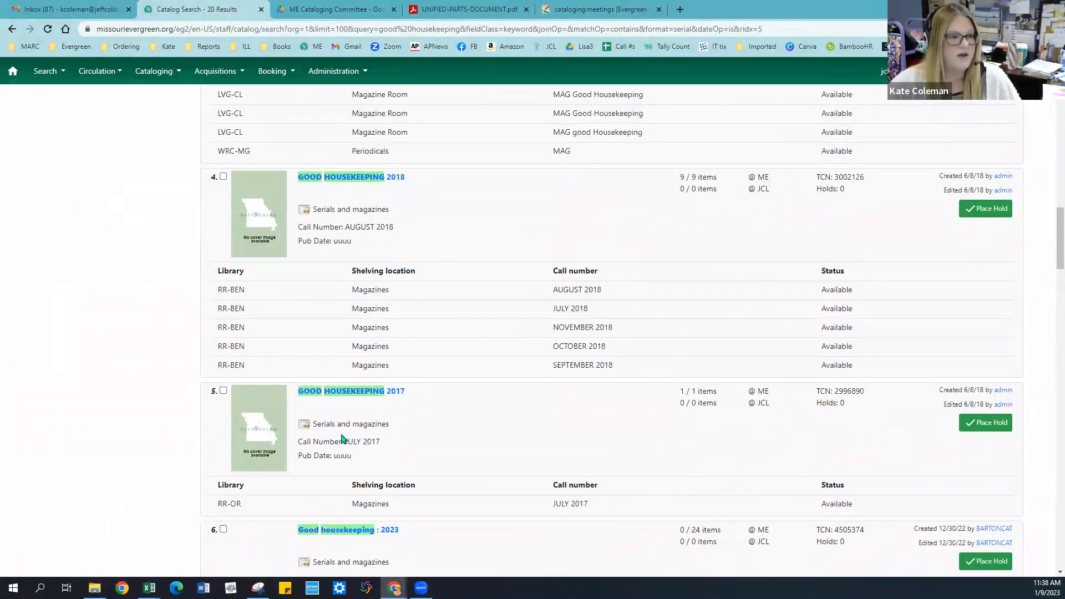
scroll("down", 3)
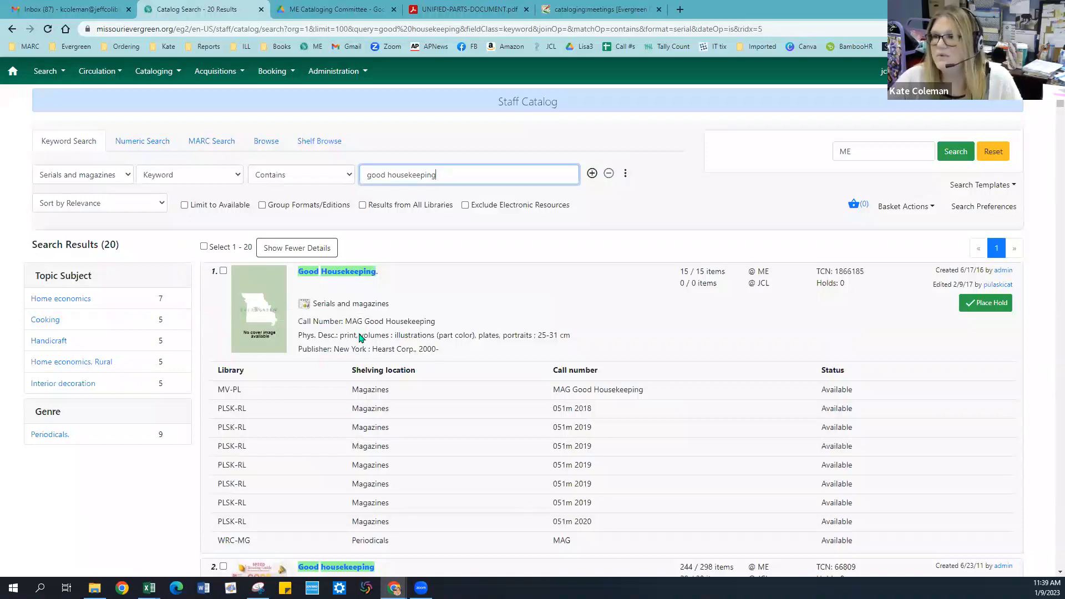
mouse_move(453, 346)
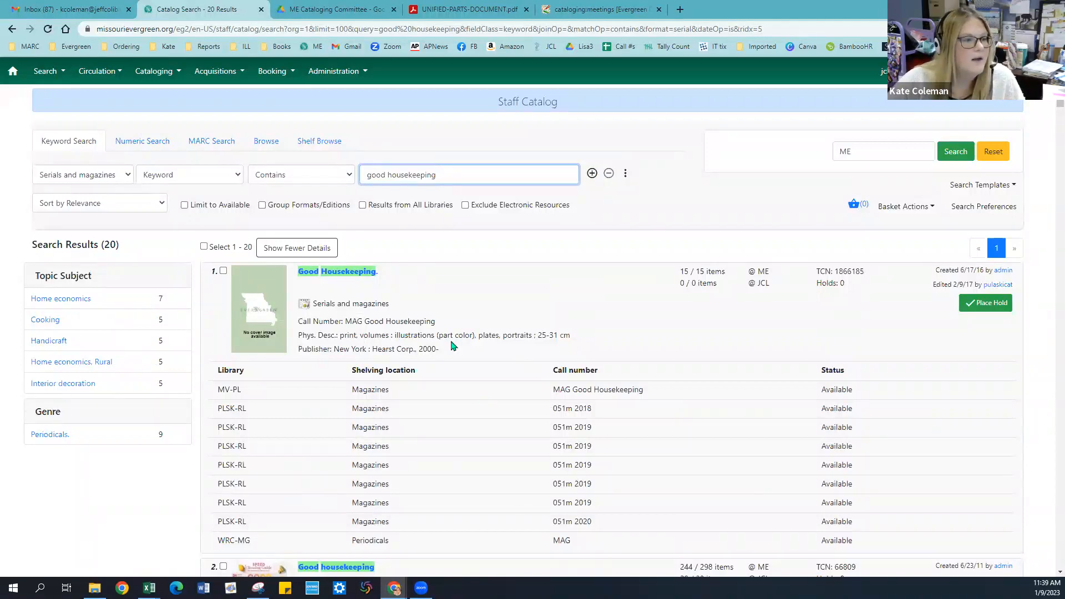
Replace the keyword with 'catster' in the serials-limited search box.
scroll("down", 3)
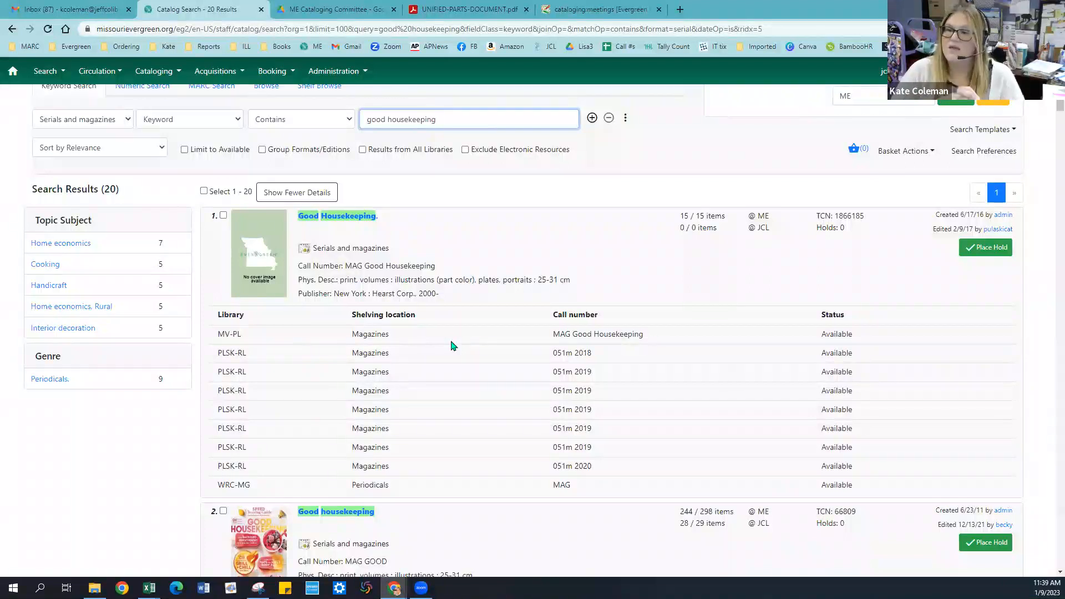
left_click(469, 119)
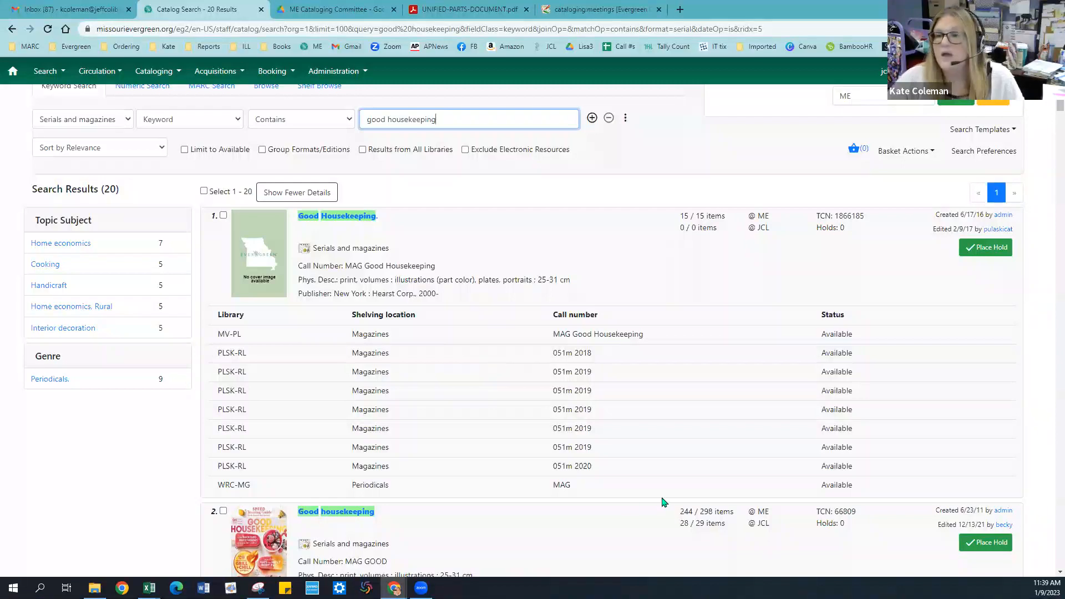
mouse_move(441, 325)
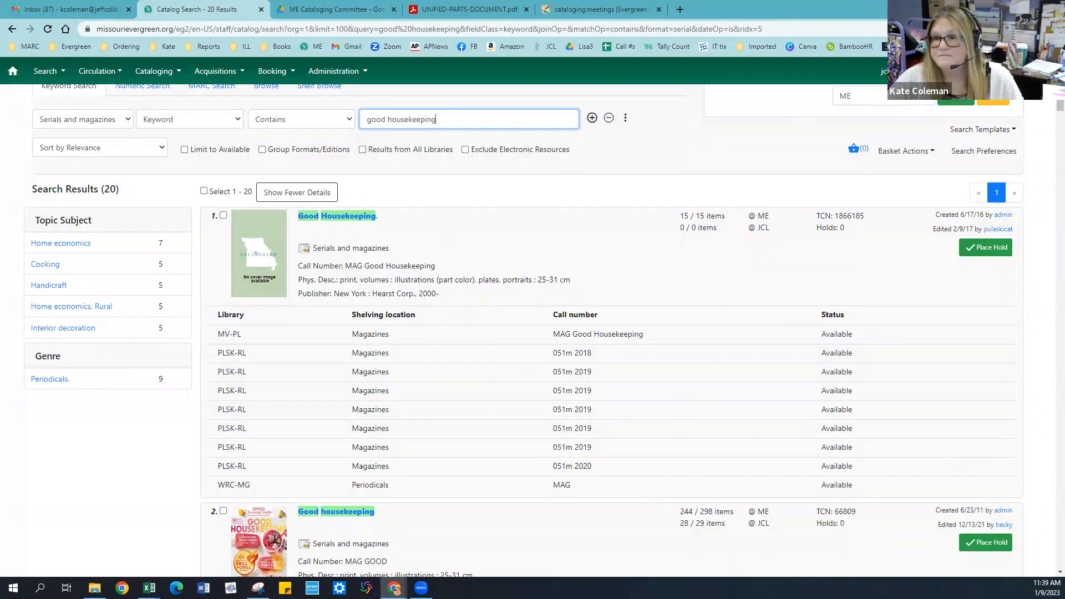
mouse_move(692, 397)
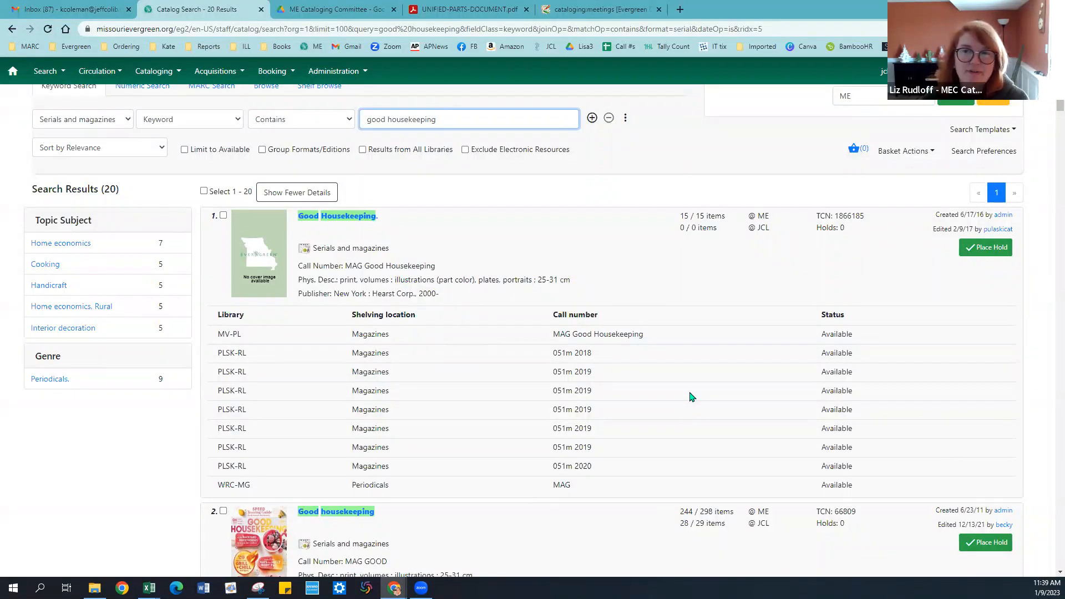
mouse_move(705, 383)
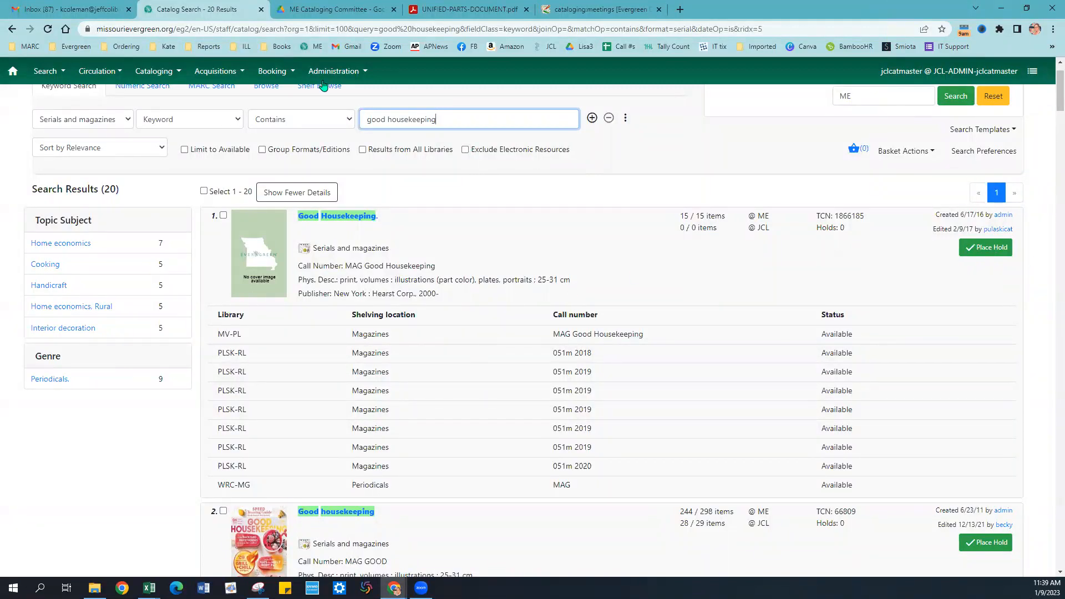
type("catster")
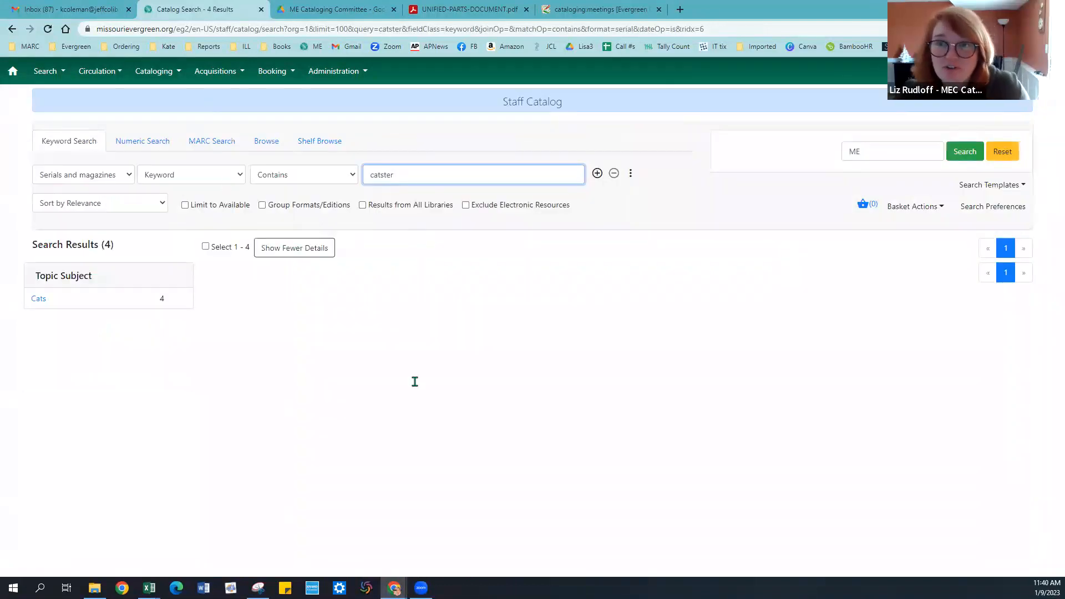
Review the Catster record's JCL magazine copies, then return to the UNIFIED-PARTS-DOCUMENT.pdf guidelines.
scroll("down", 3)
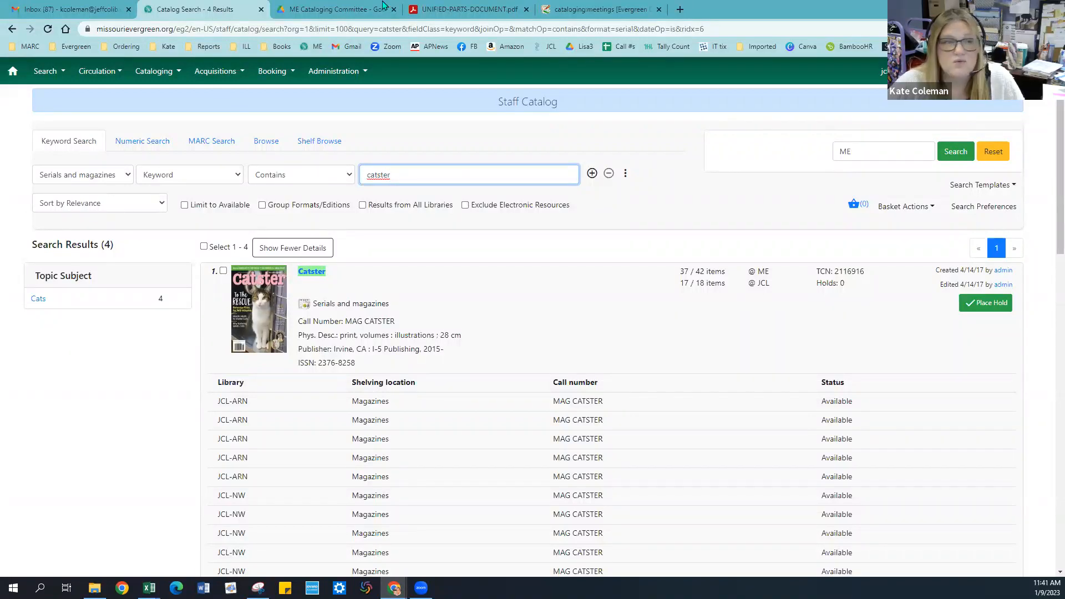
left_click(467, 9)
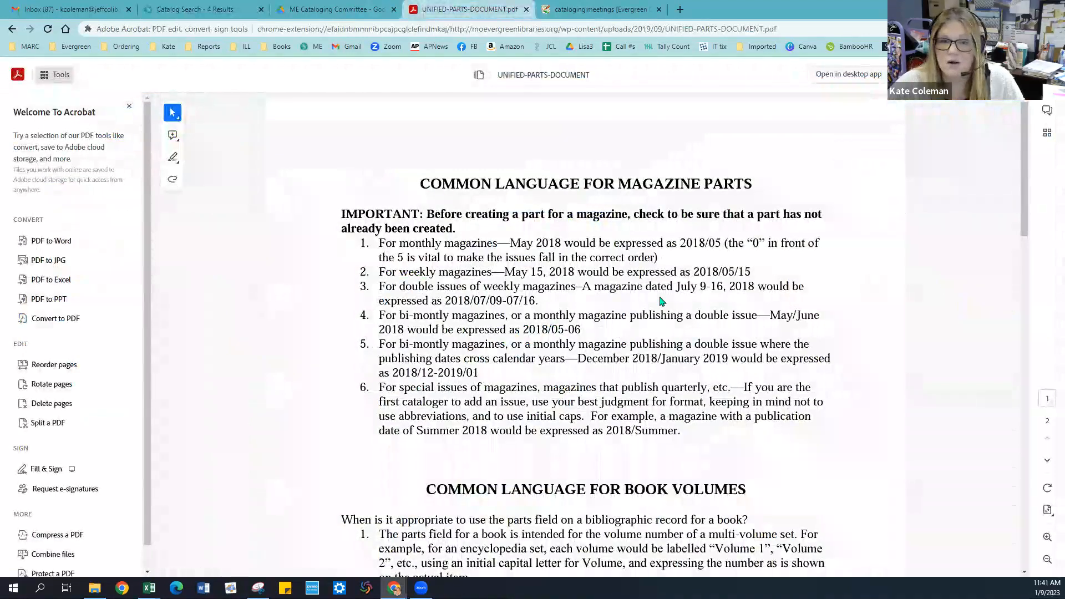
Read down through the book volume rules and show the saved Evergreen bookmarks folder.
scroll("down", 3)
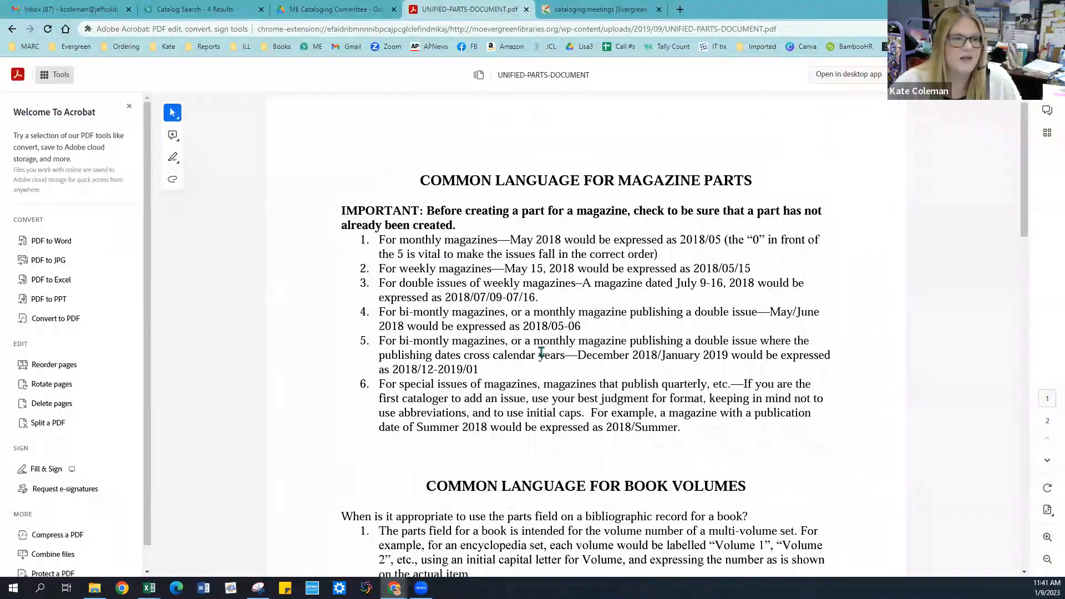
scroll("down", 3)
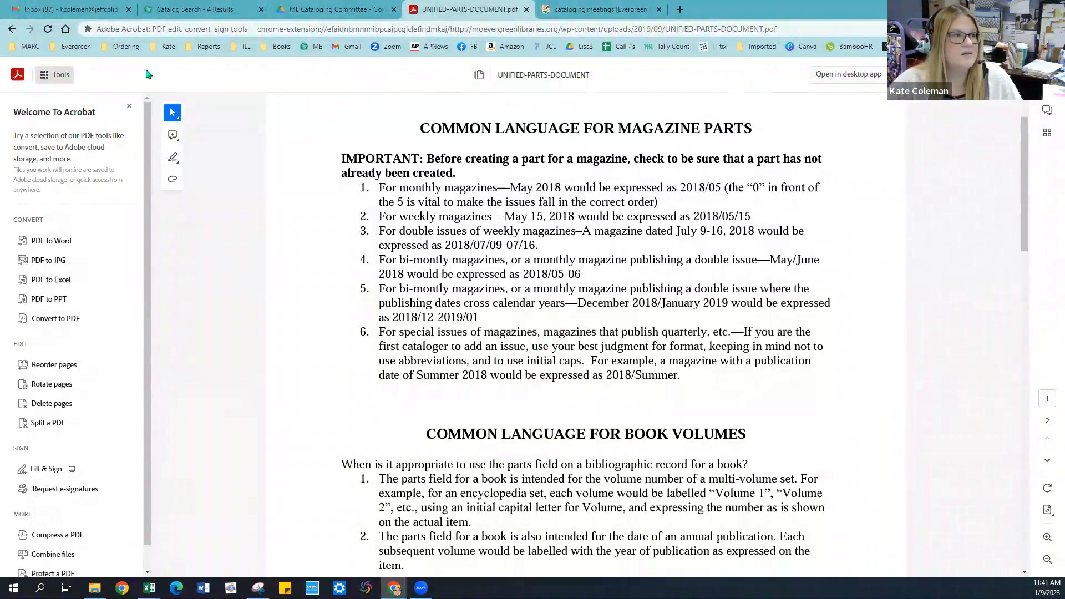
left_click(76, 46)
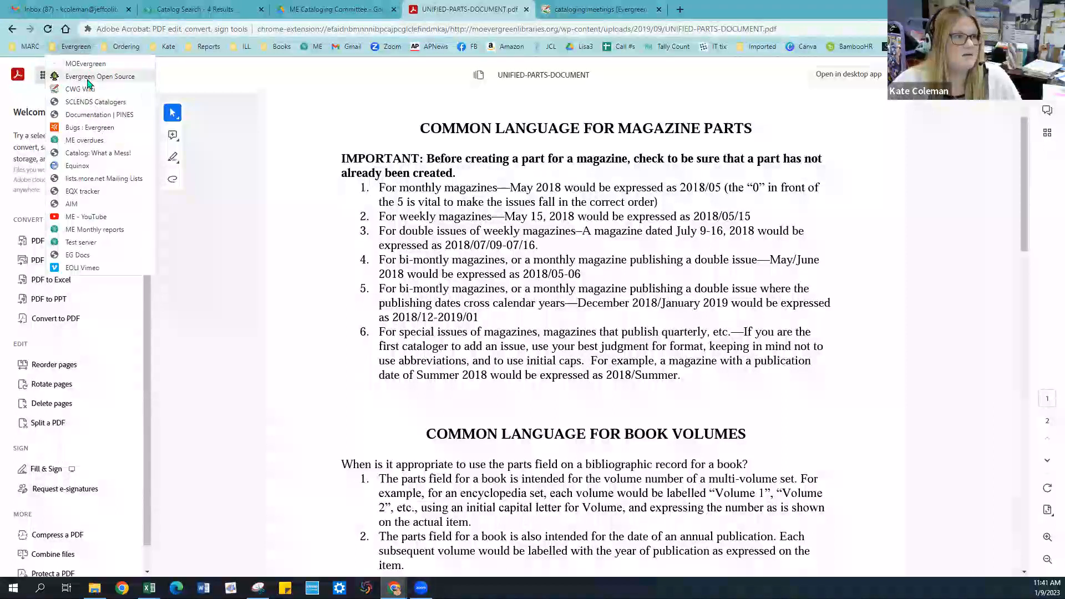
Go to the Missouri Evergreen site and reach Cataloging Training Materials under Member Resources.
left_click(85, 63)
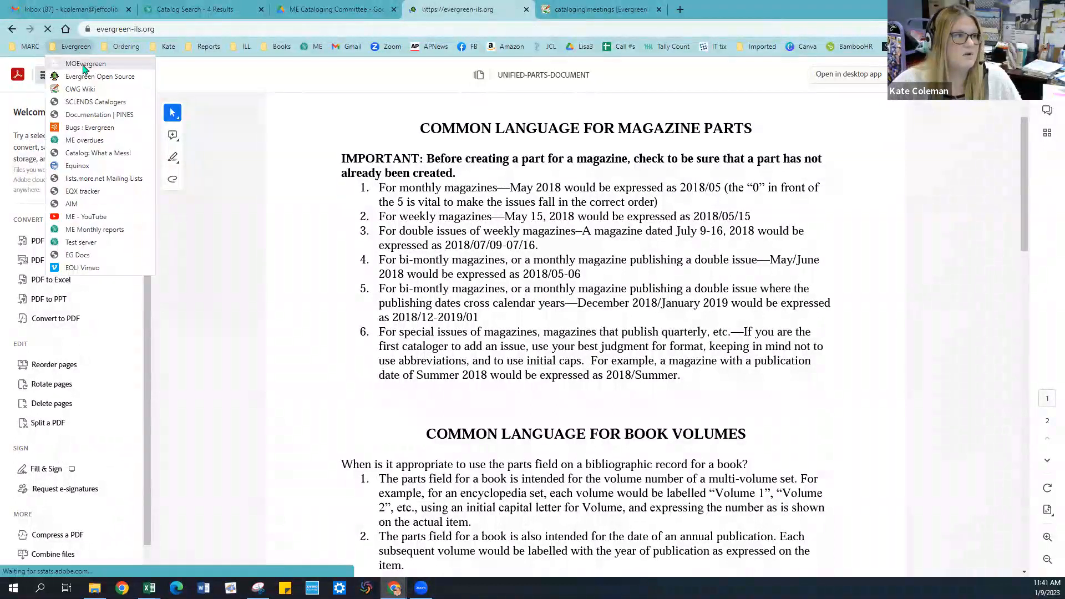
left_click(86, 63)
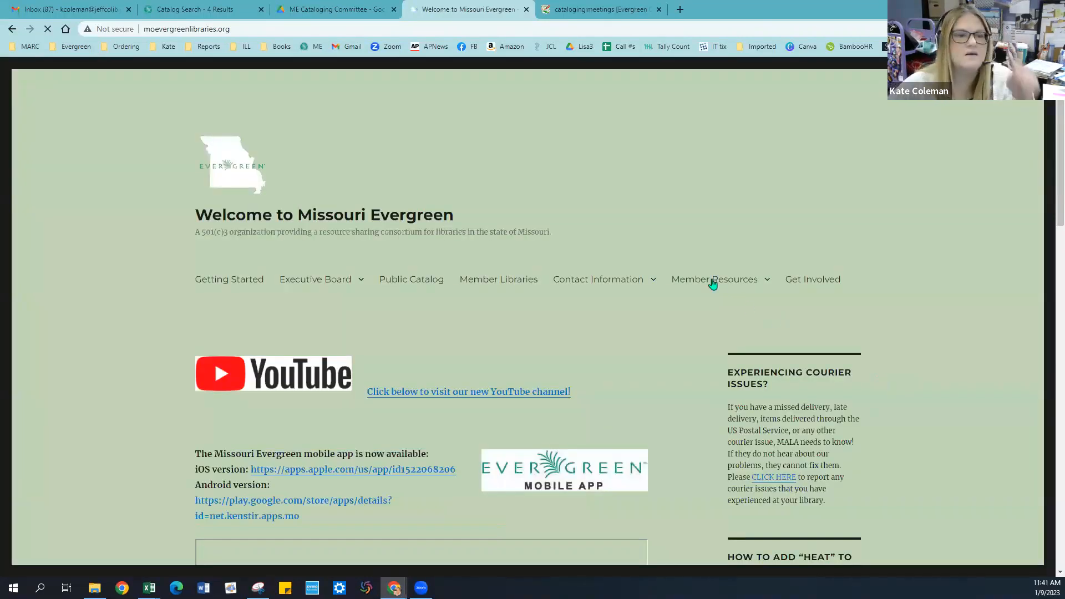
left_click(714, 280)
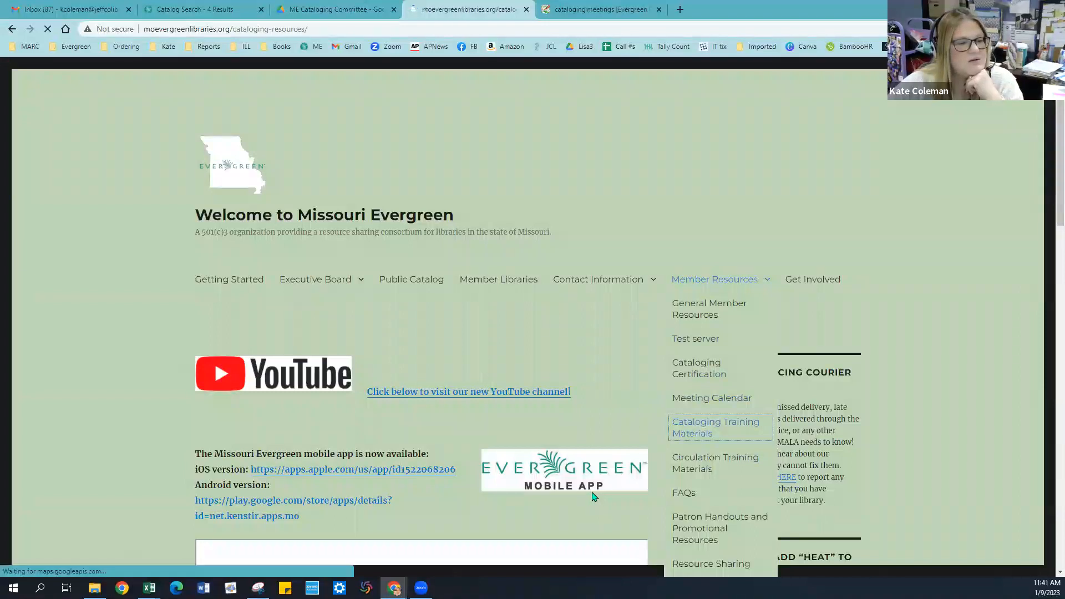
left_click(716, 427)
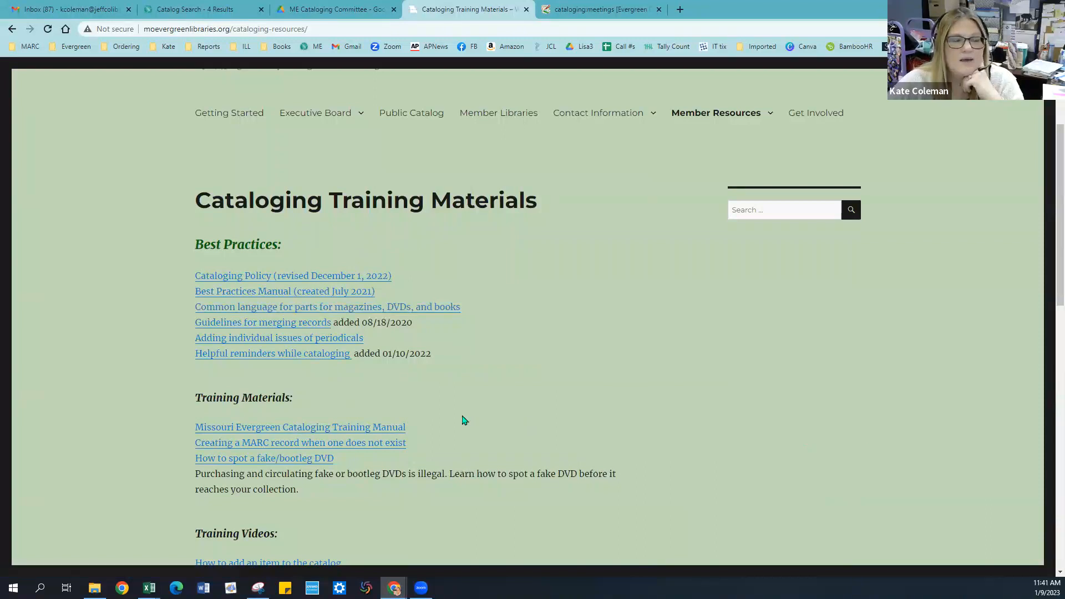
mouse_move(1048, 381)
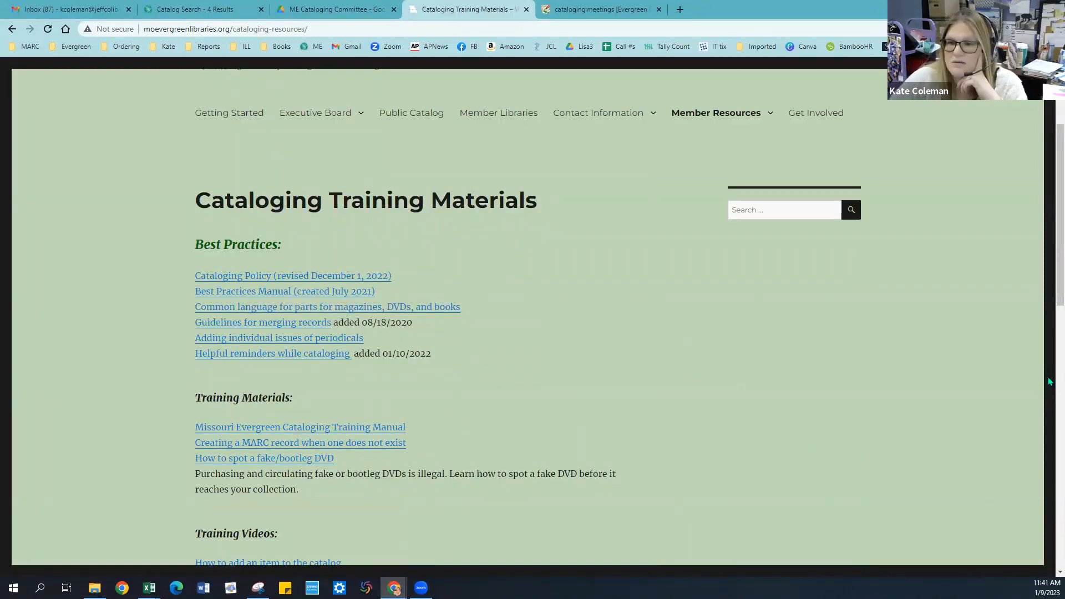